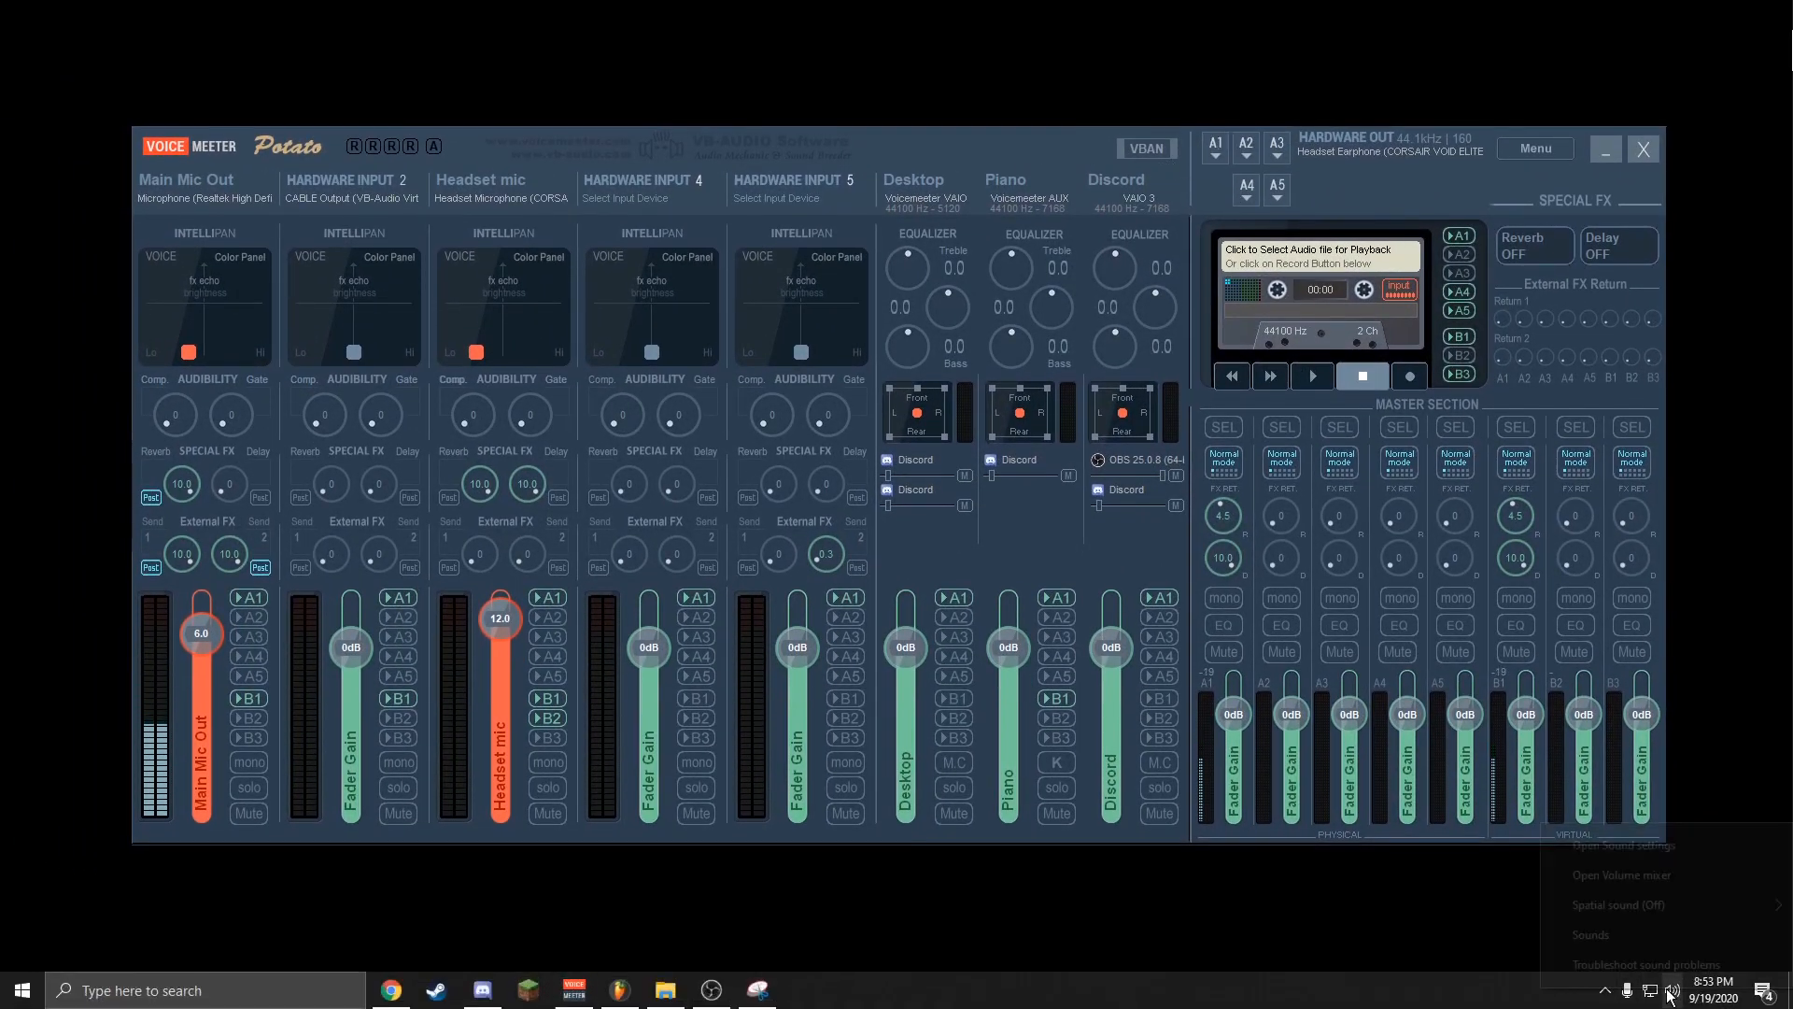
- Inspect the Windows playback and recording devices, including VoiceMeeter Input
left_click(1589, 934)
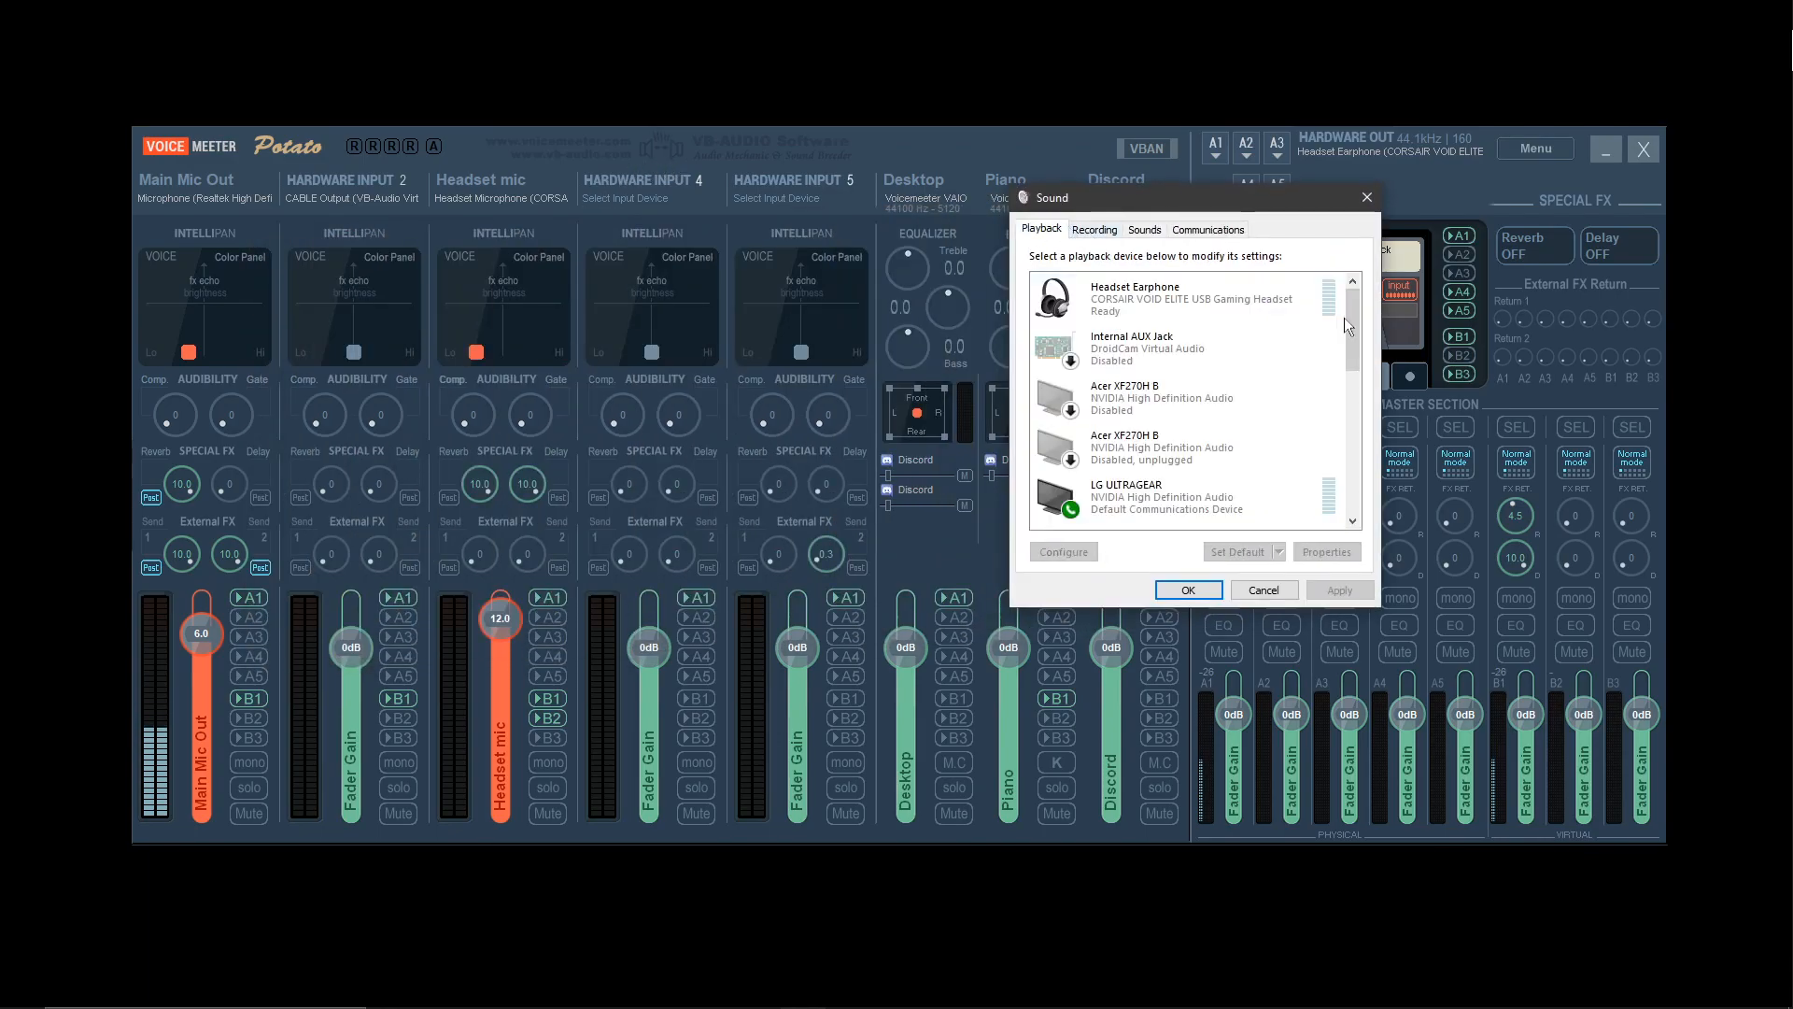
scroll("down", 3)
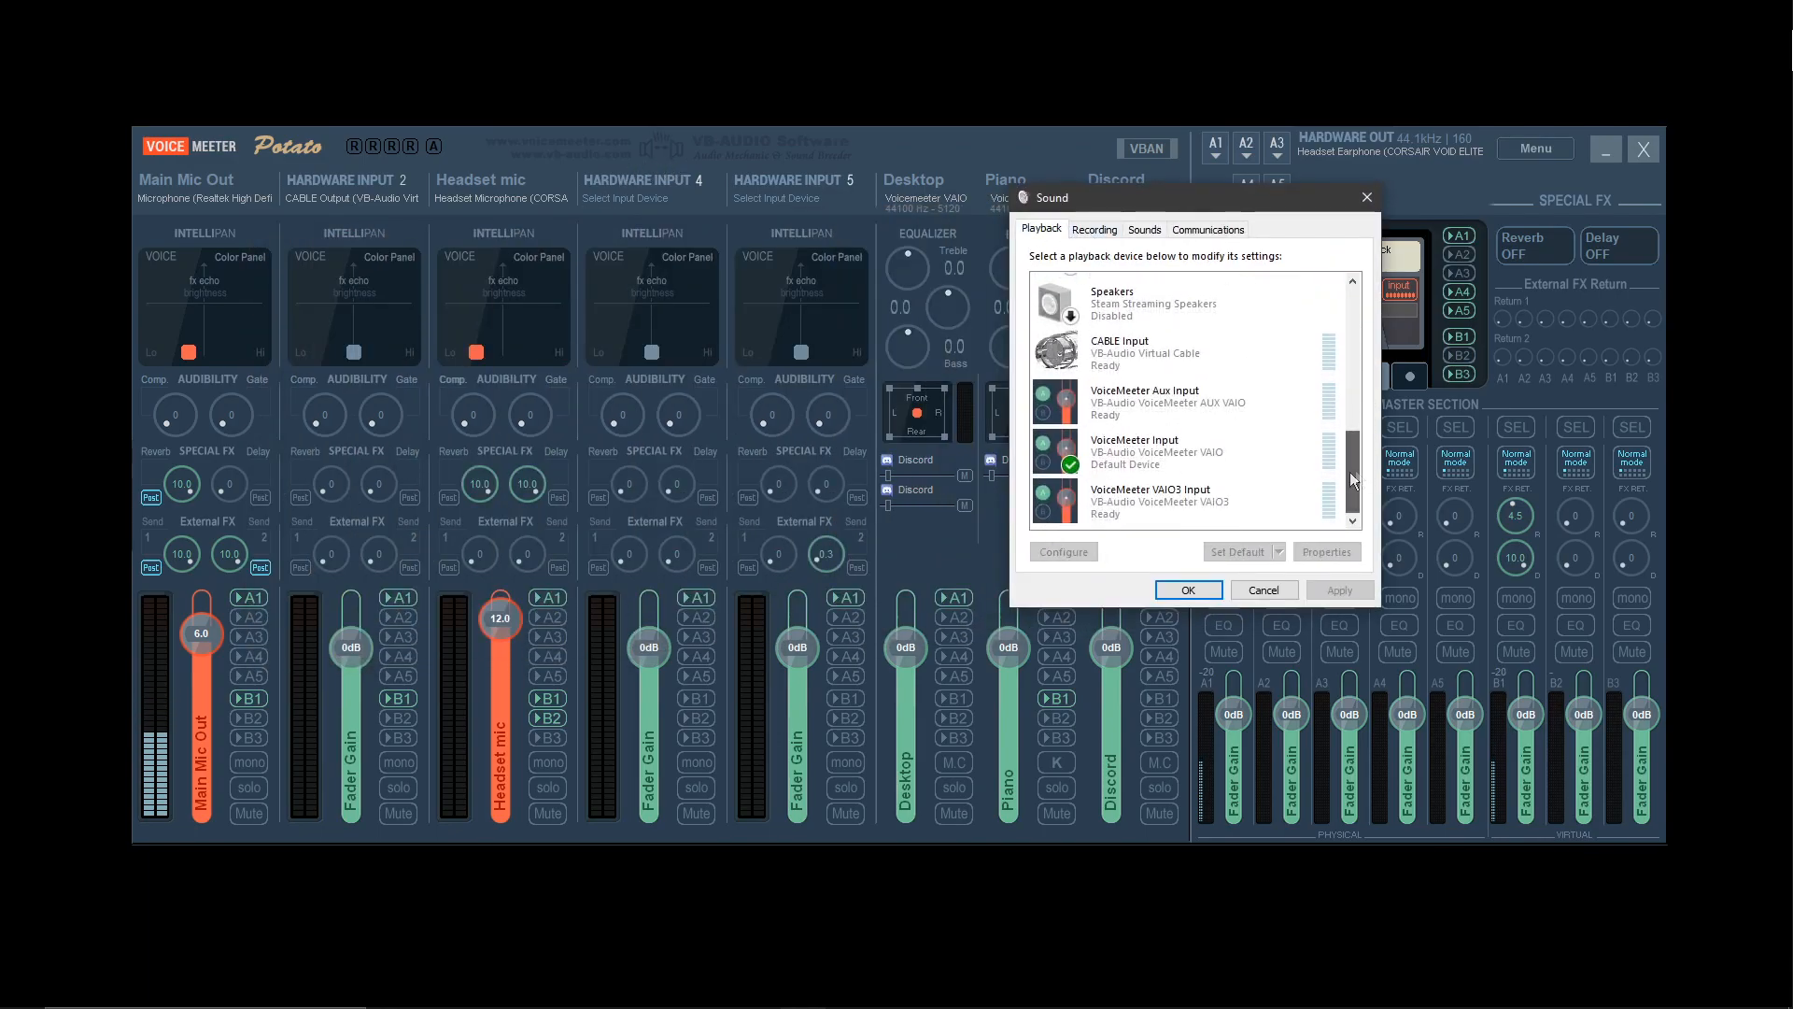
left_click(1155, 449)
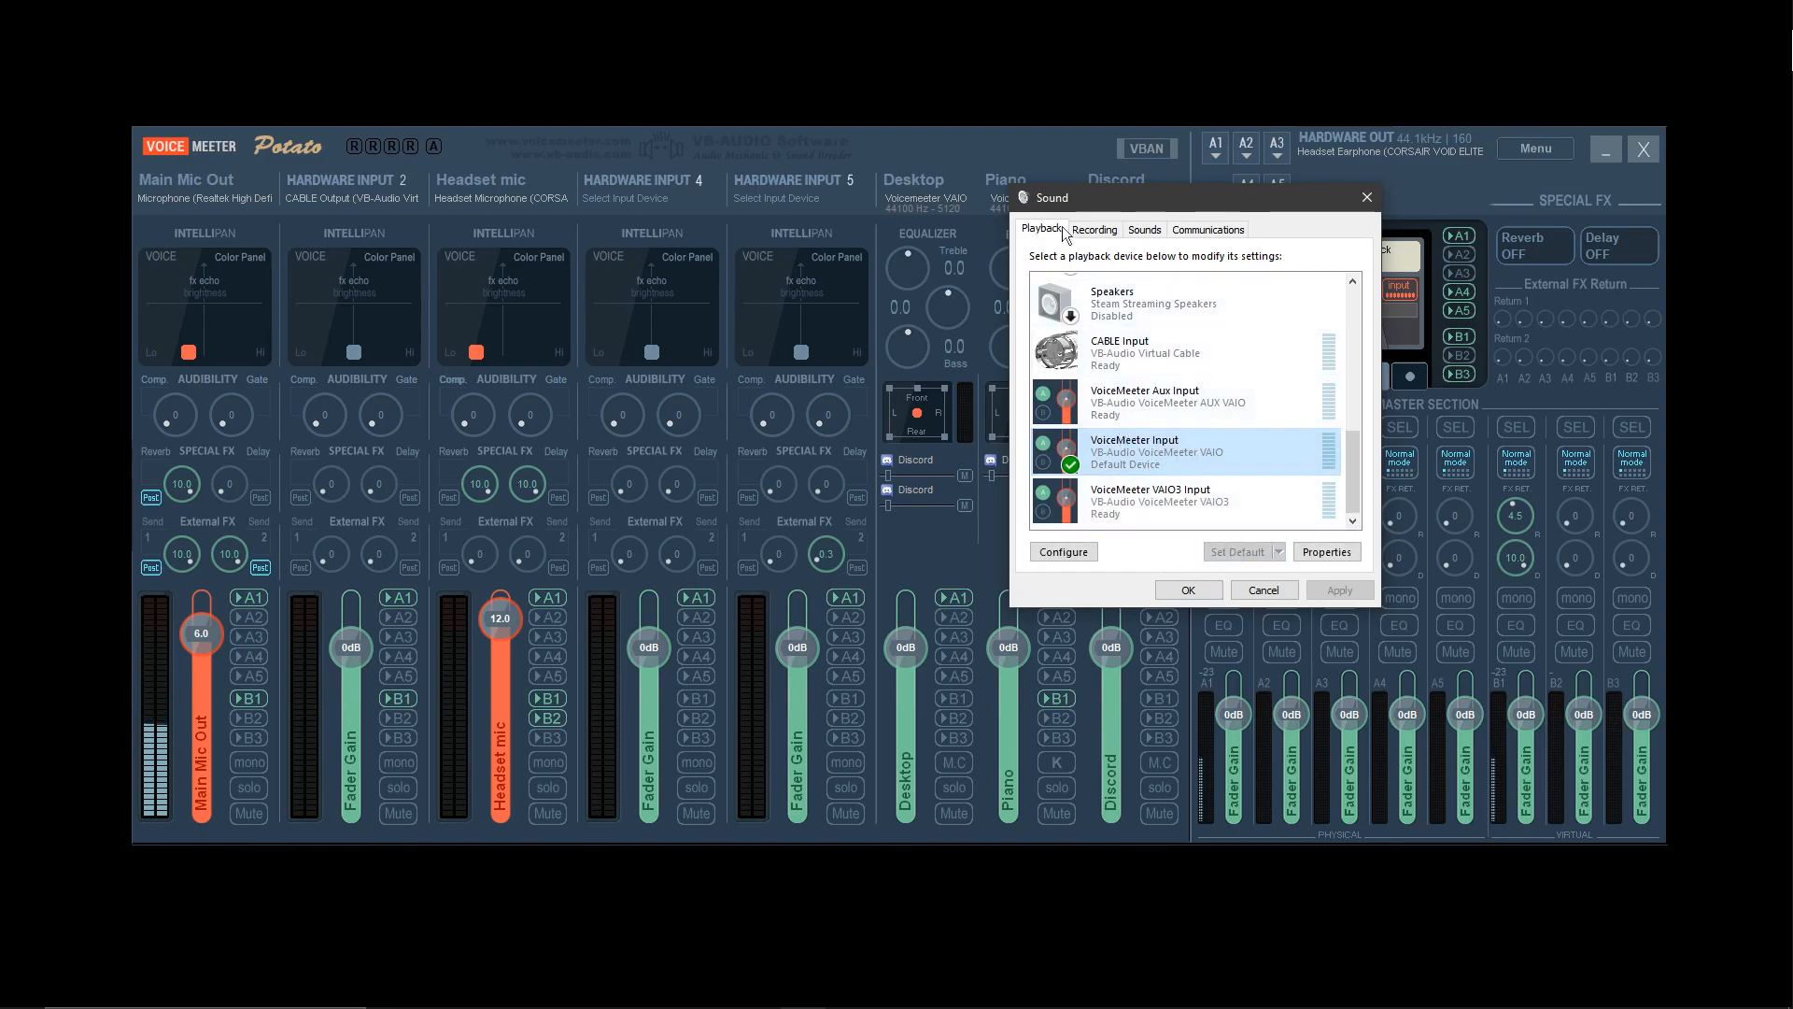
left_click(1091, 228)
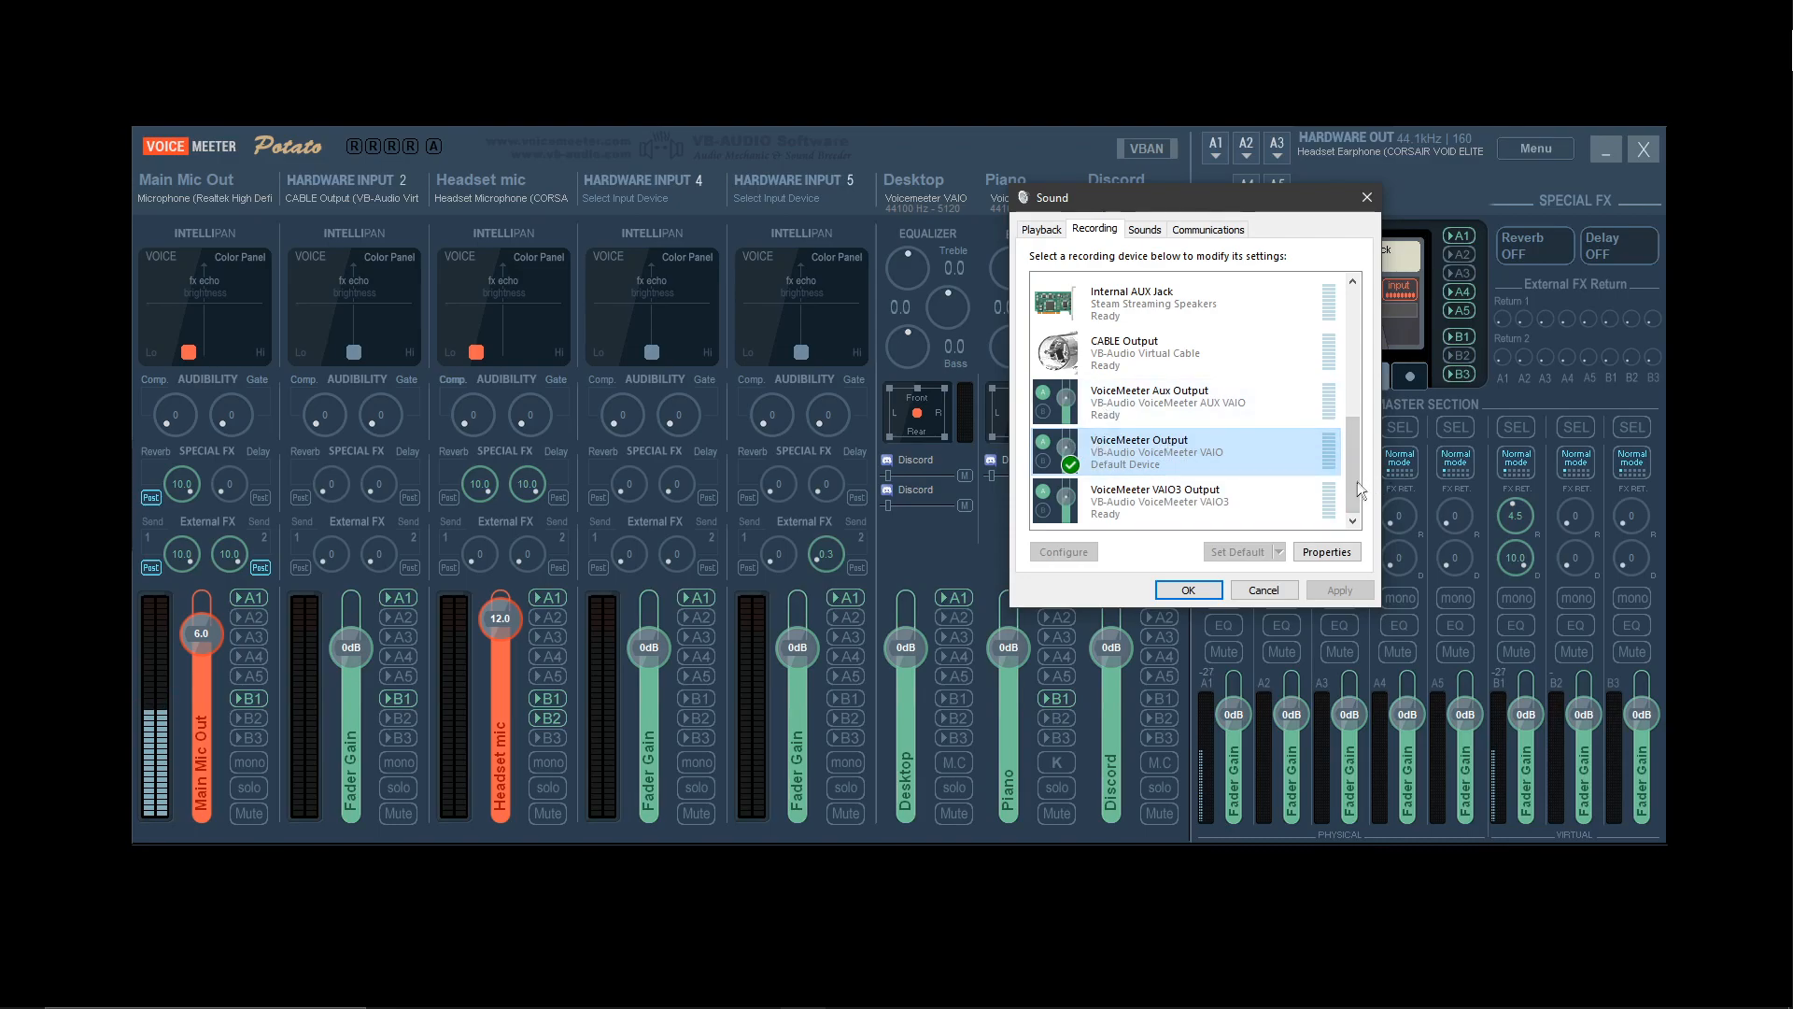
left_click(1040, 229)
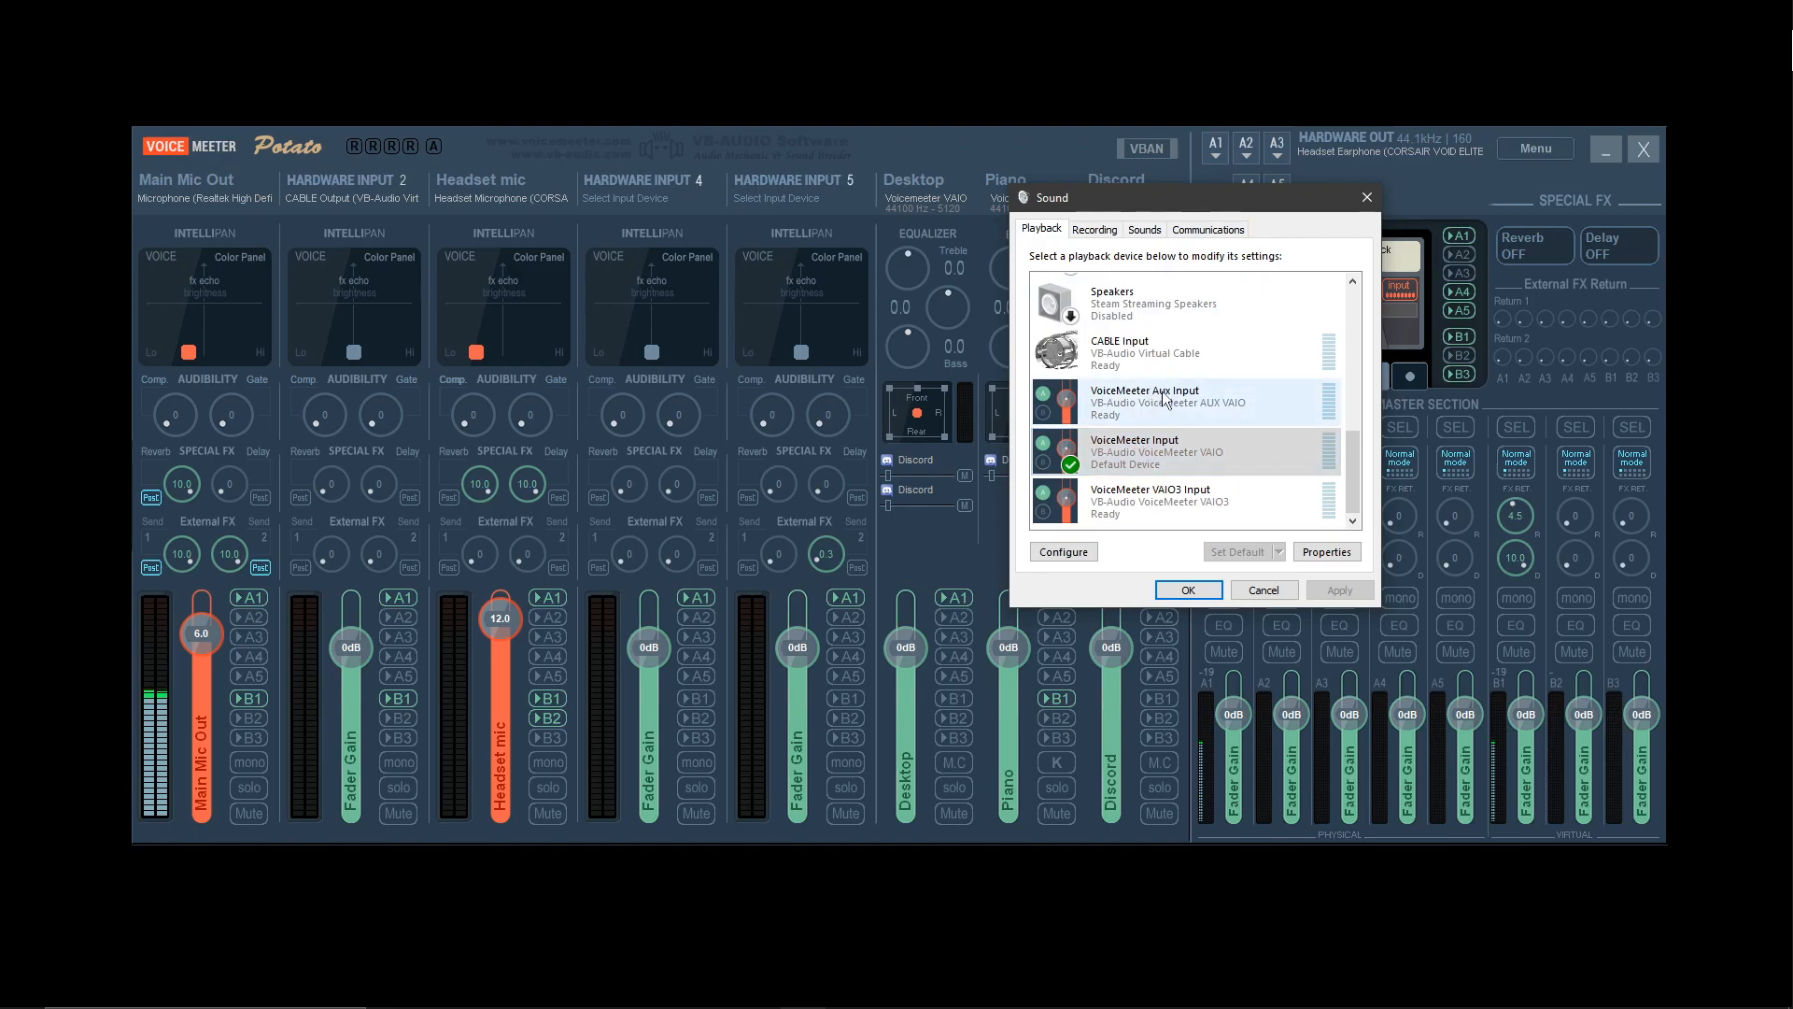
mouse_move(1106, 398)
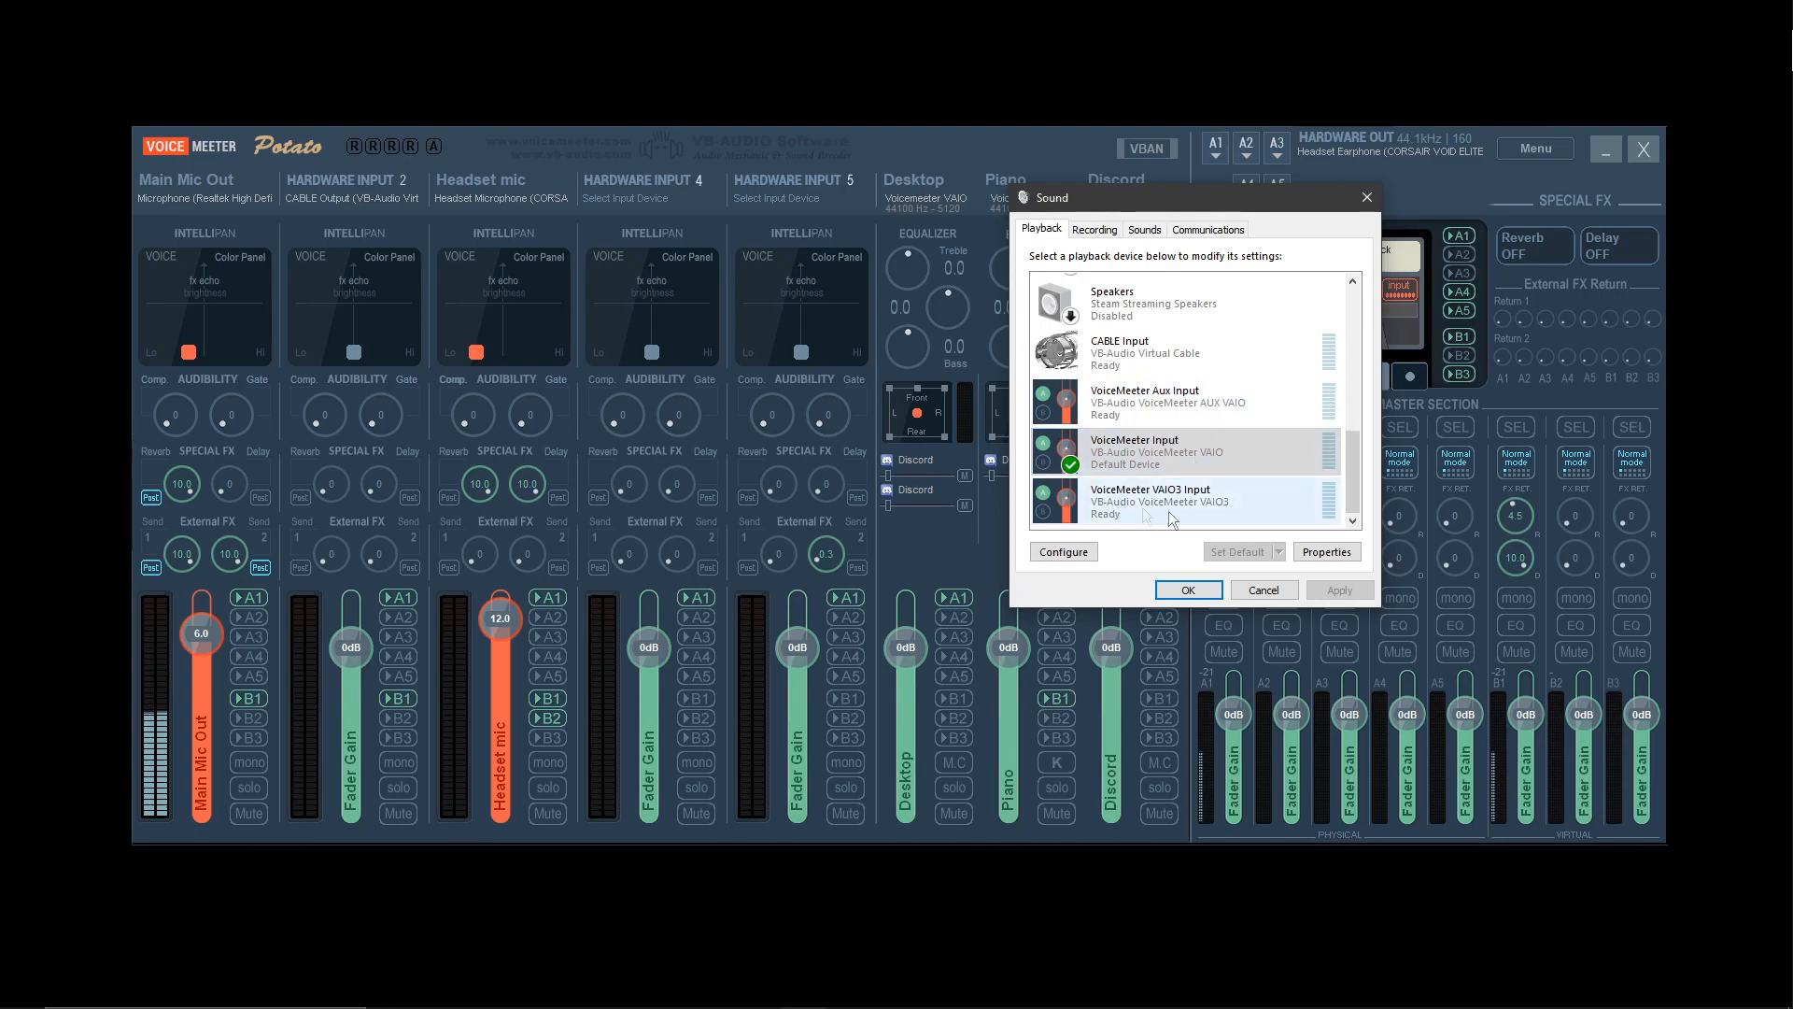
left_click(1095, 229)
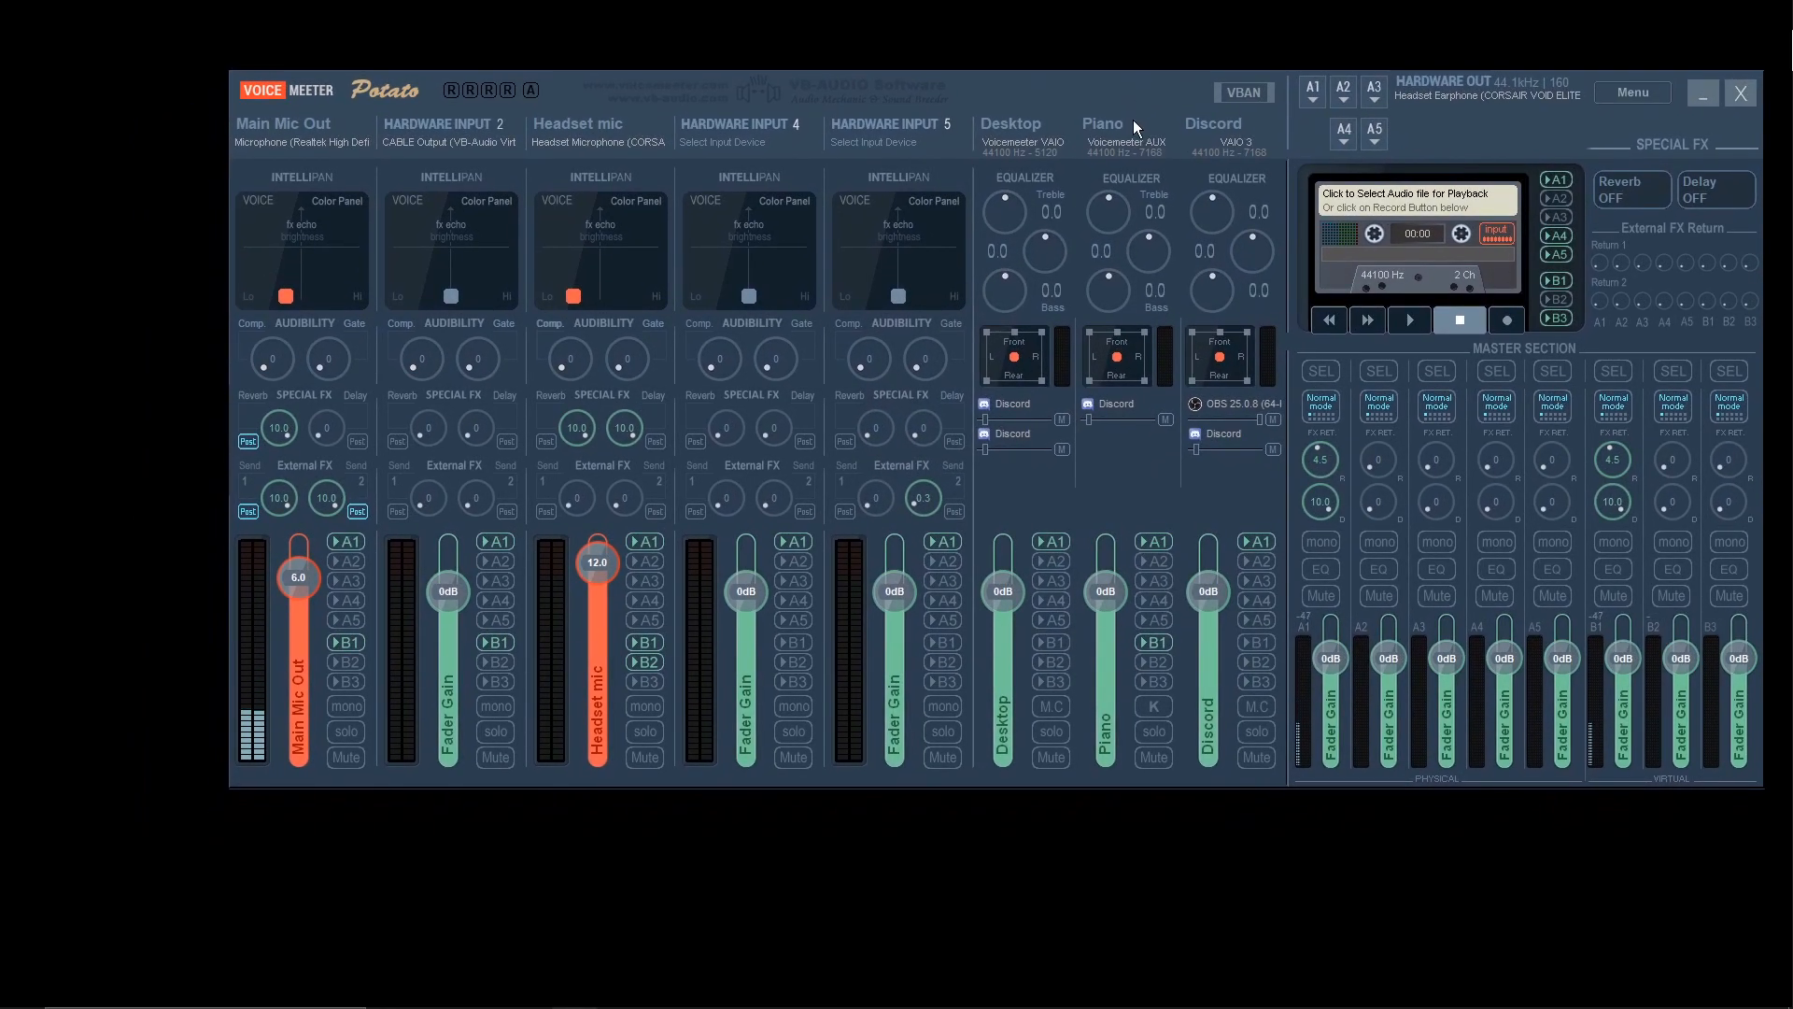
- Rename the input strip to Funny, then mute and unmute Main Mic Out
left_click(302, 142)
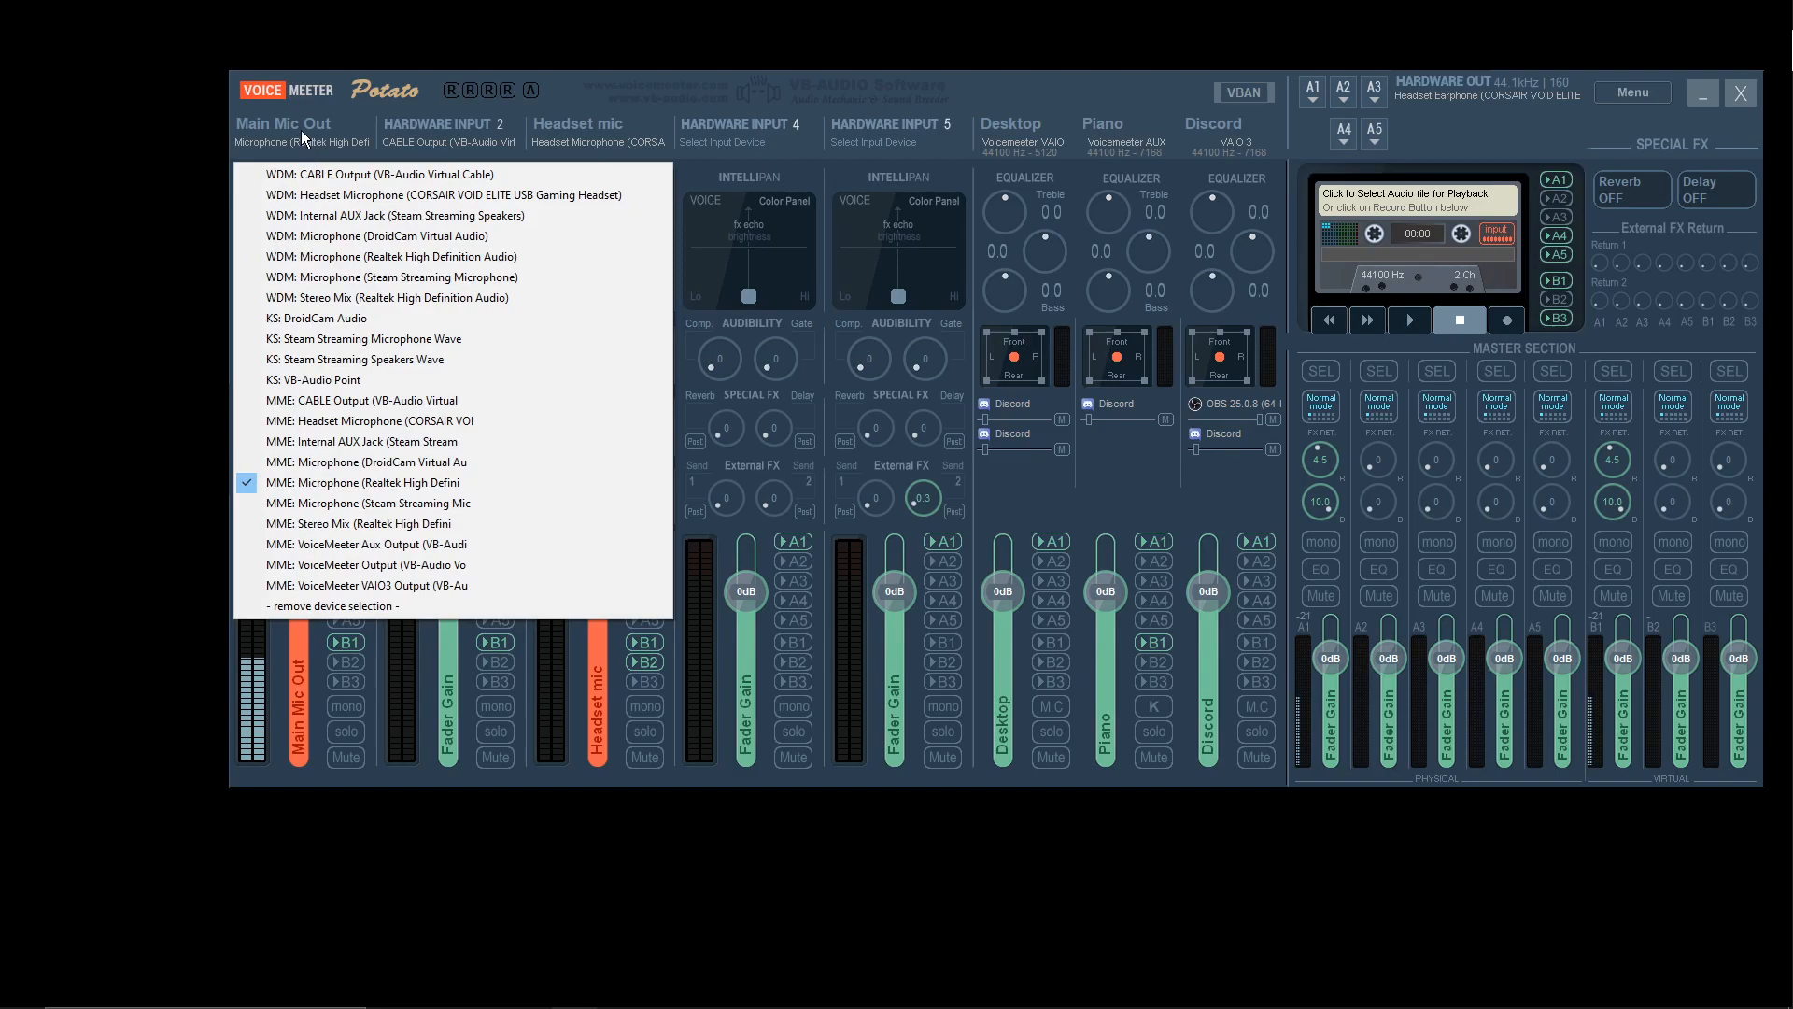
mouse_move(389, 482)
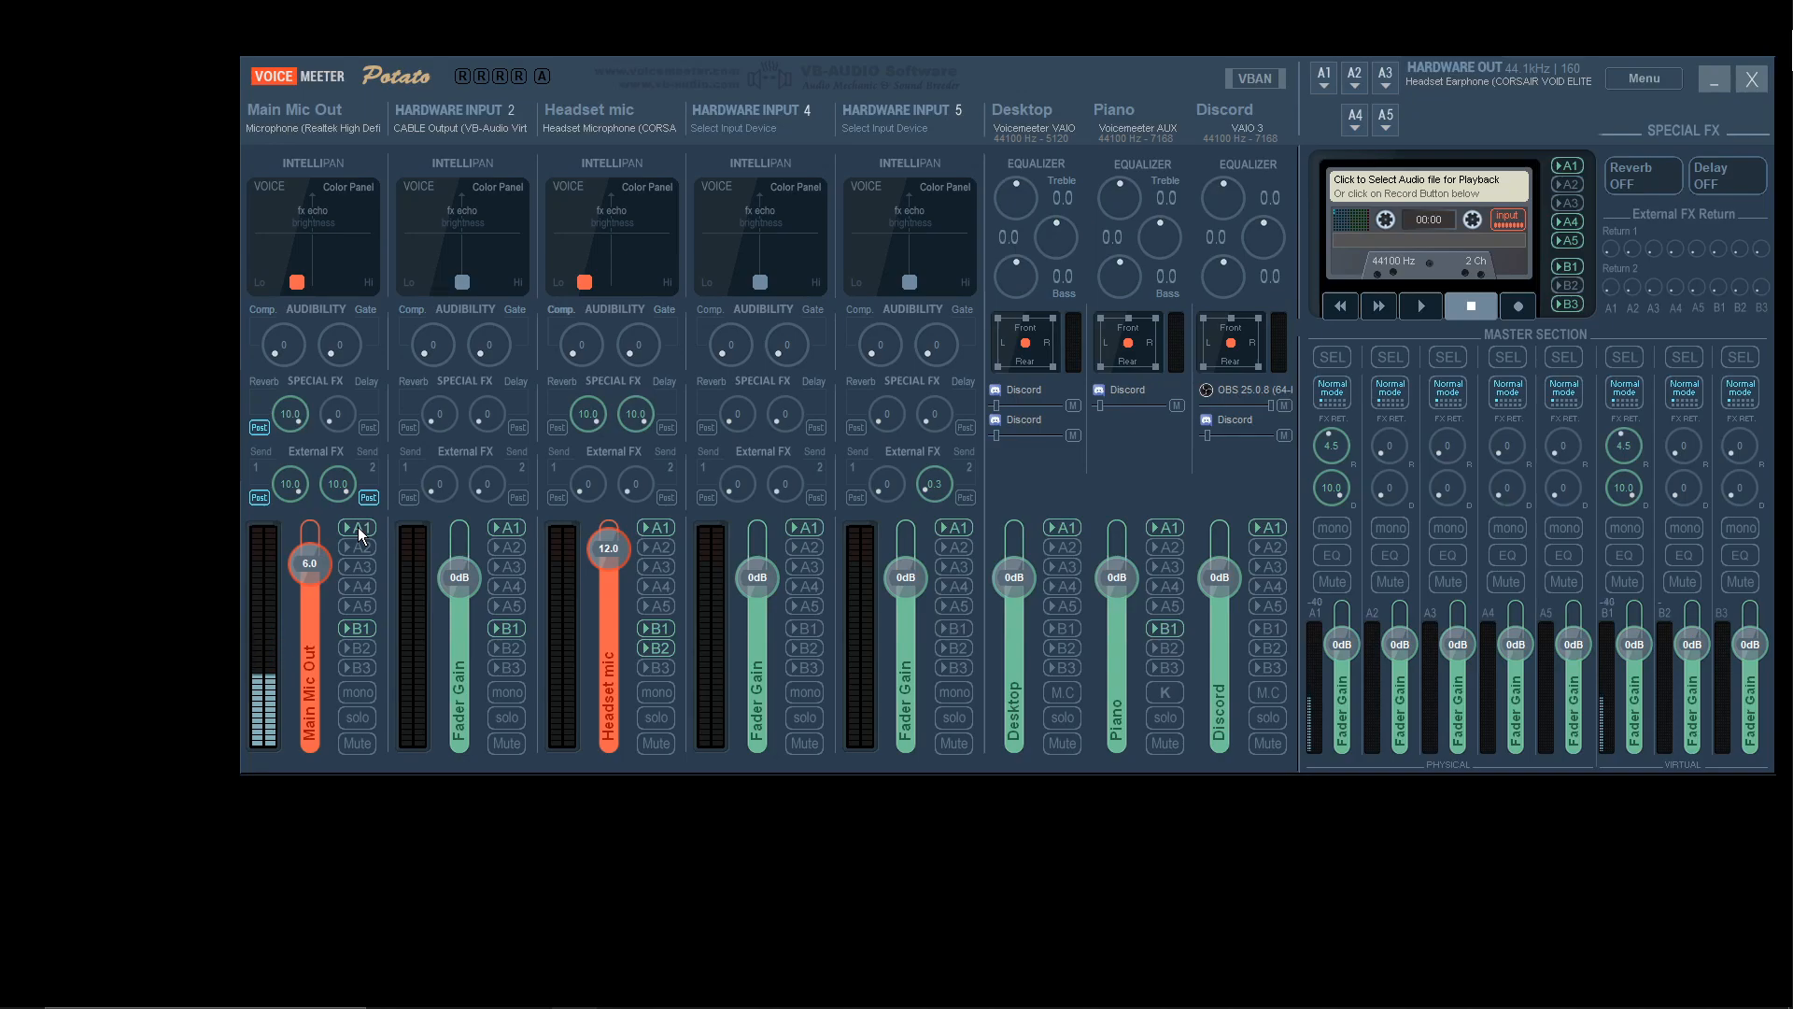
mouse_move(325, 650)
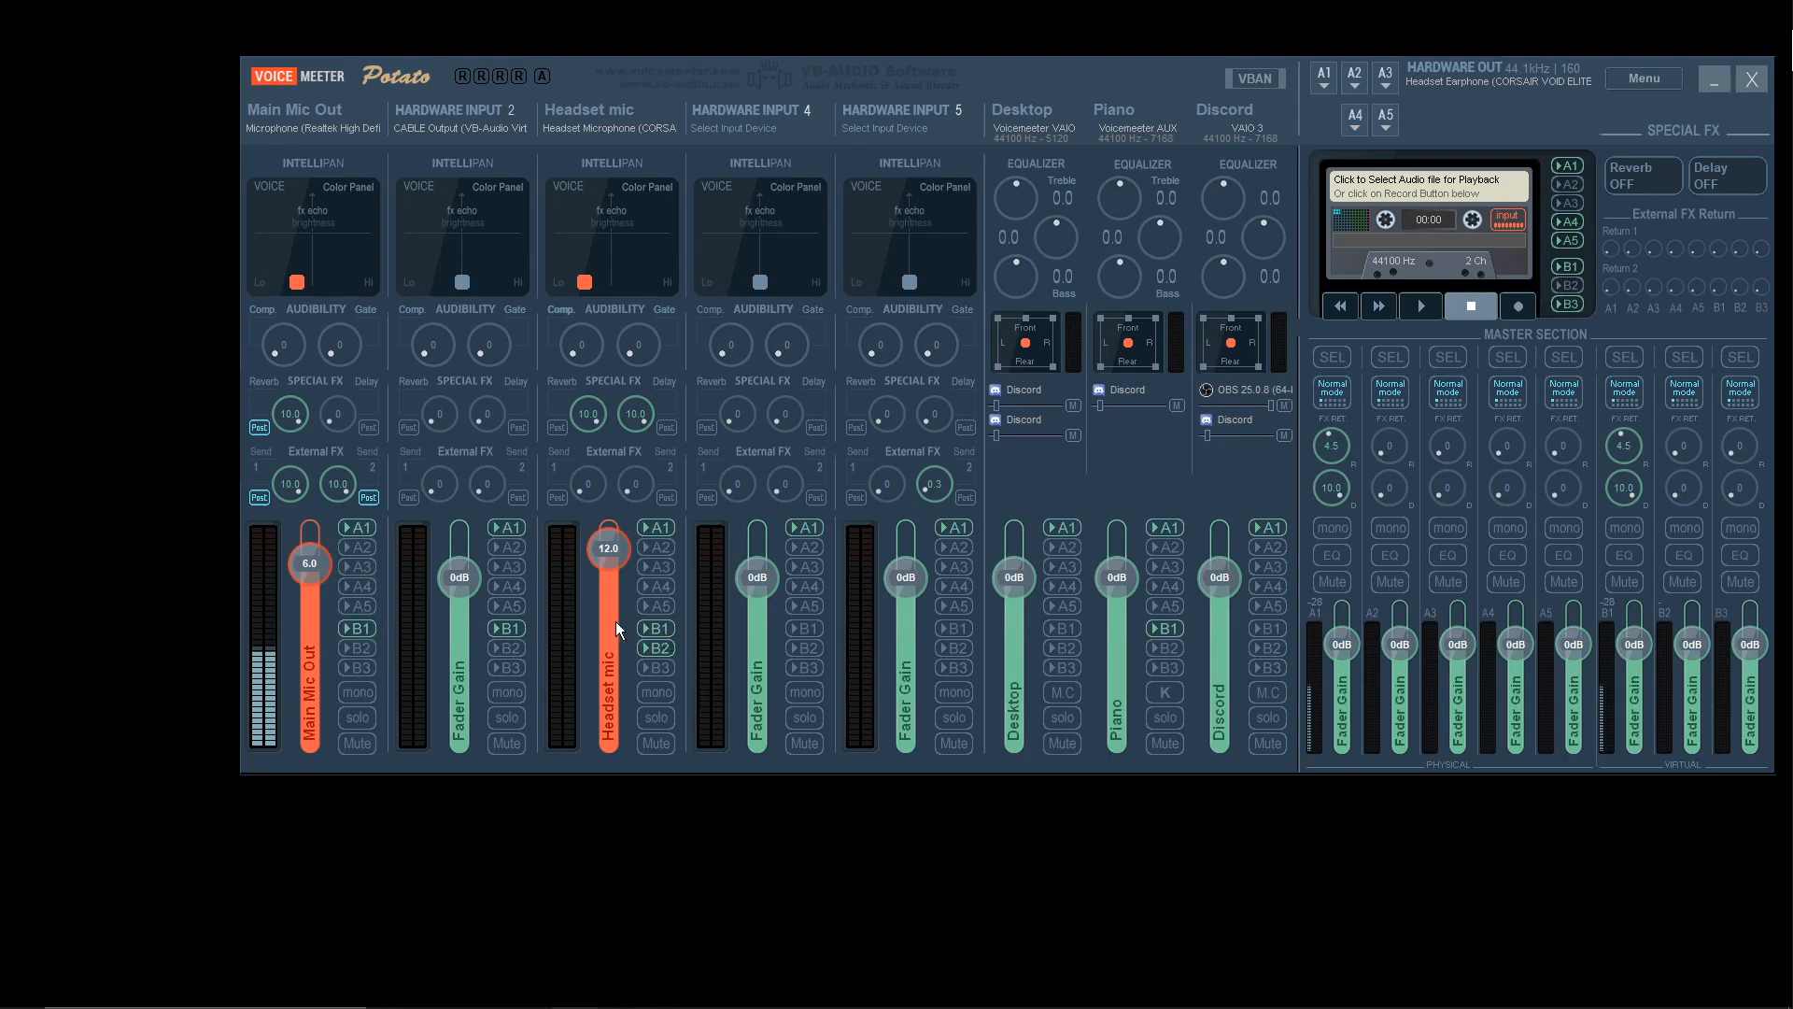
mouse_move(669, 615)
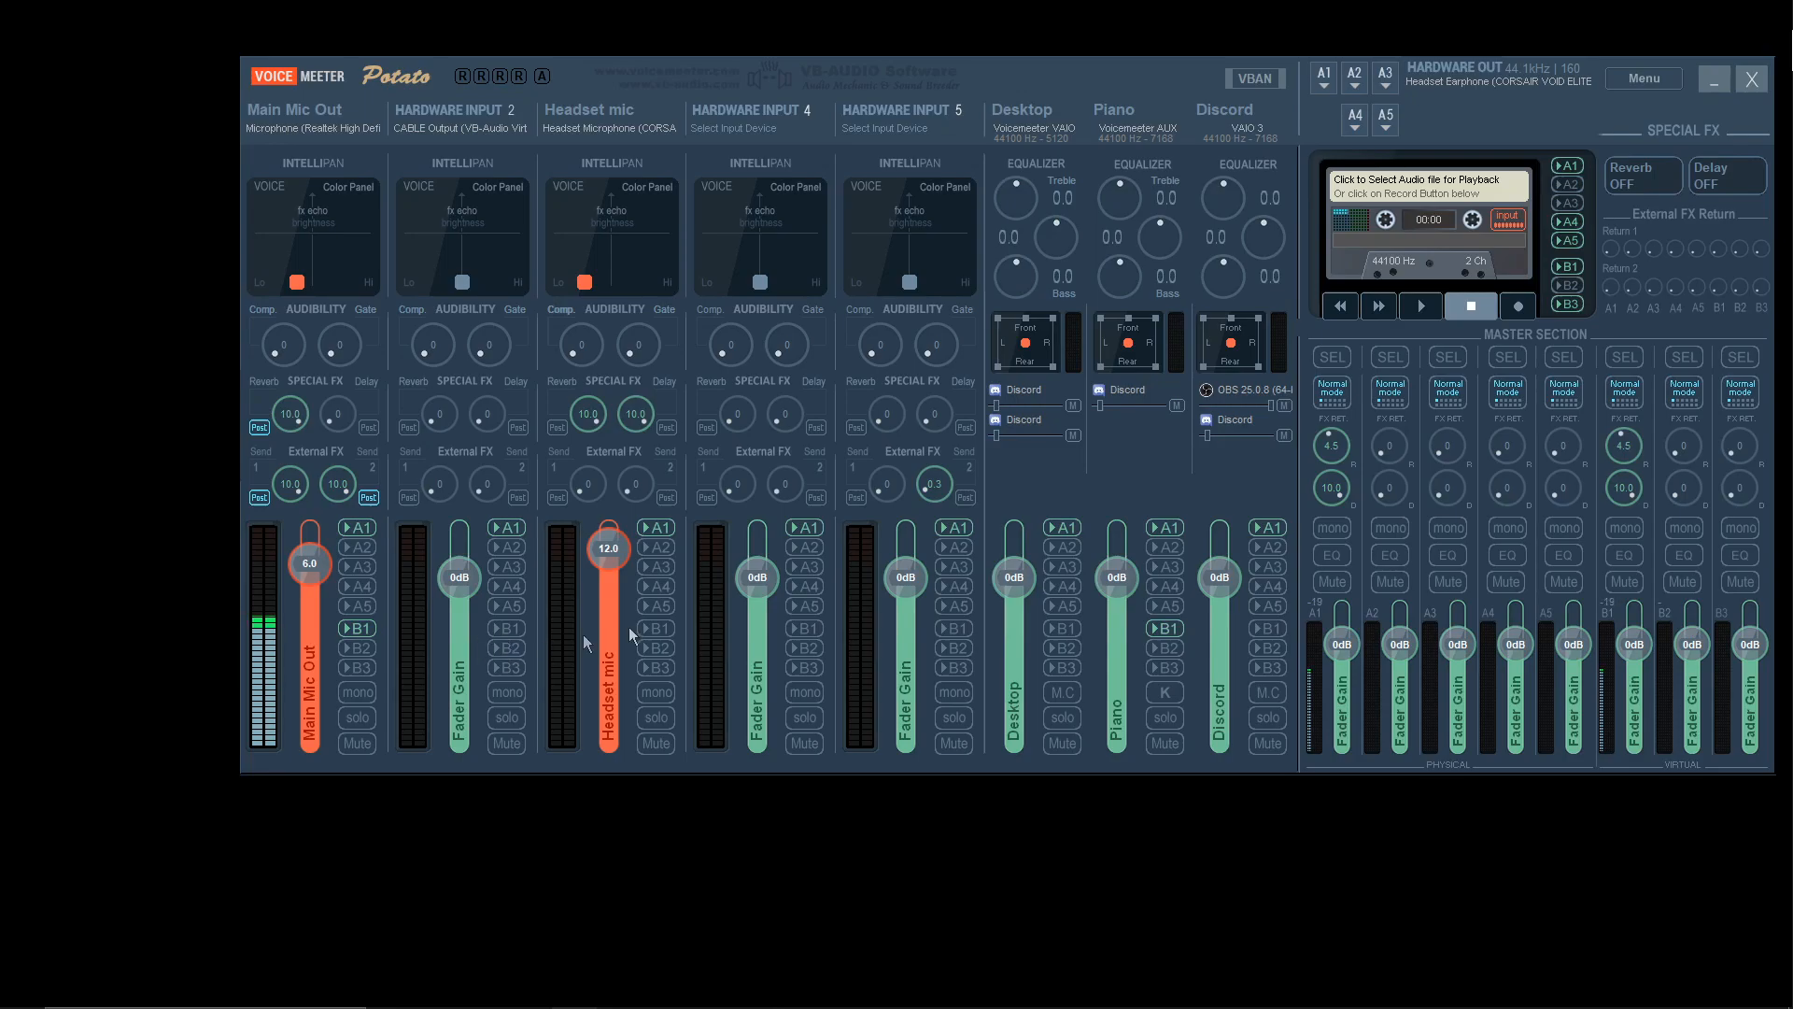
mouse_move(1149, 577)
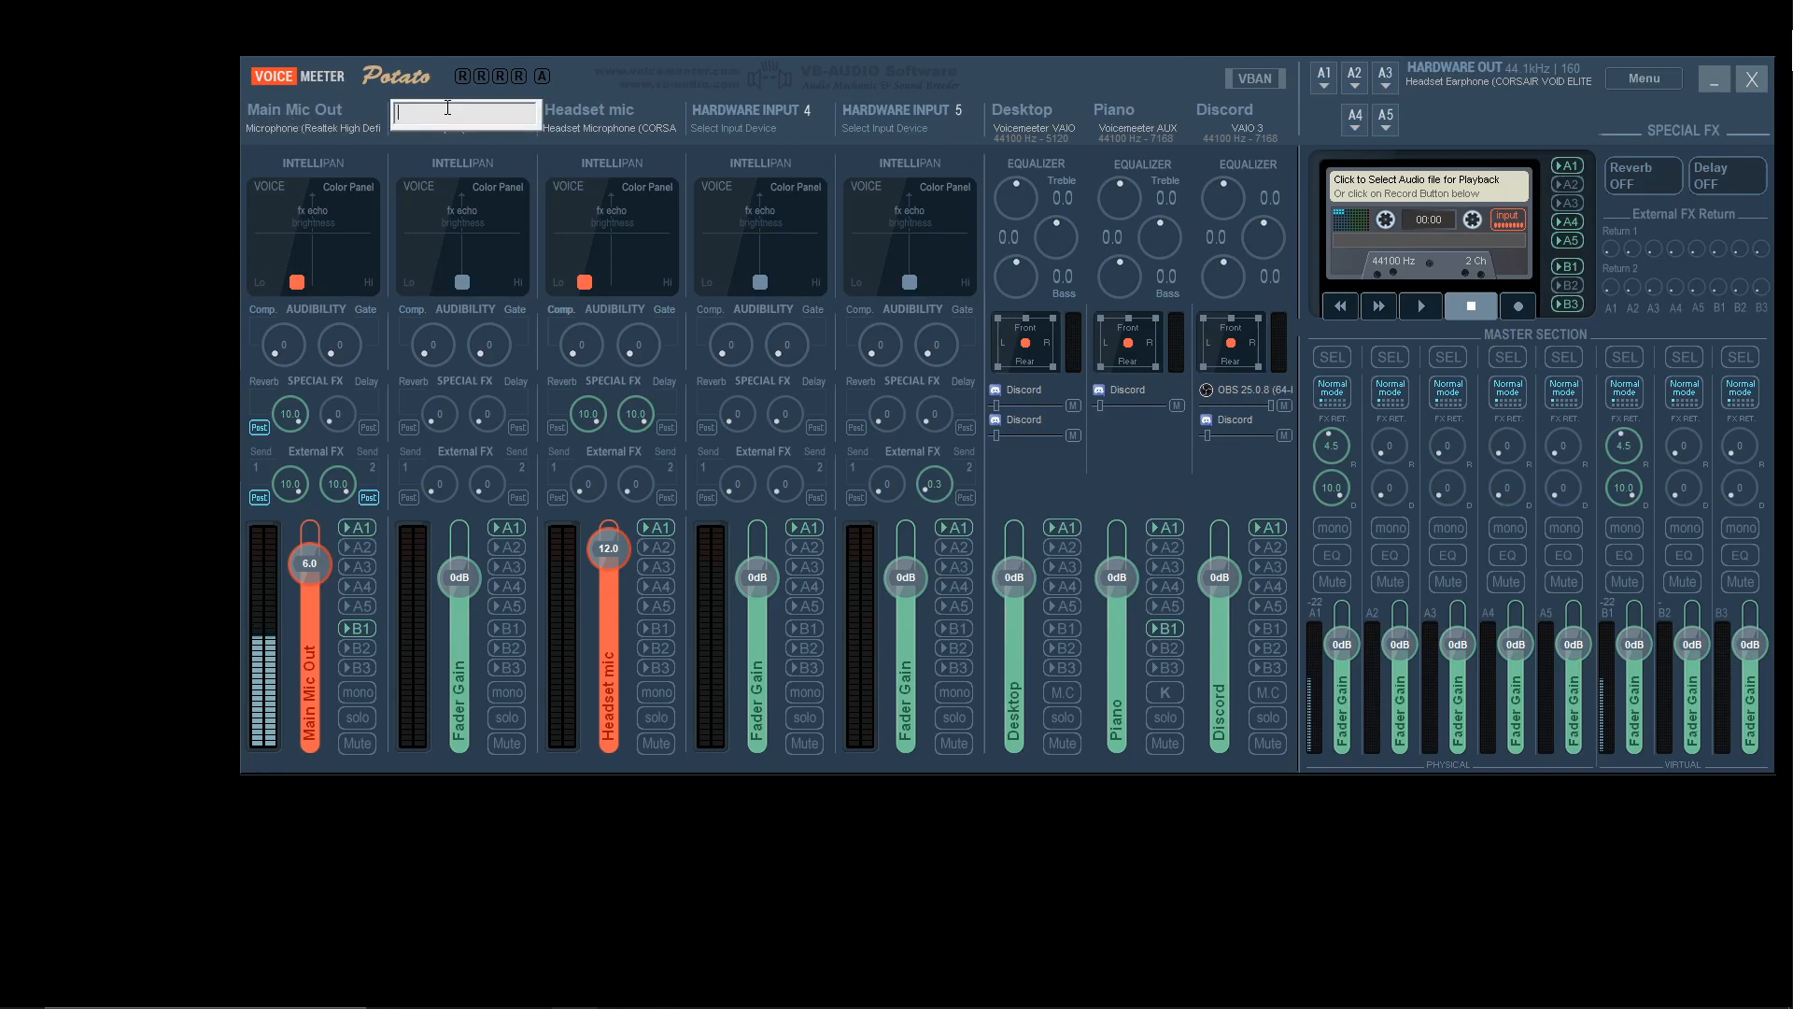
type("Funny")
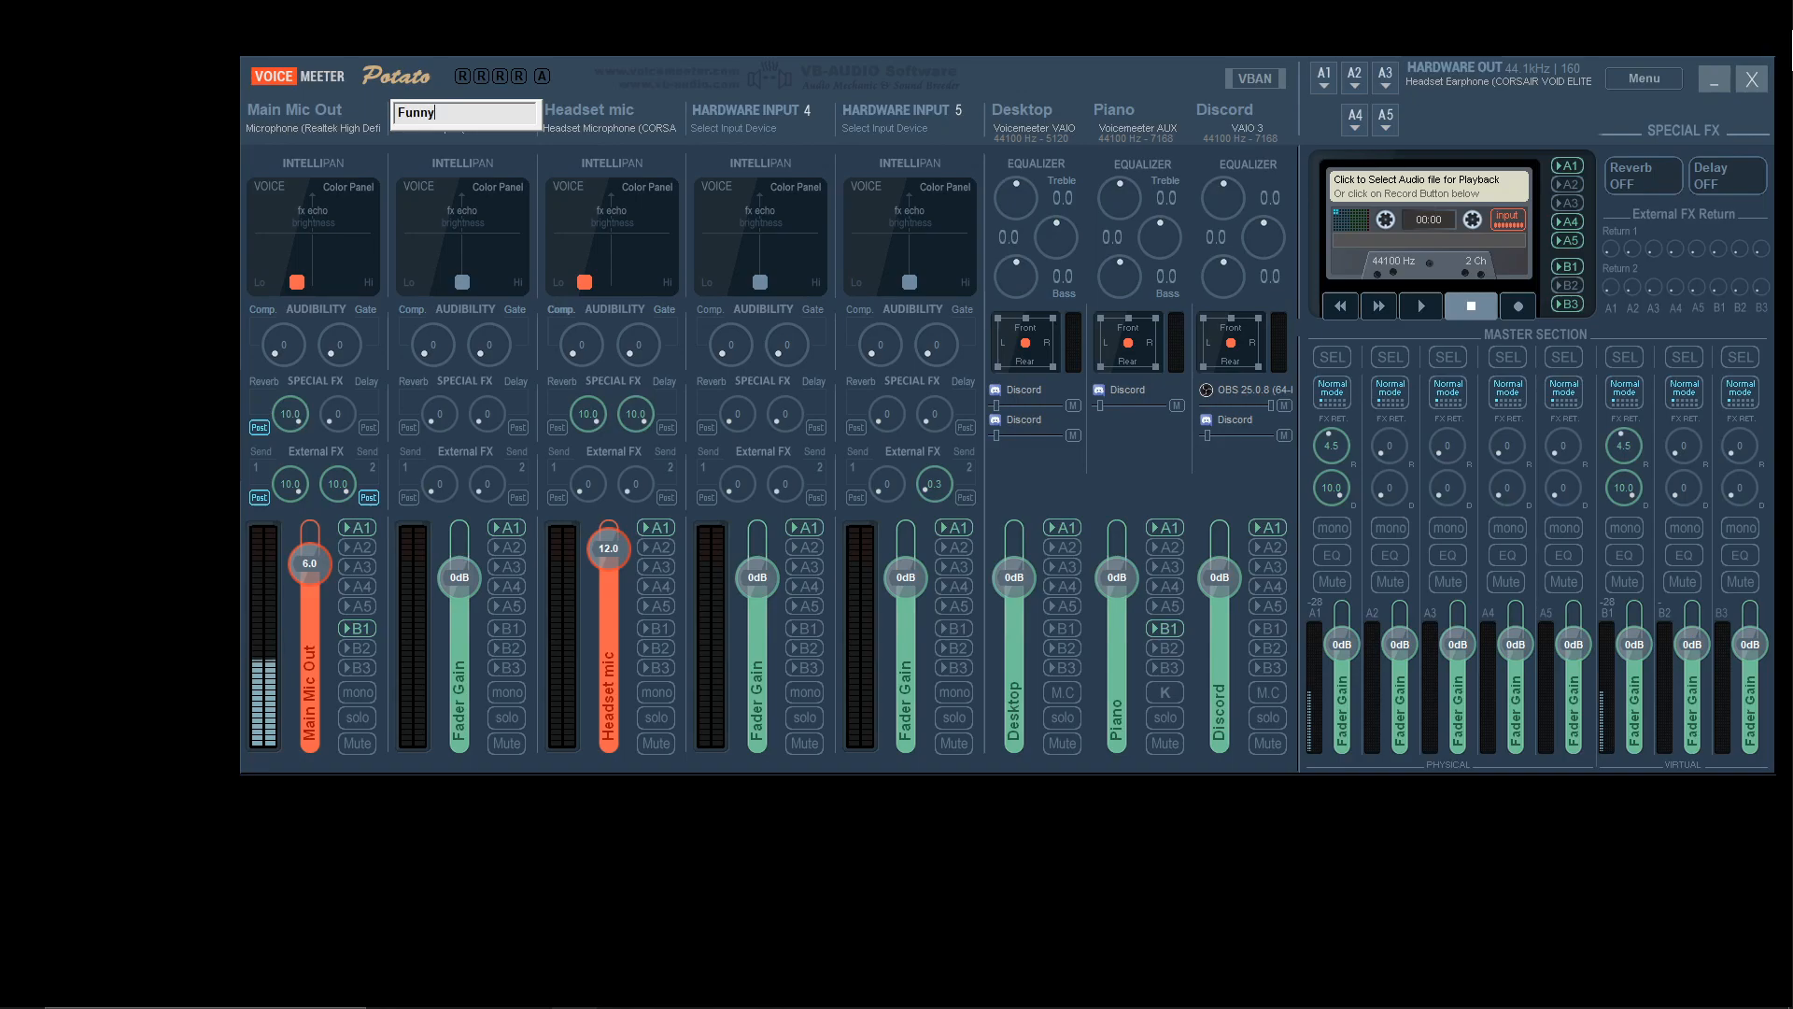
left_click(615, 112)
type("Funny")
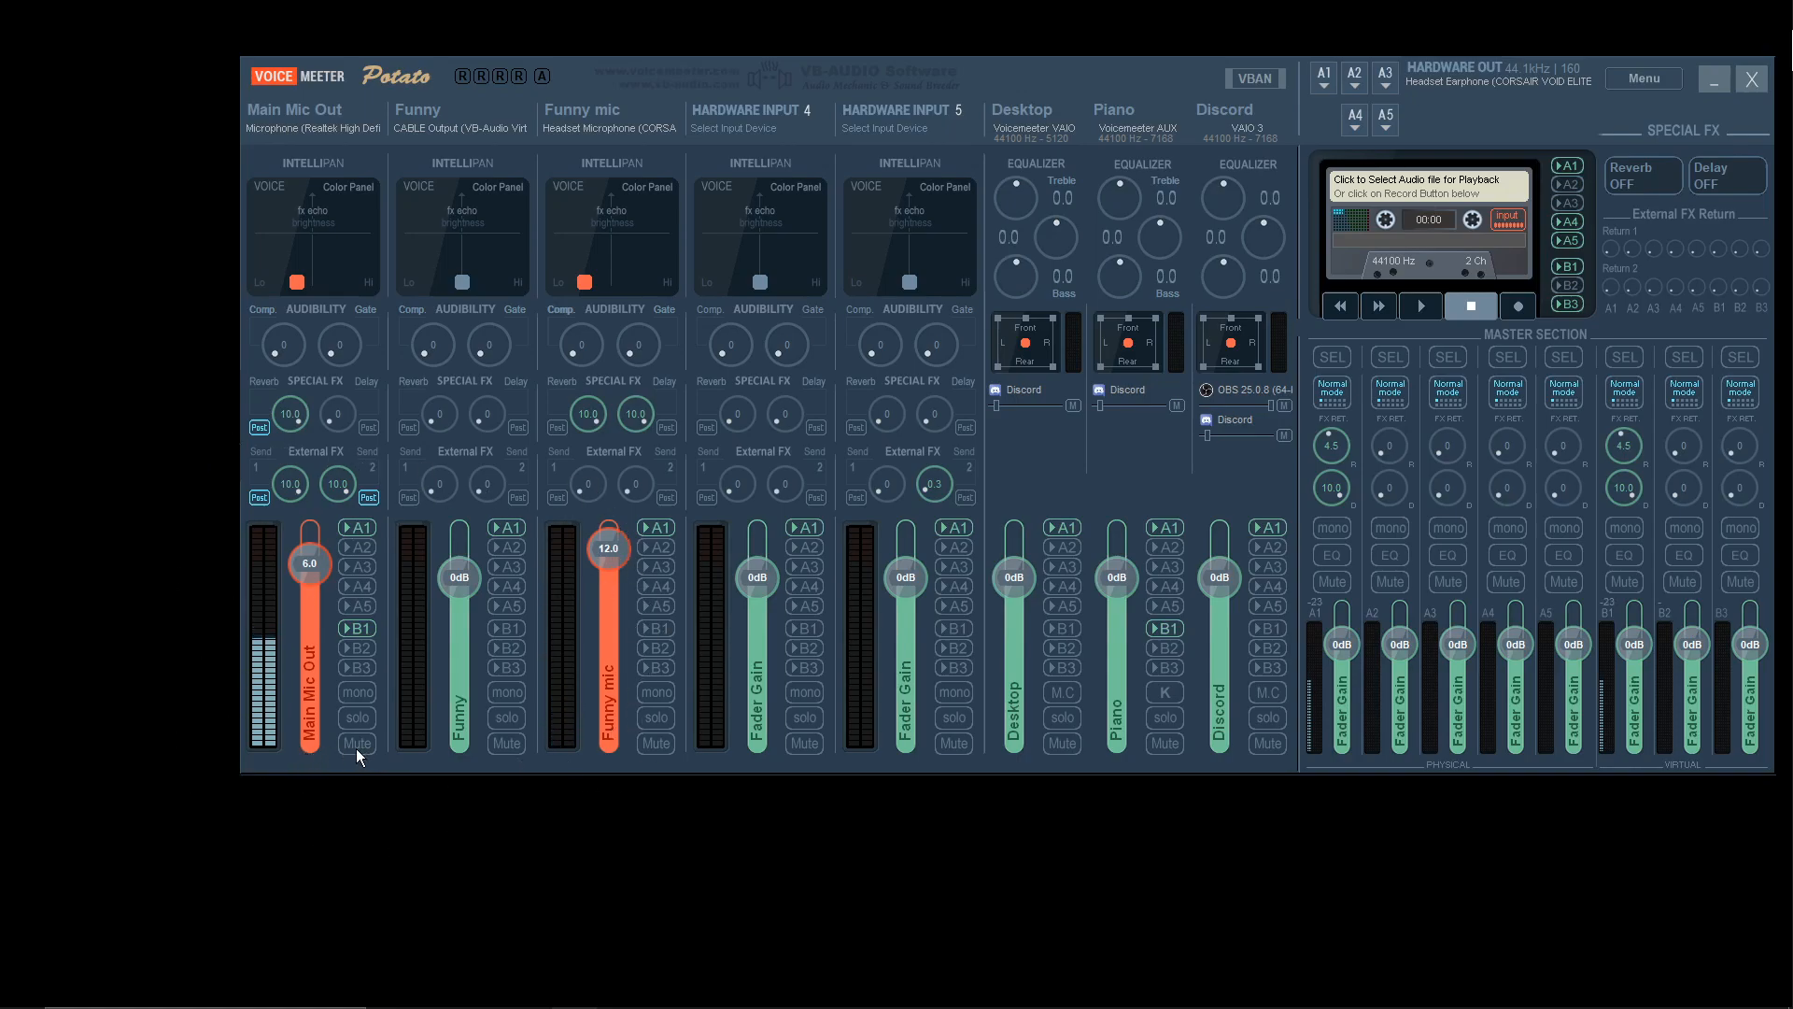
left_click(355, 744)
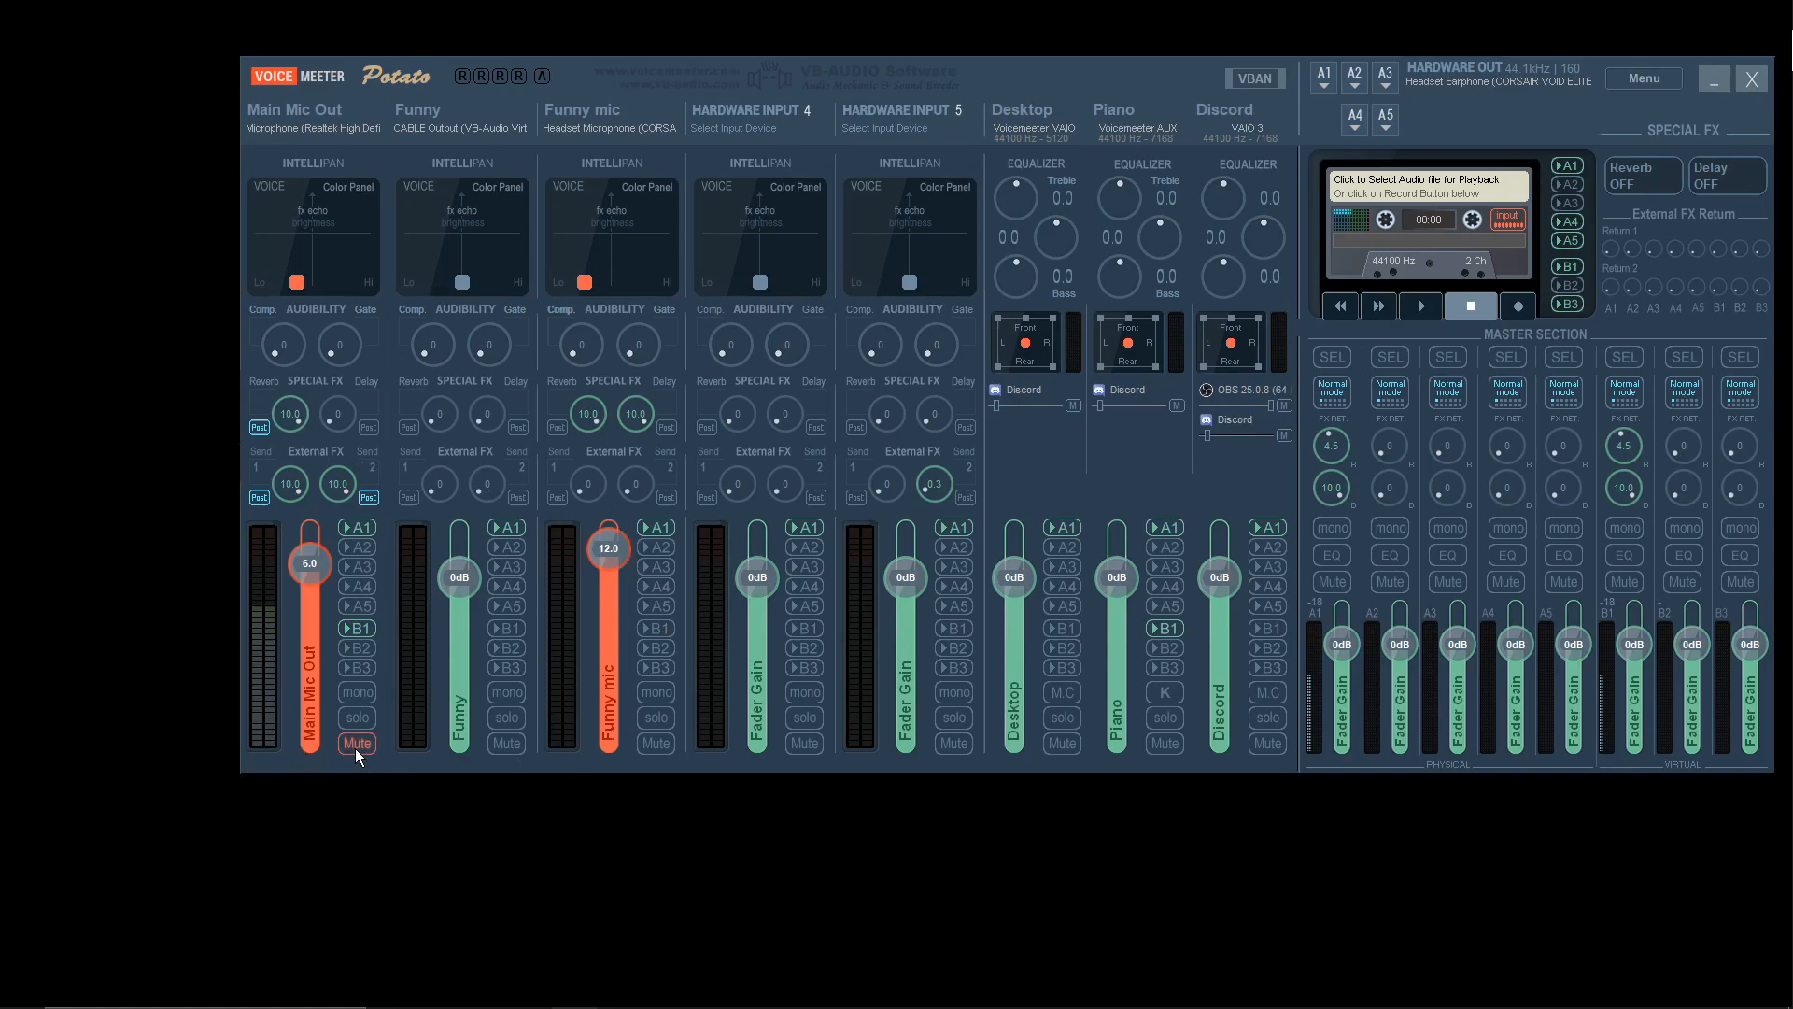
left_click(357, 742)
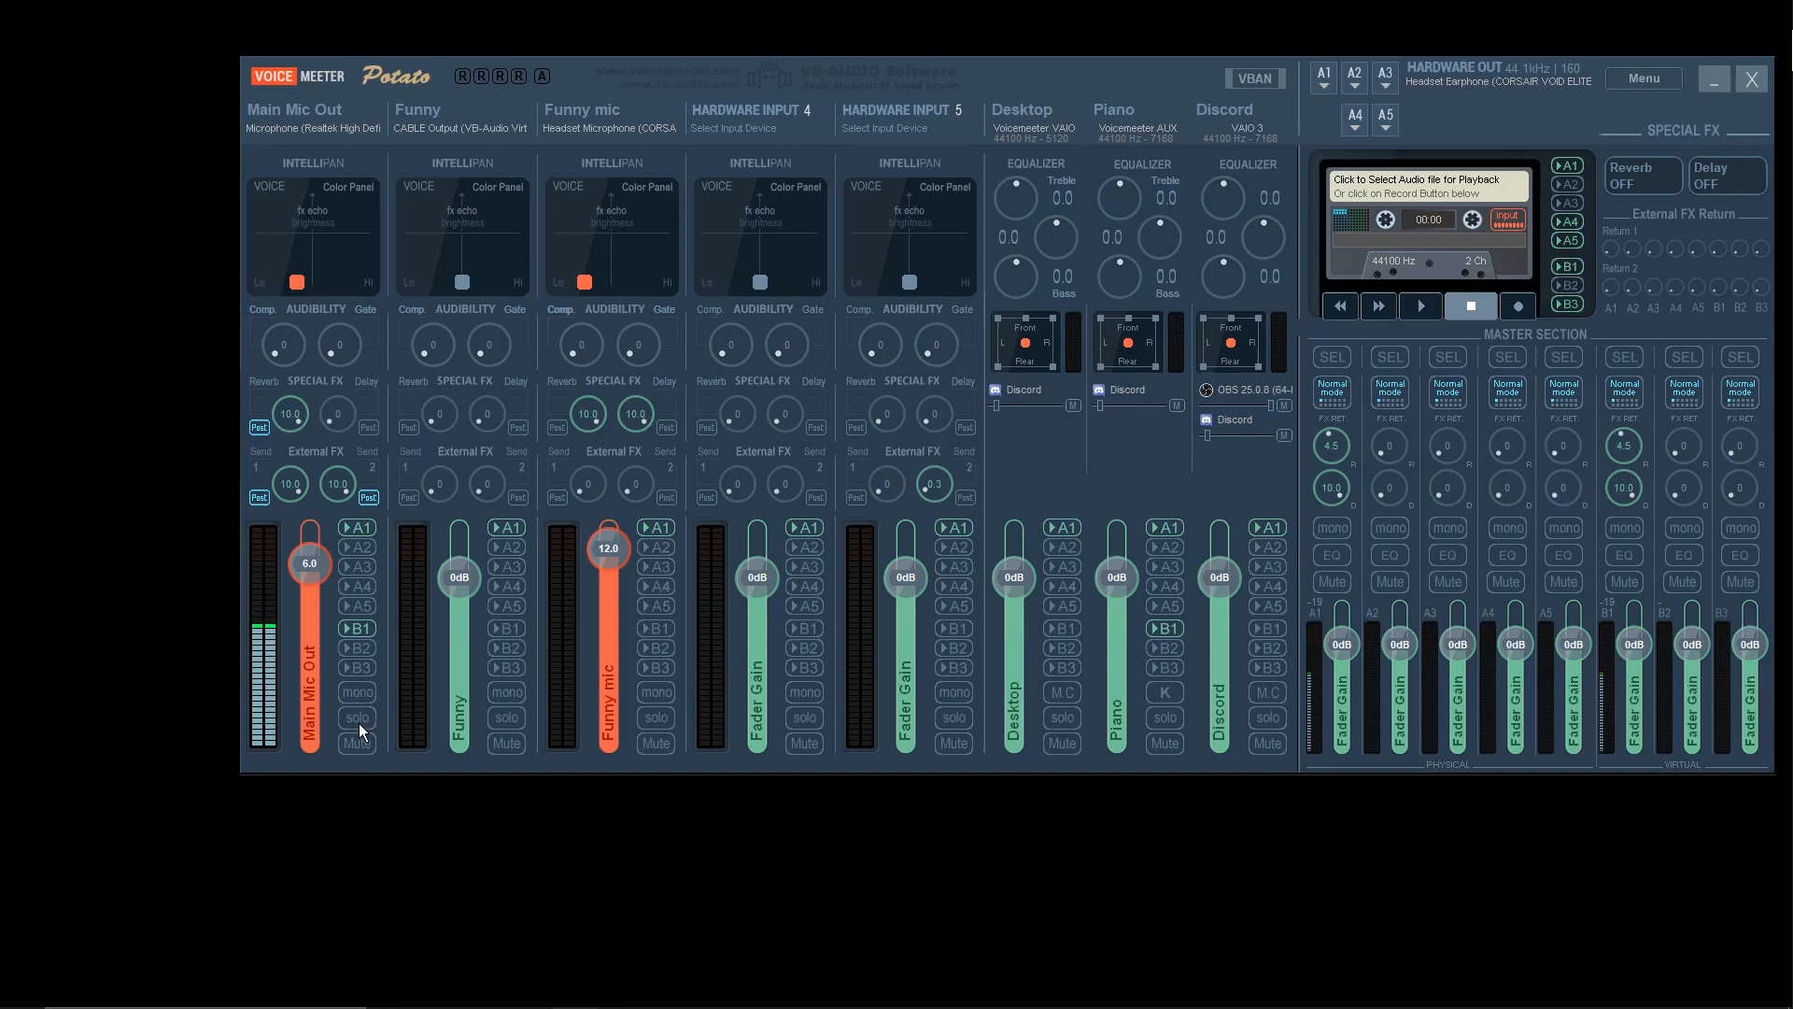
mouse_move(357, 720)
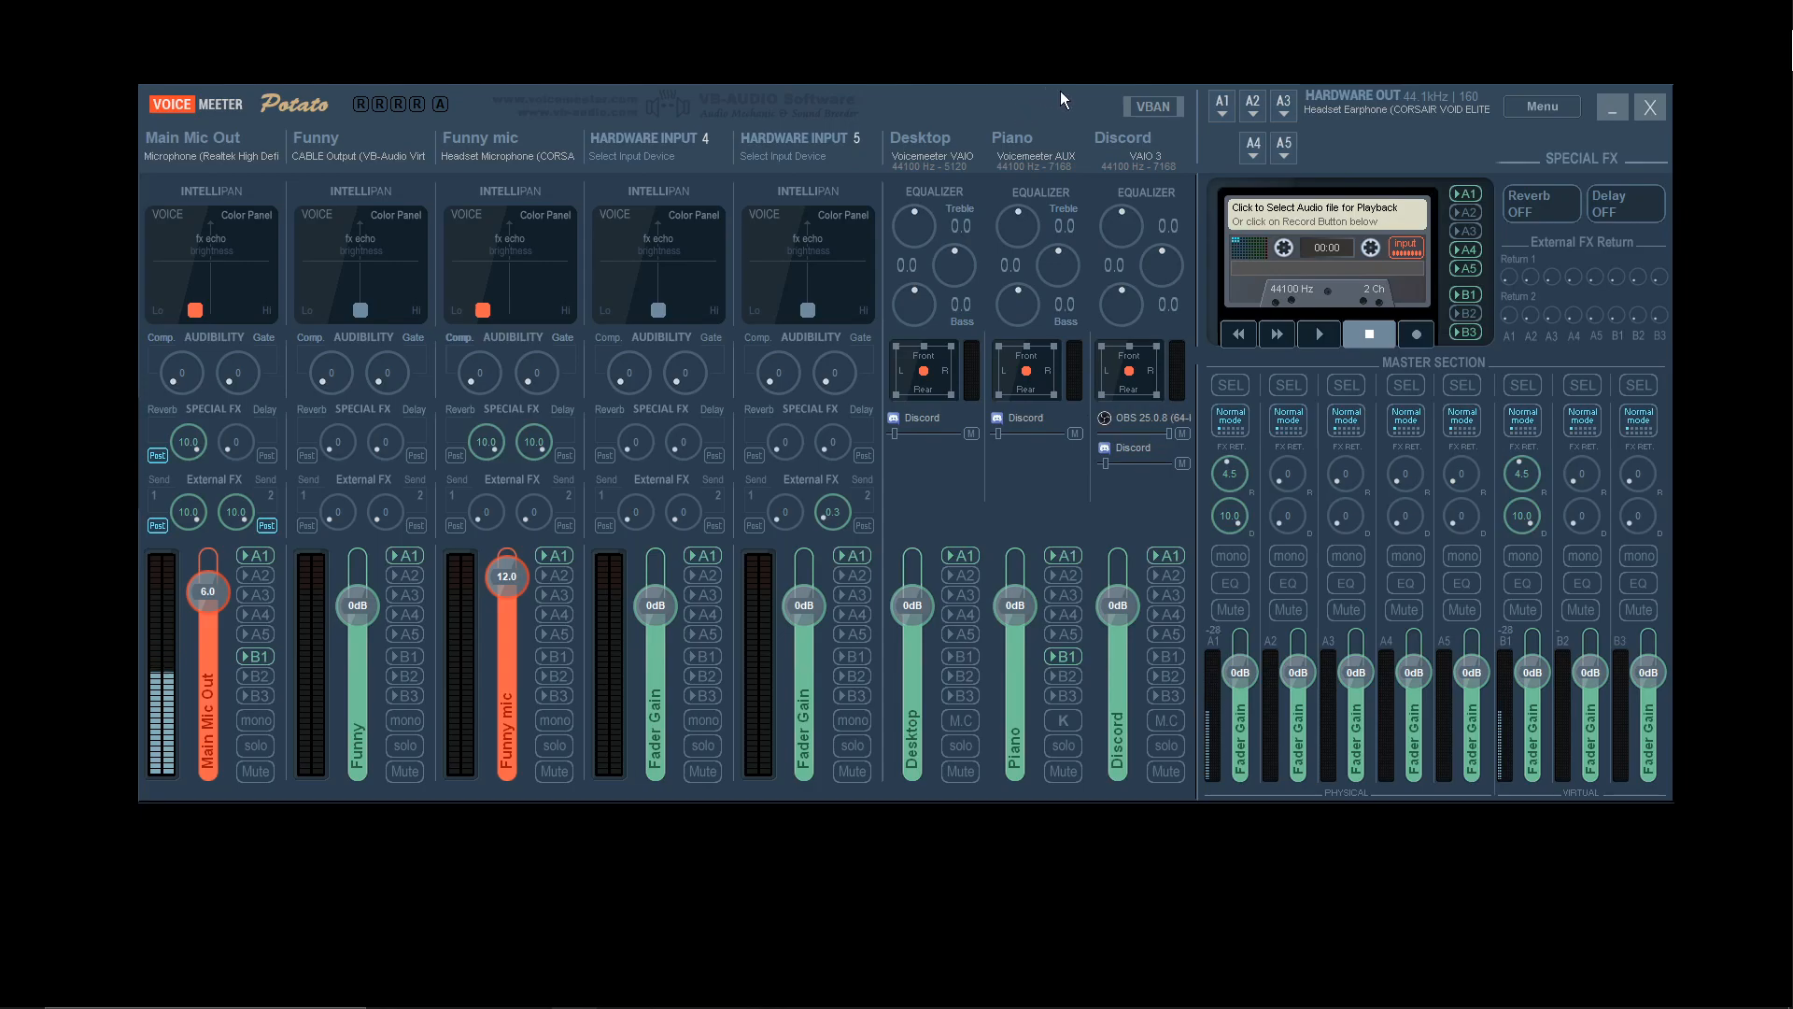
mouse_move(166, 403)
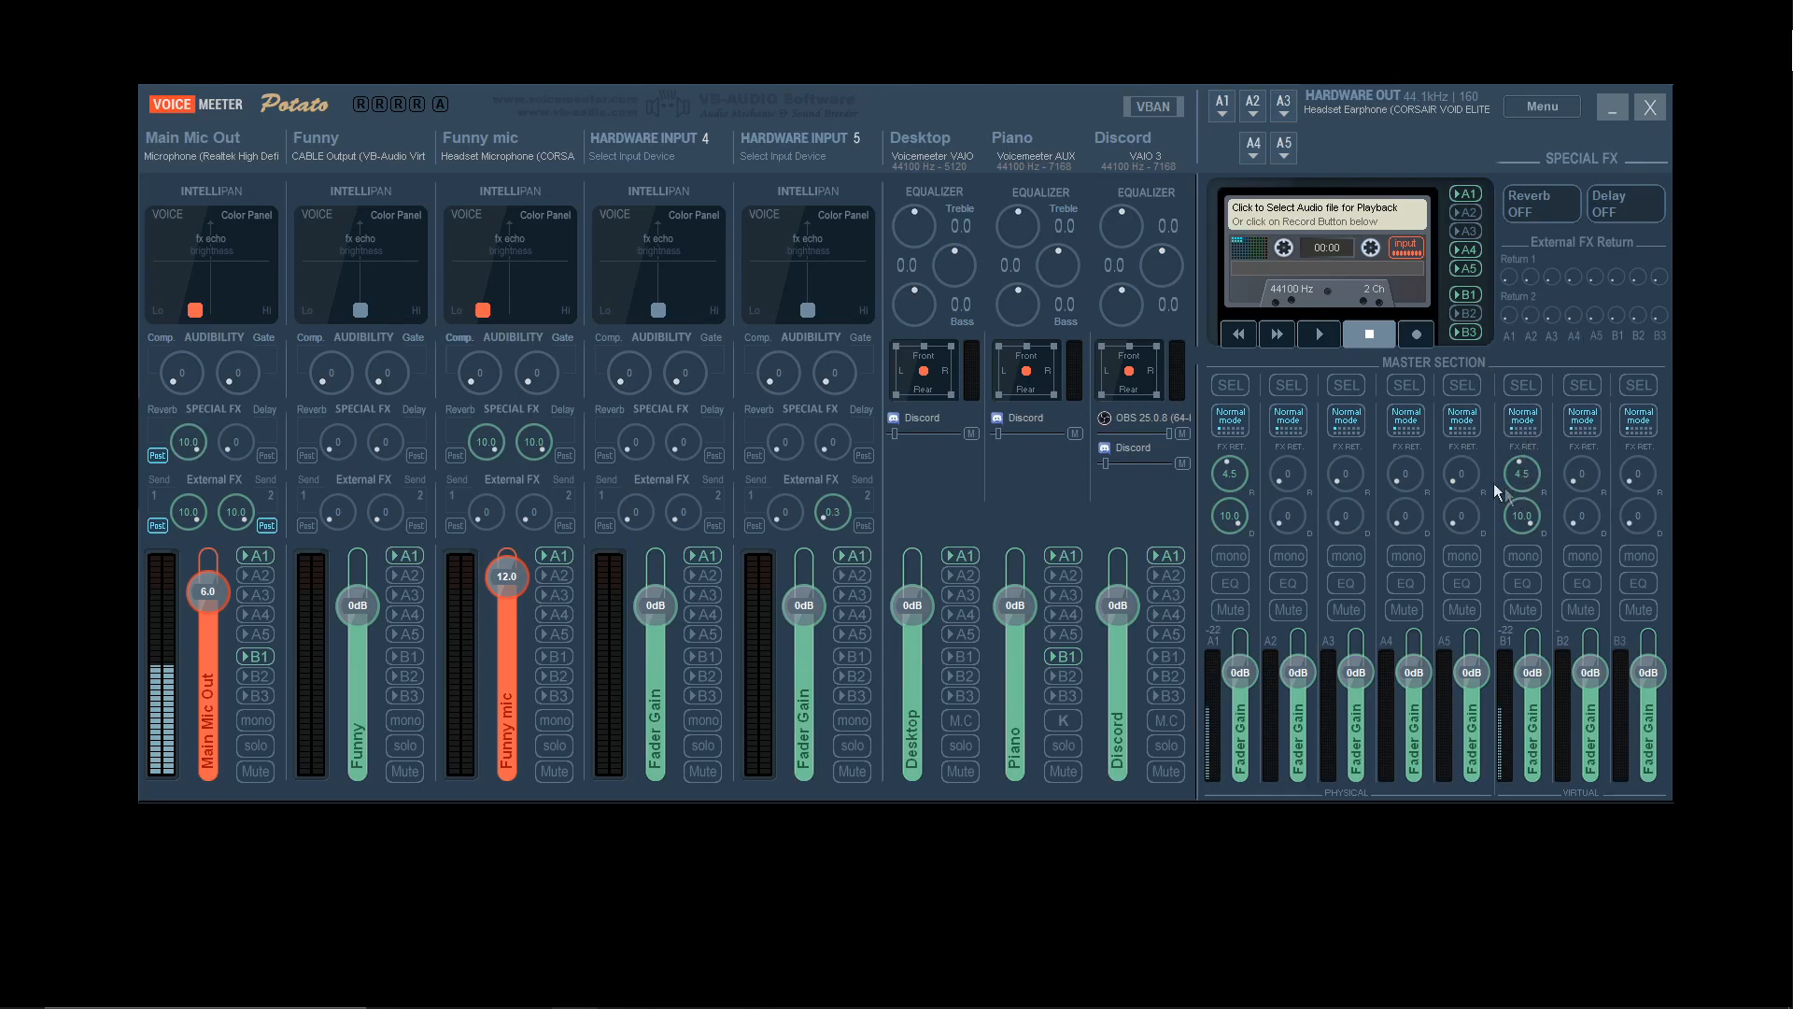
mouse_move(1532, 494)
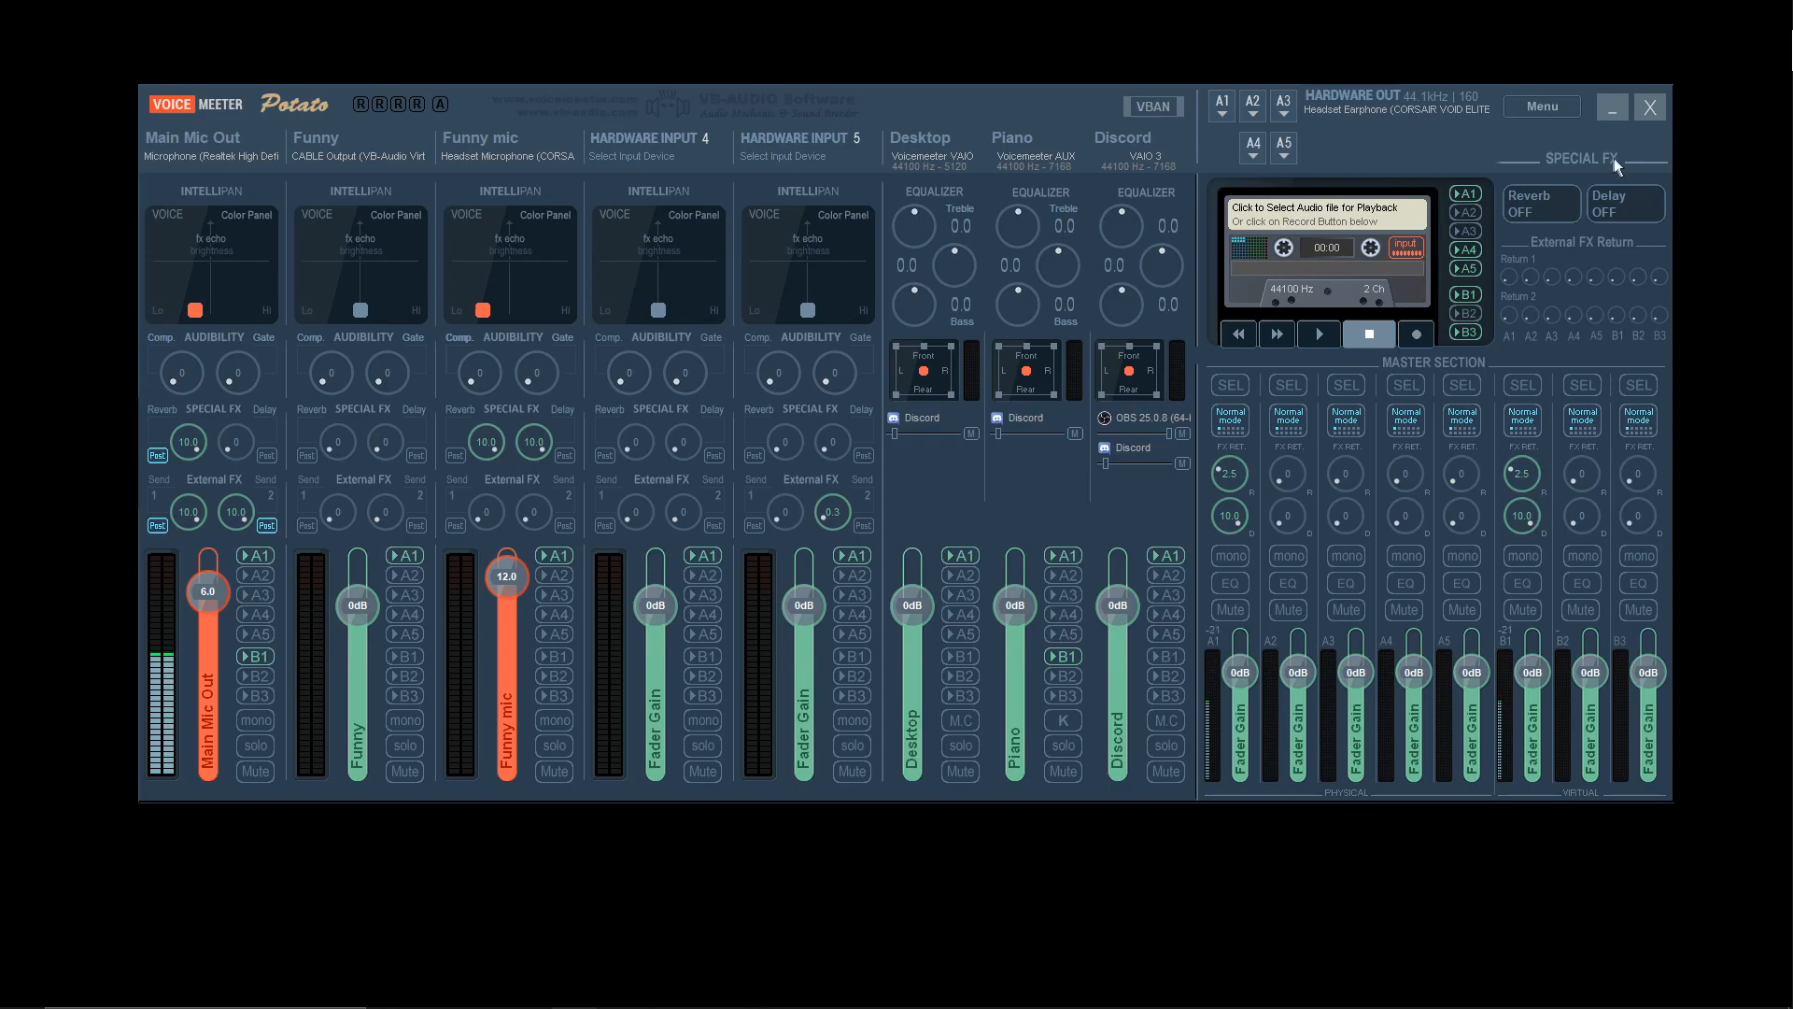
- Open the JustVerb III settings from the Special FX Reverb button
left_click(1540, 203)
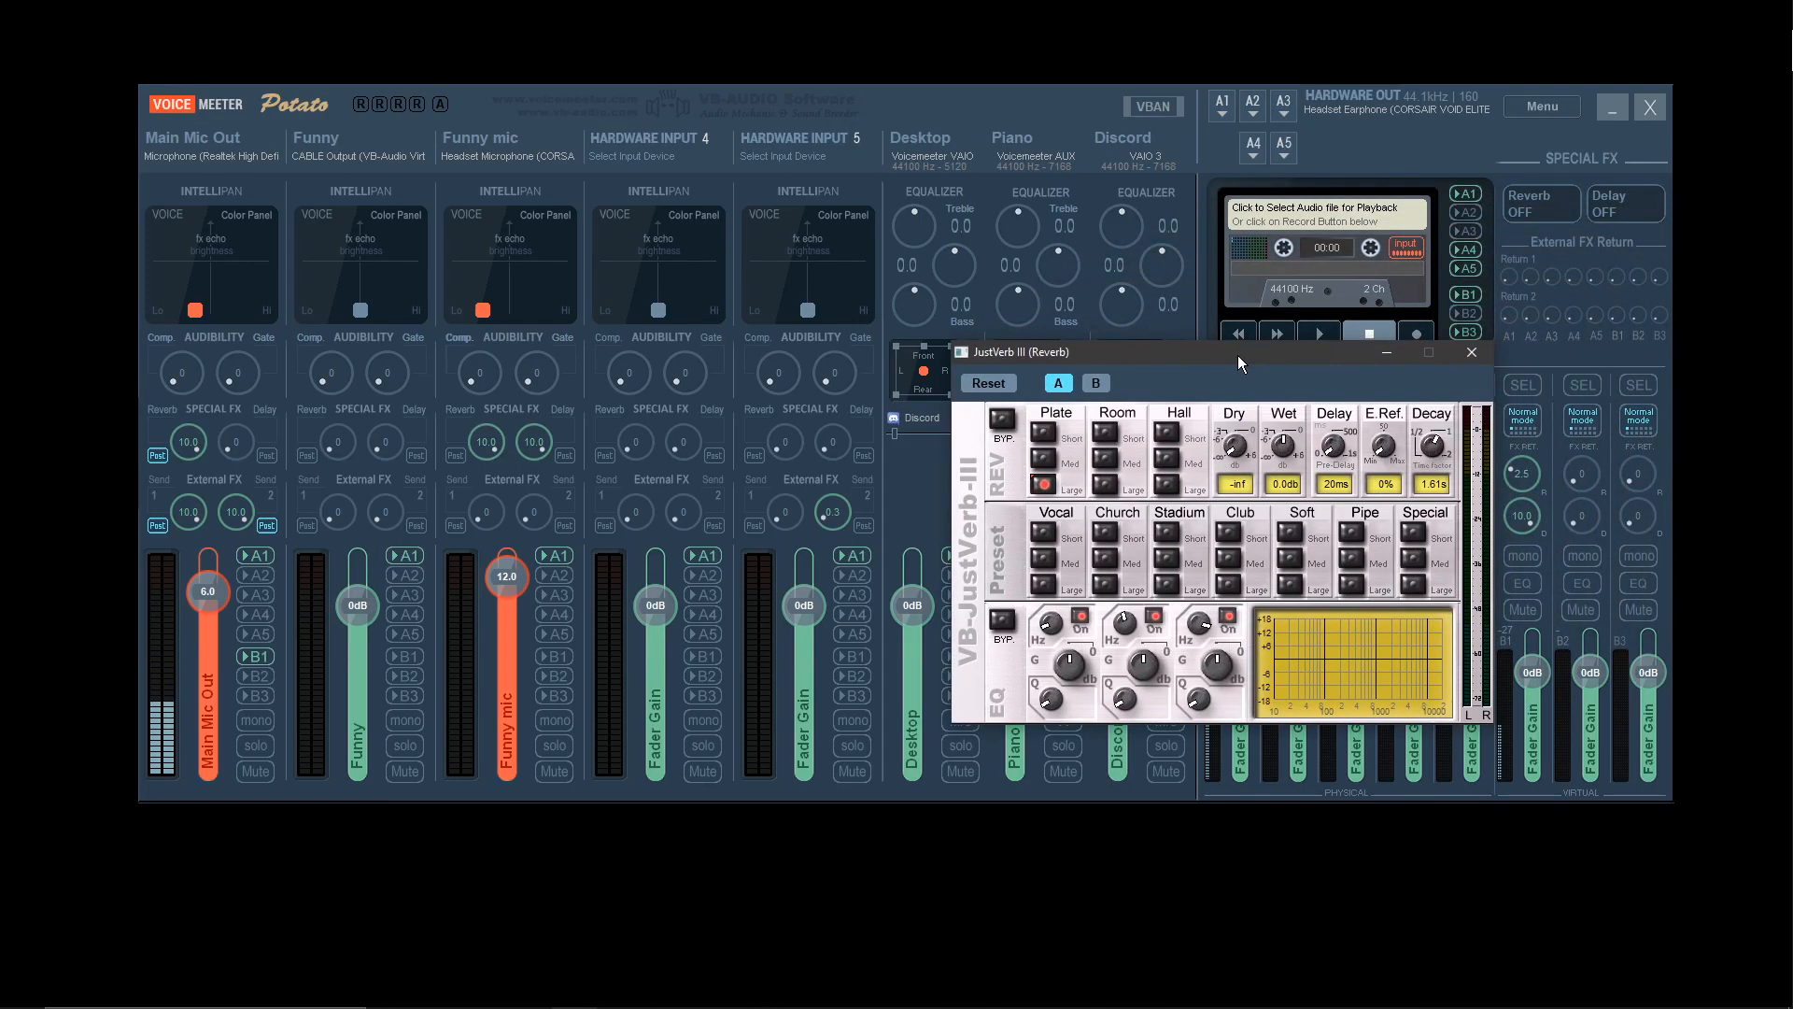
- Try the Soft Church reverb preset, then close JustVerb with reverb off
left_click(1539, 202)
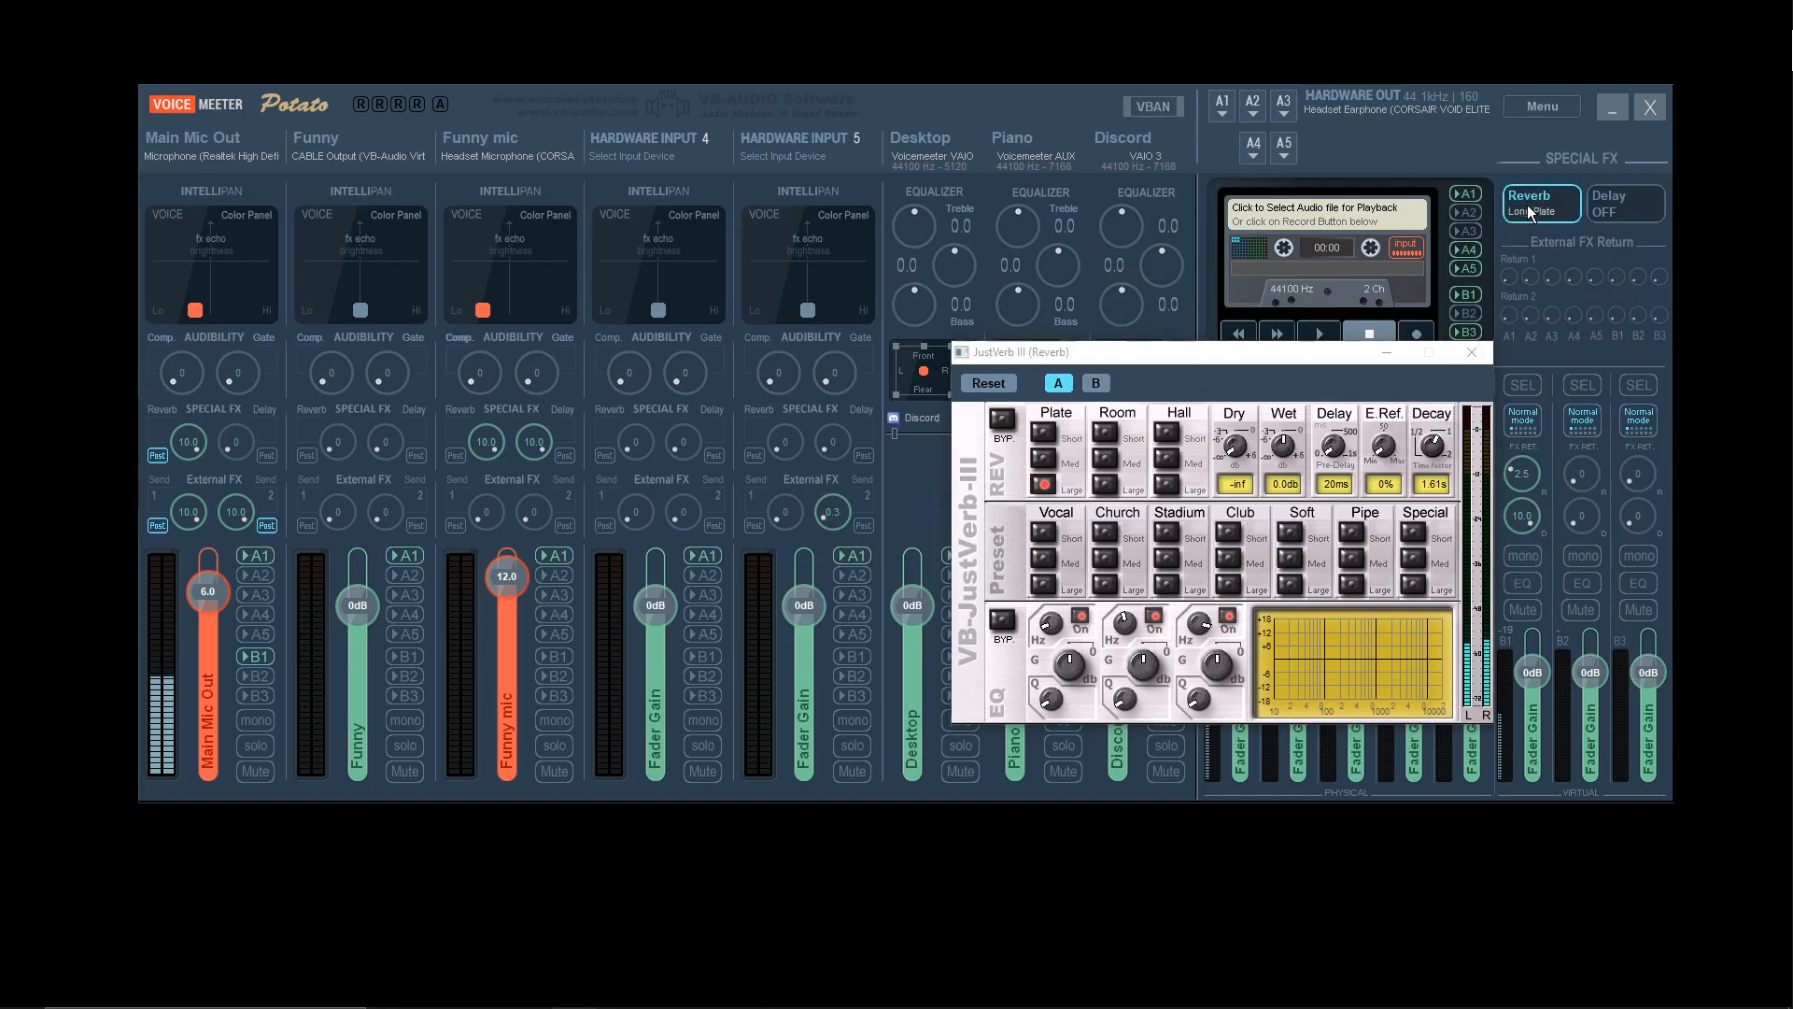
left_click(1290, 583)
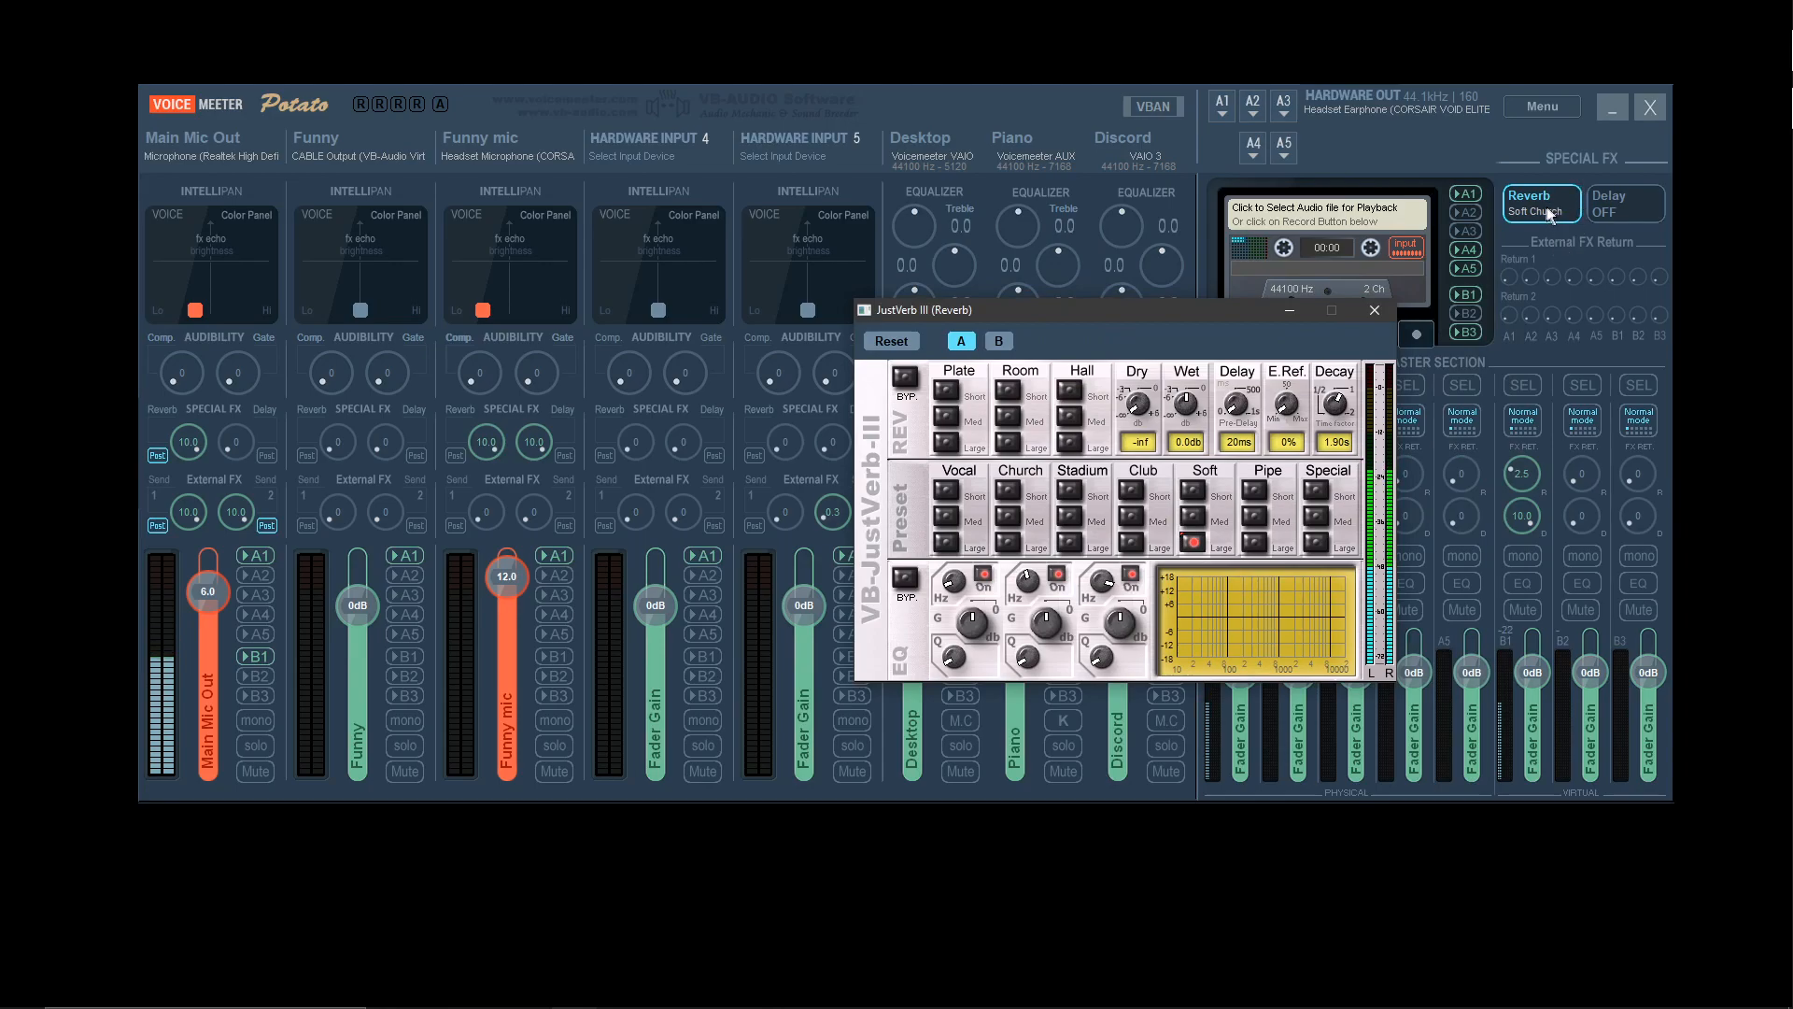
left_click(1540, 203)
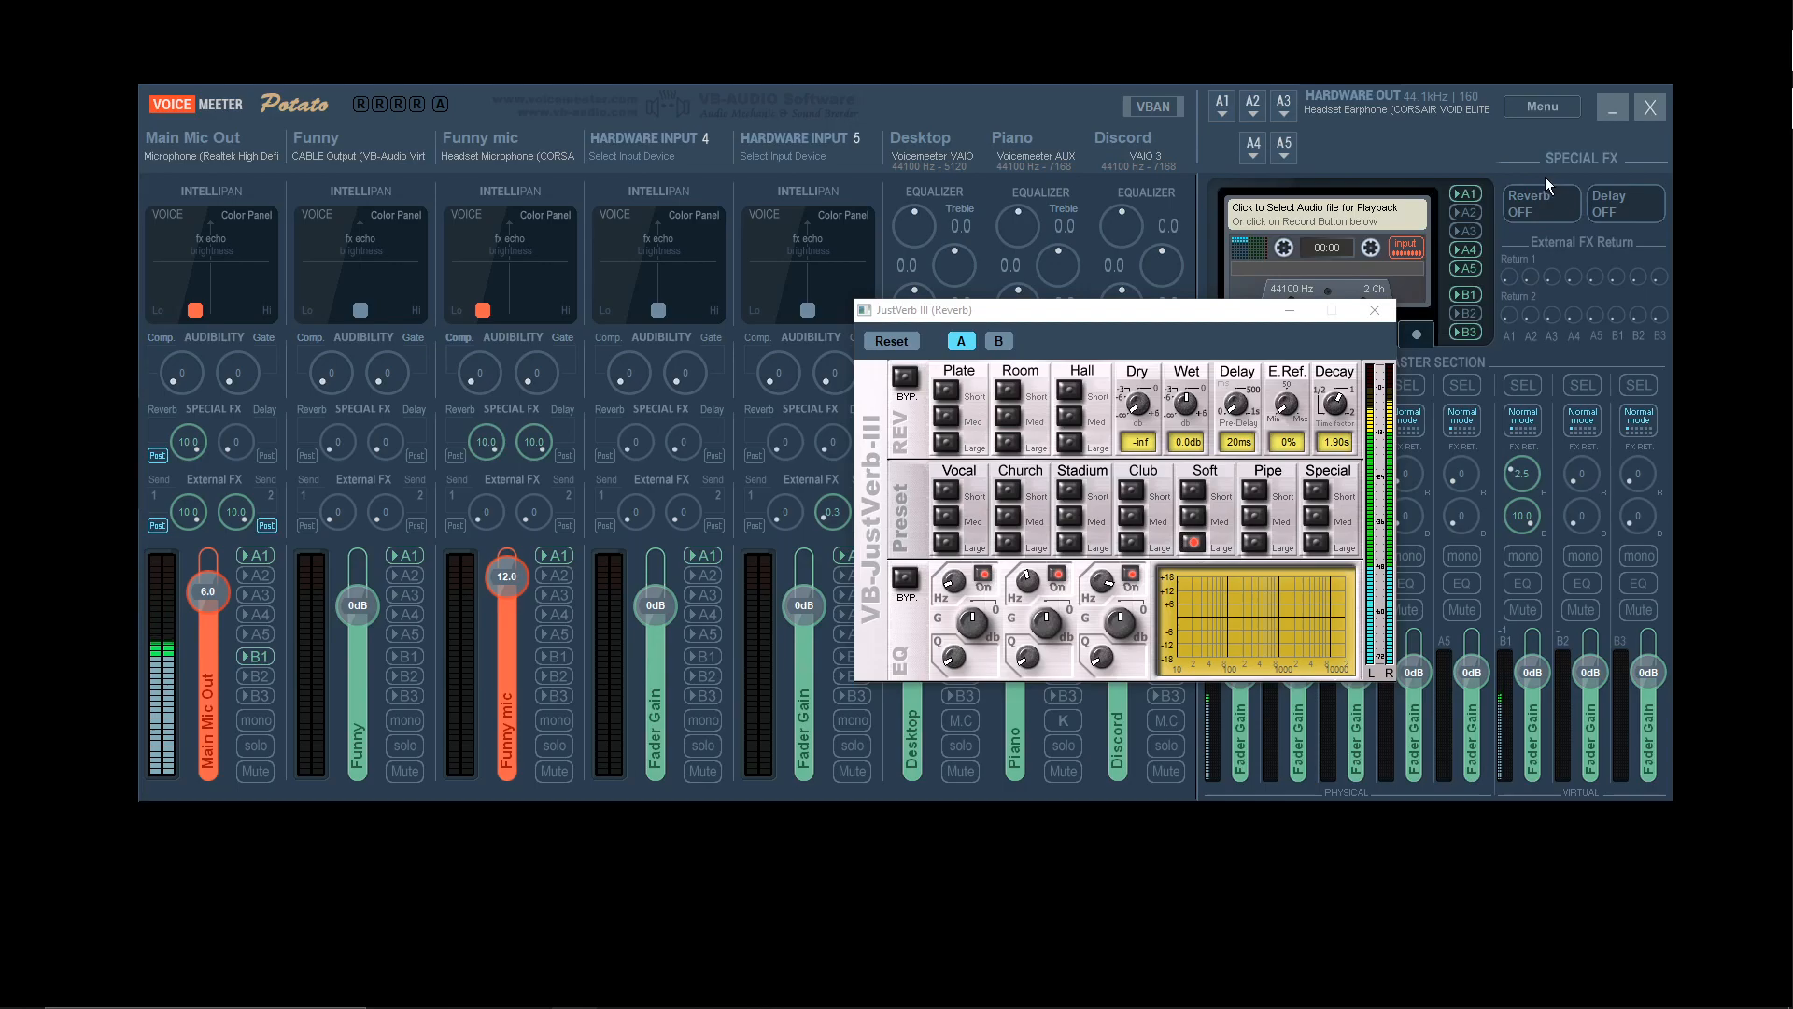
left_click_drag(1115, 310, 658, 366)
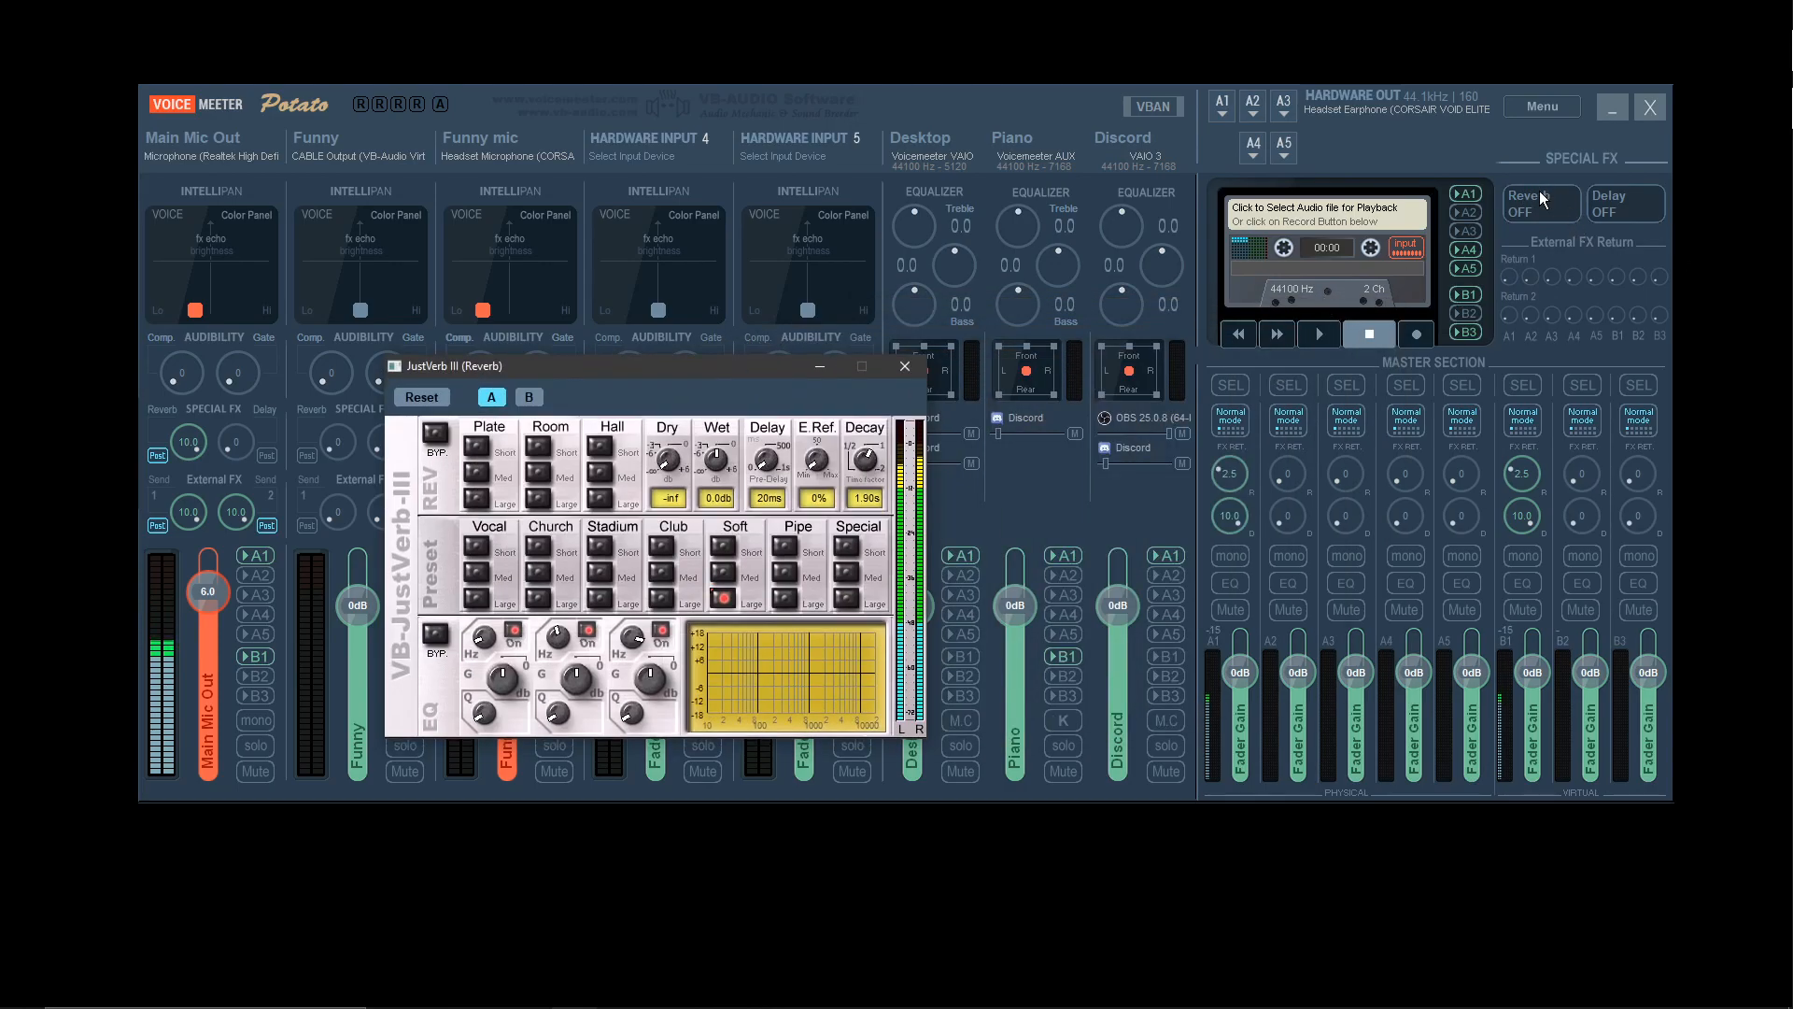
left_click(1538, 203)
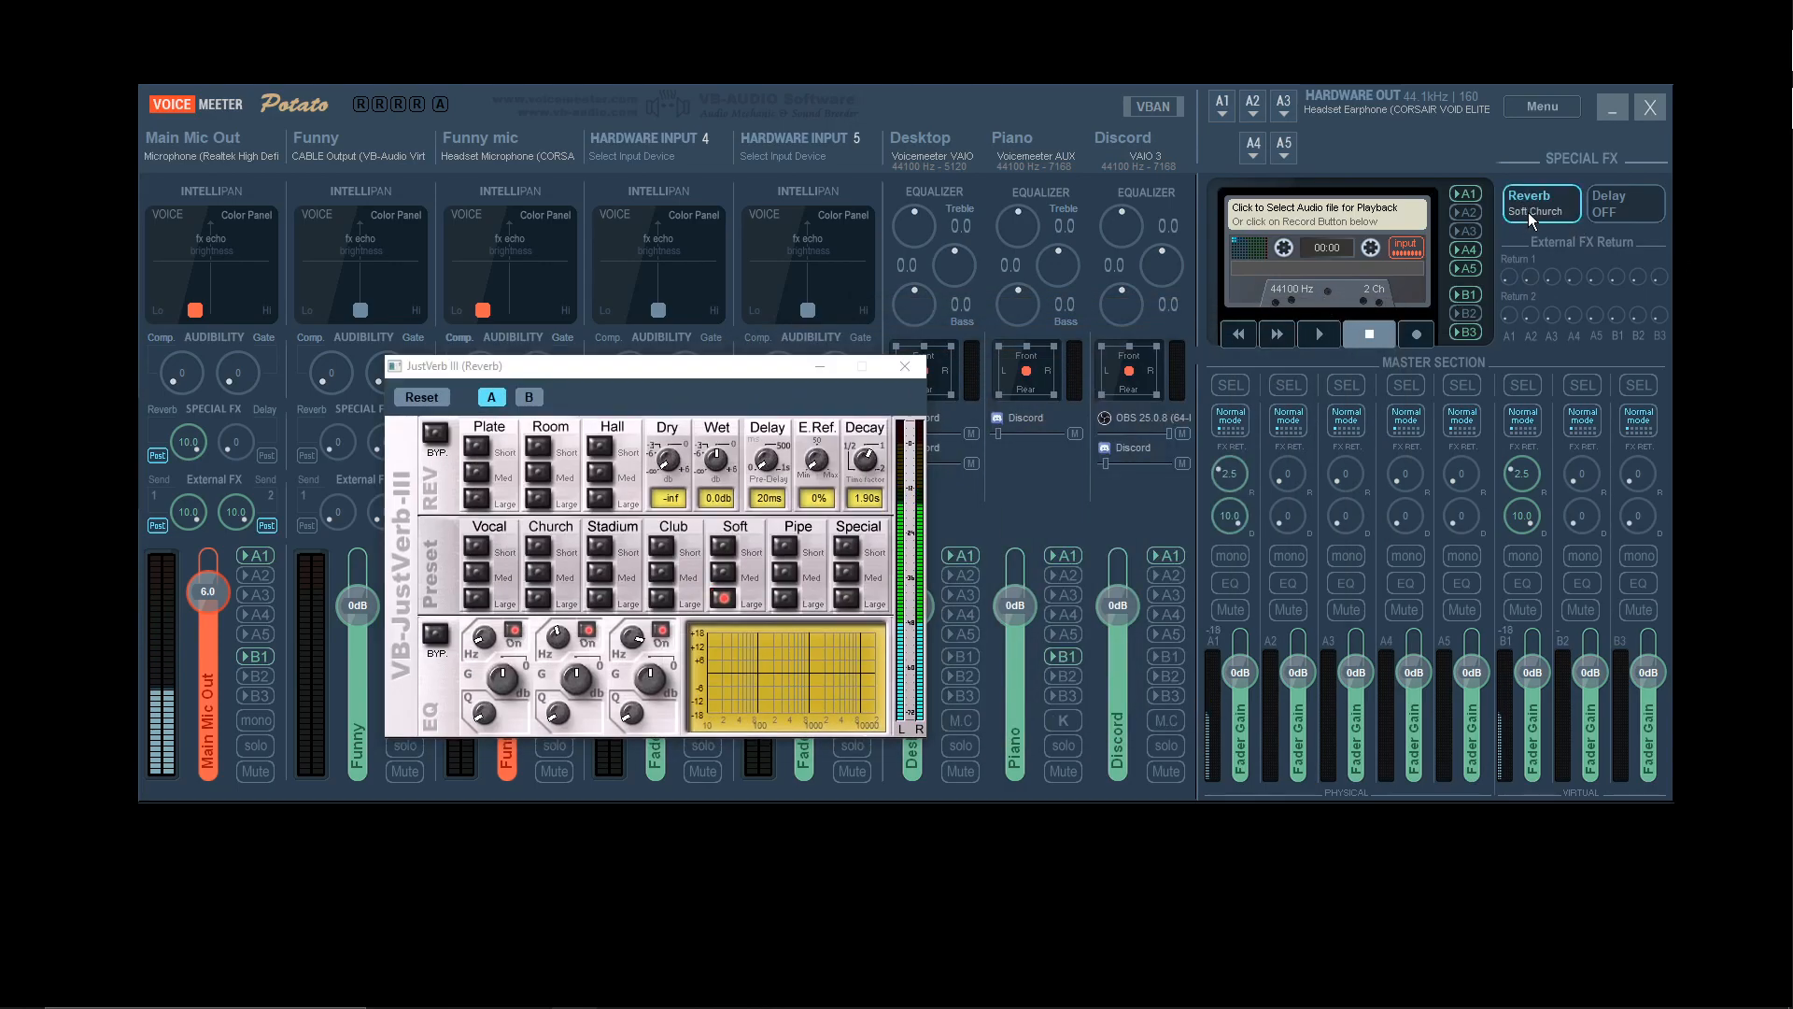
left_click(1539, 203)
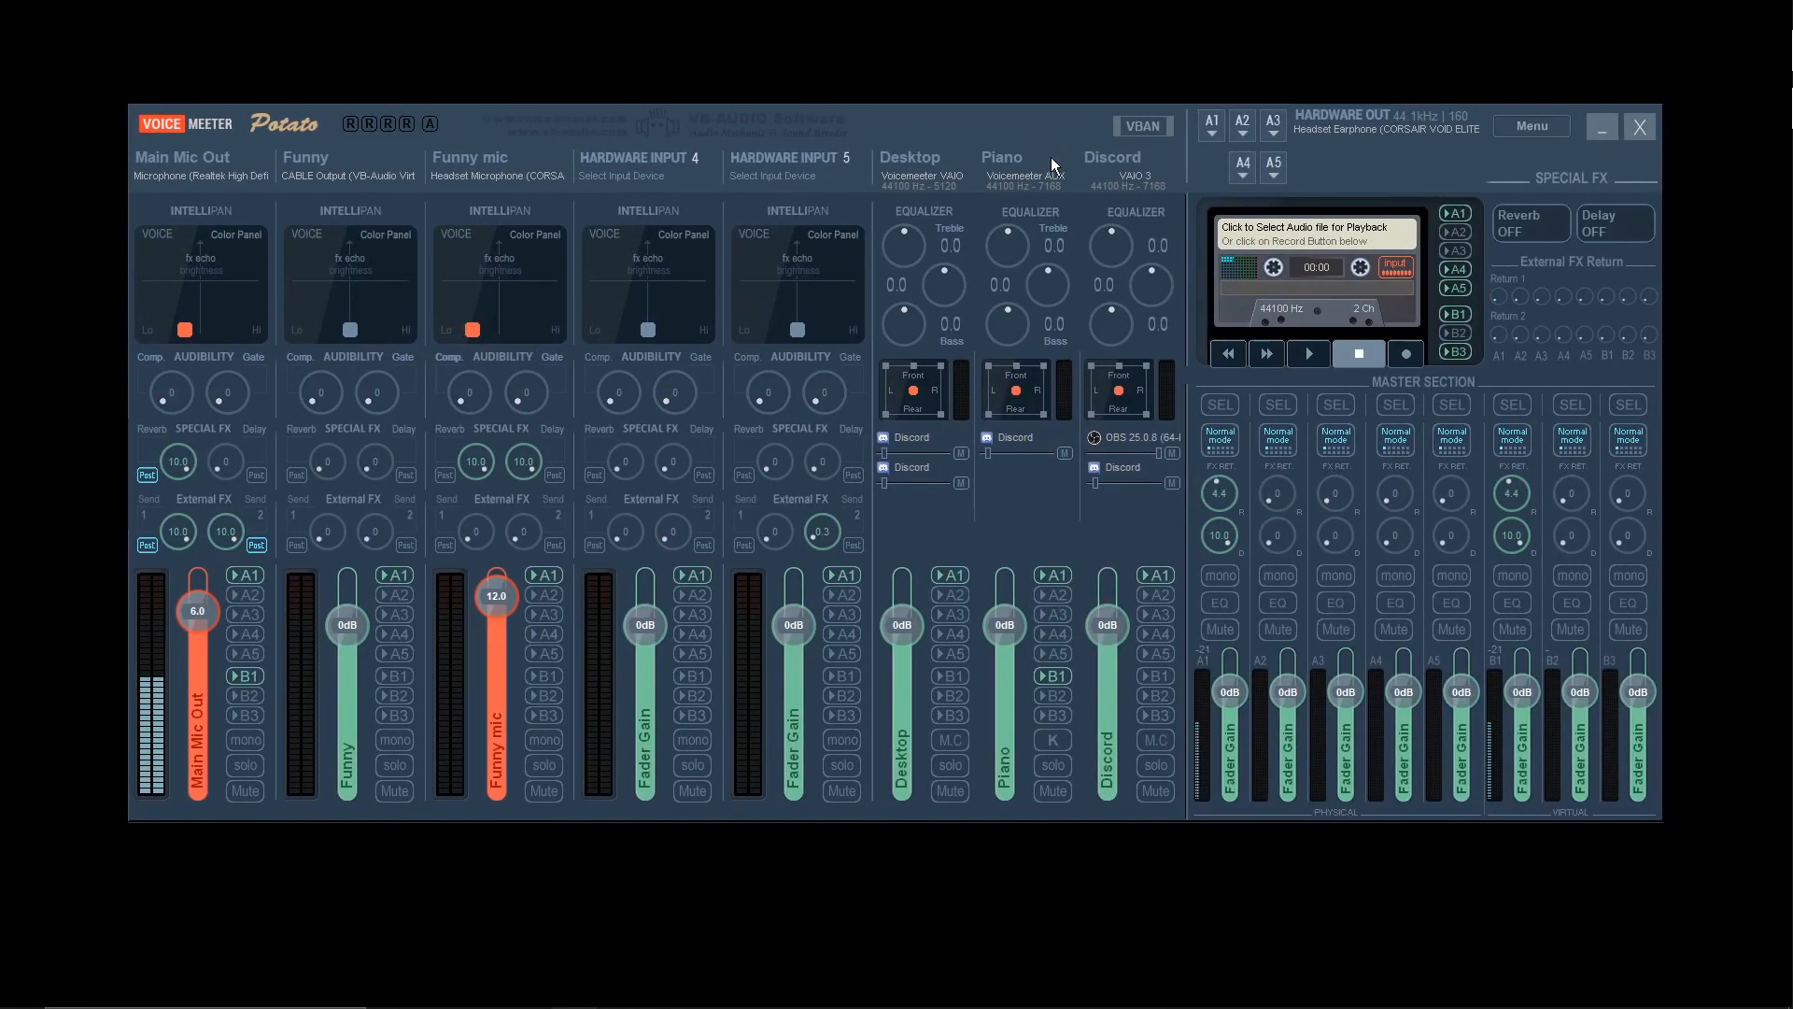
mouse_move(1038, 159)
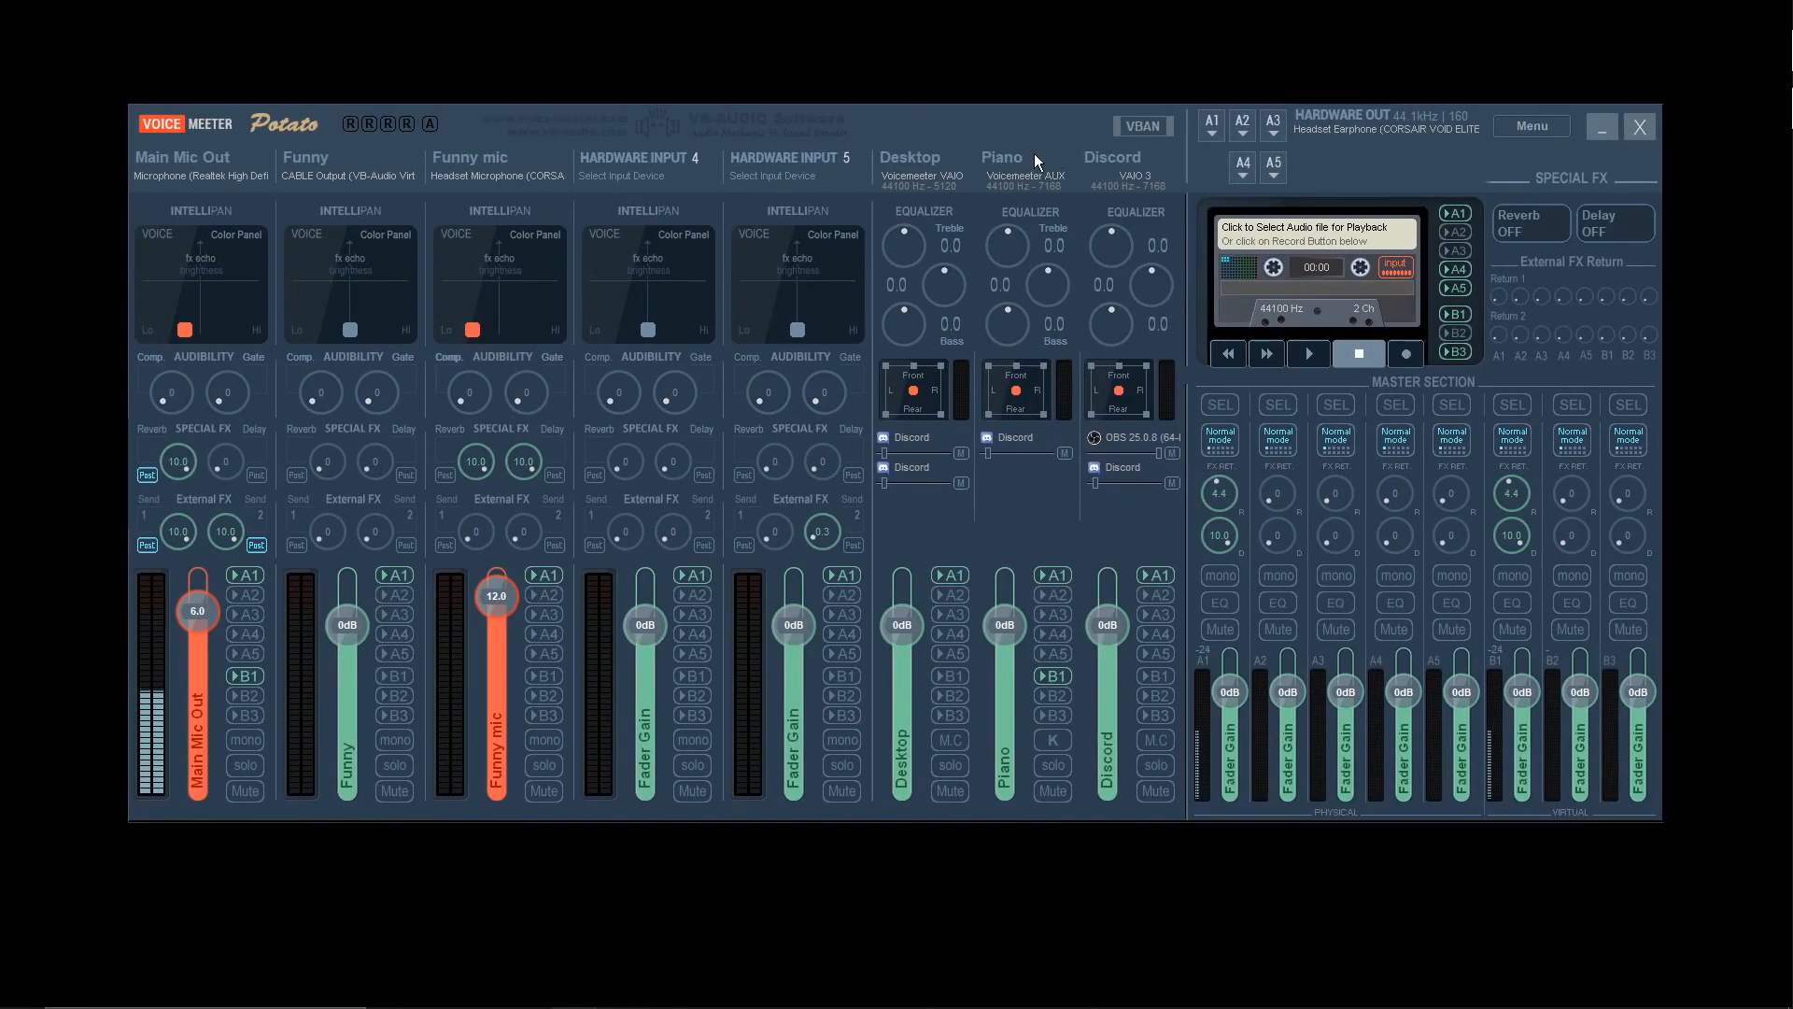
left_click(621, 989)
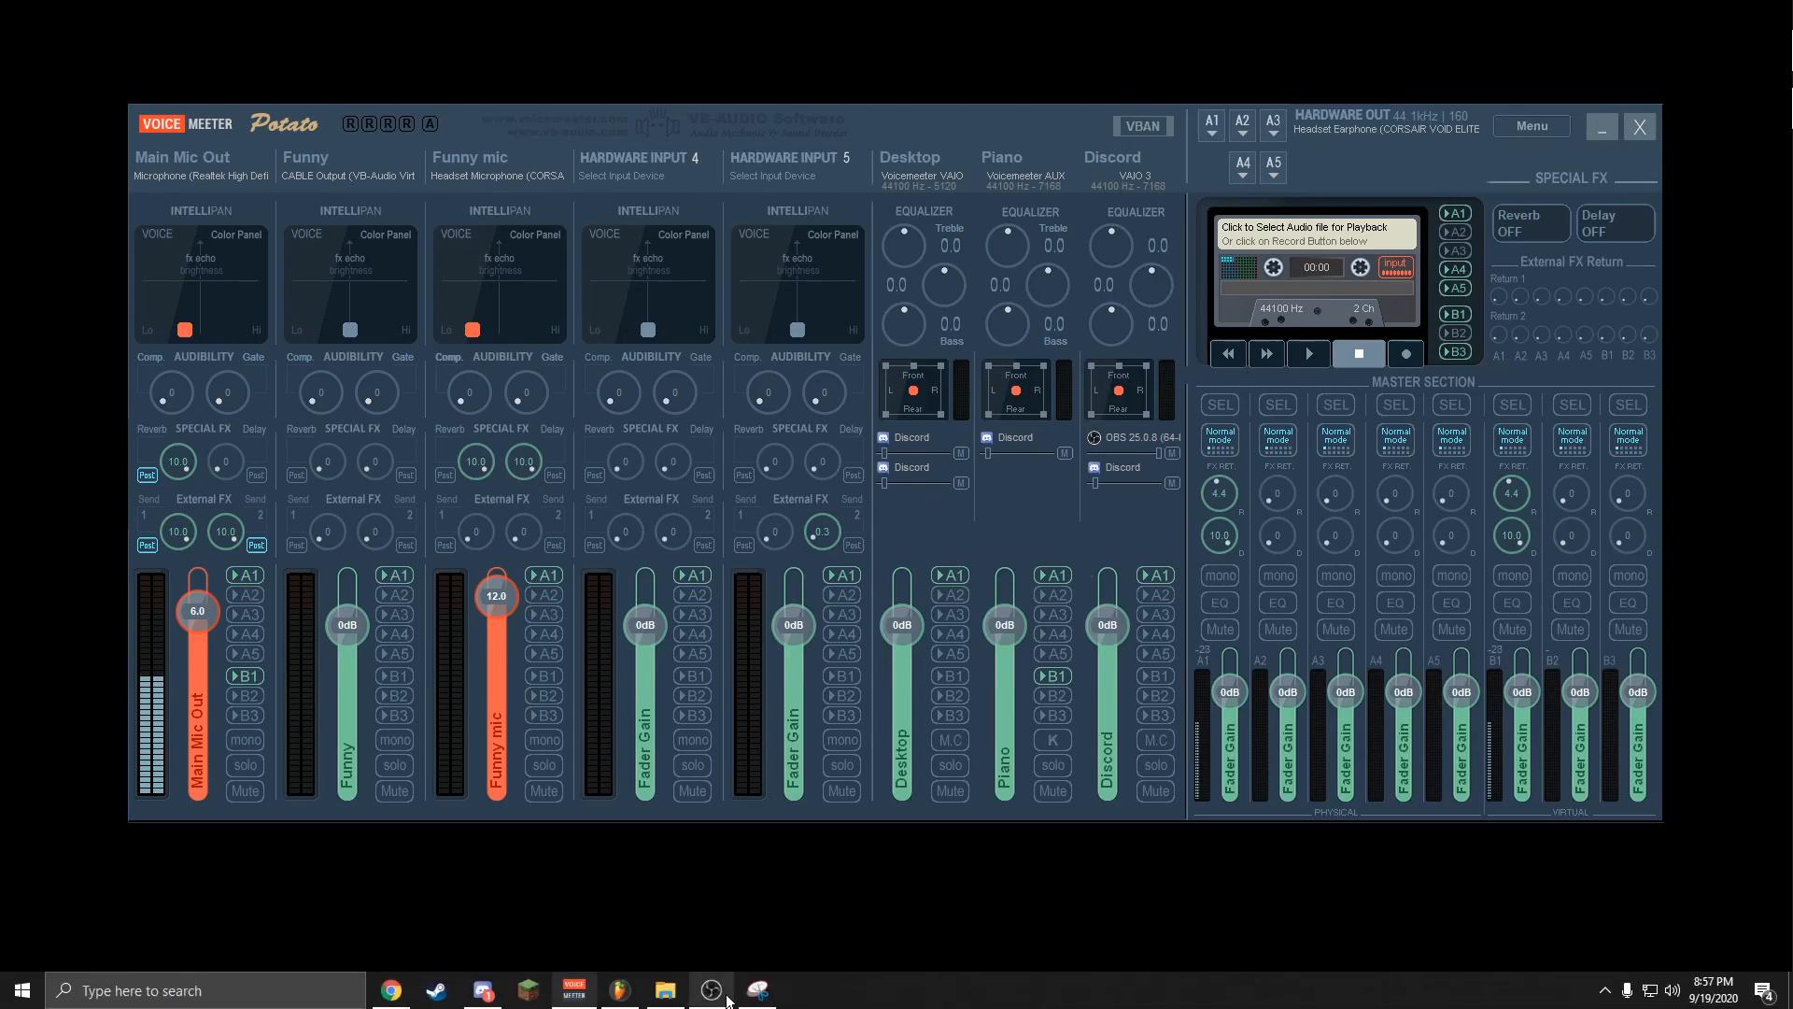
mouse_move(617, 989)
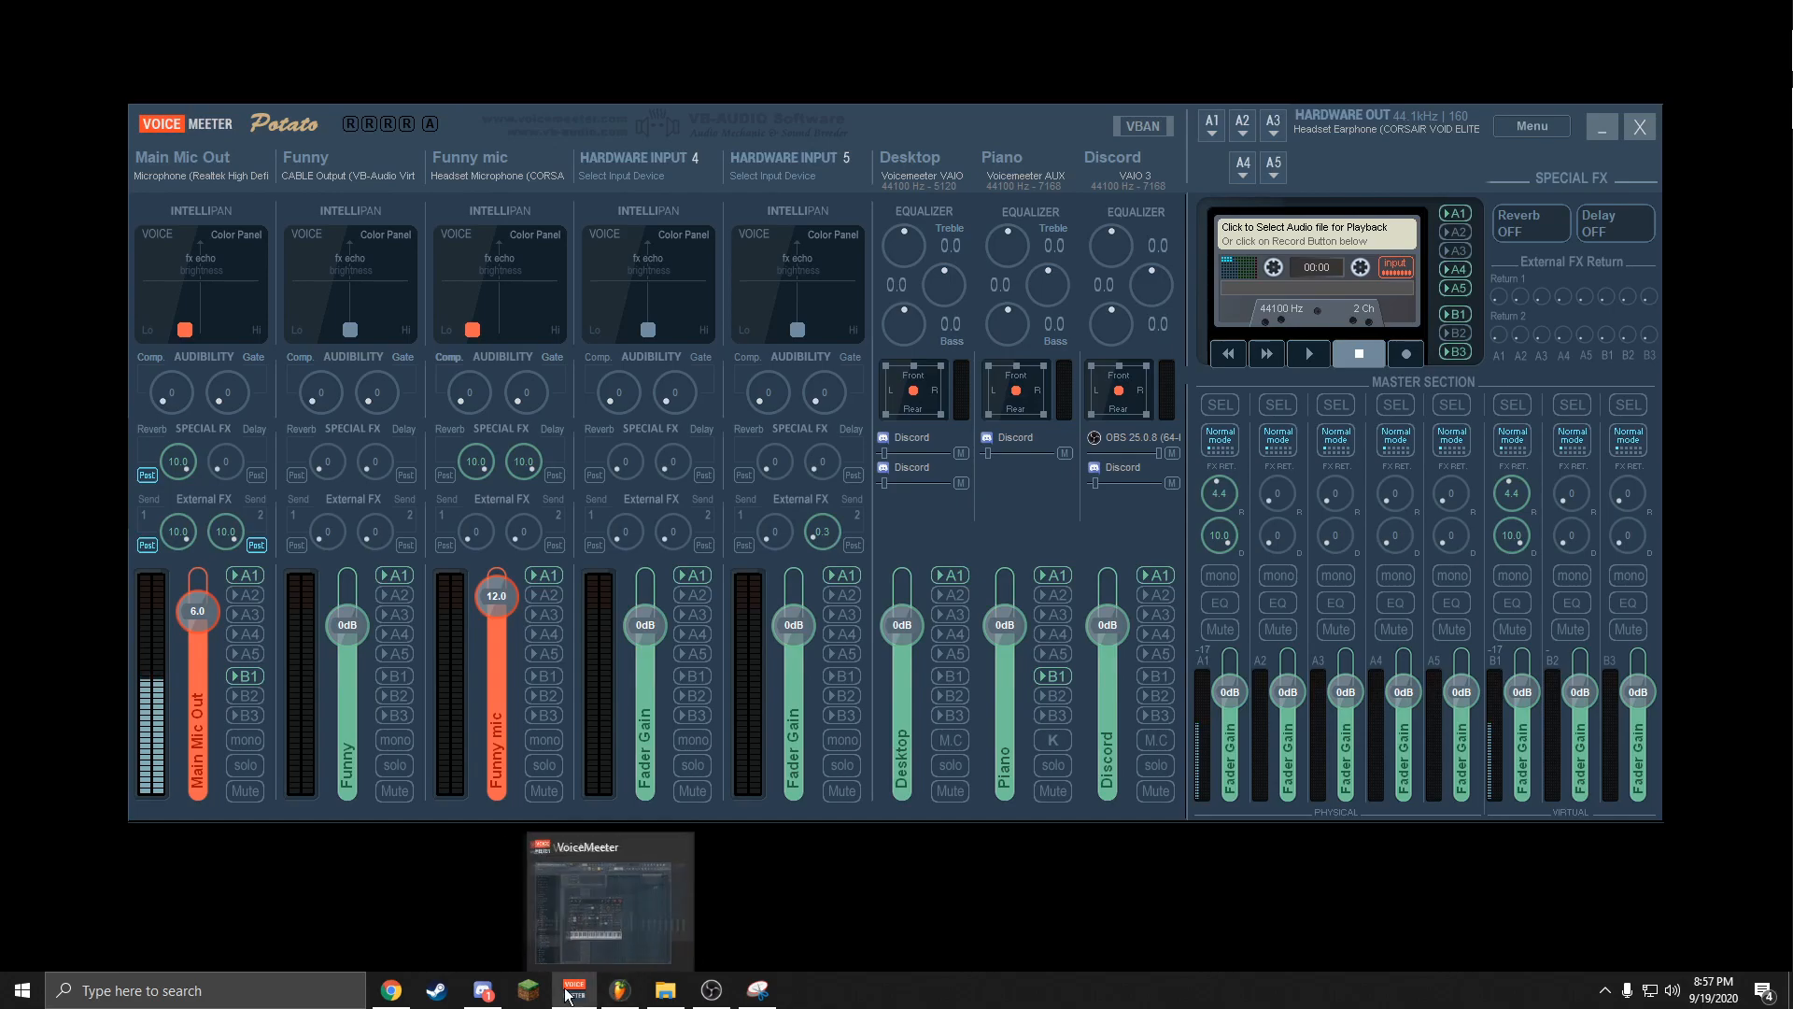
left_click(617, 989)
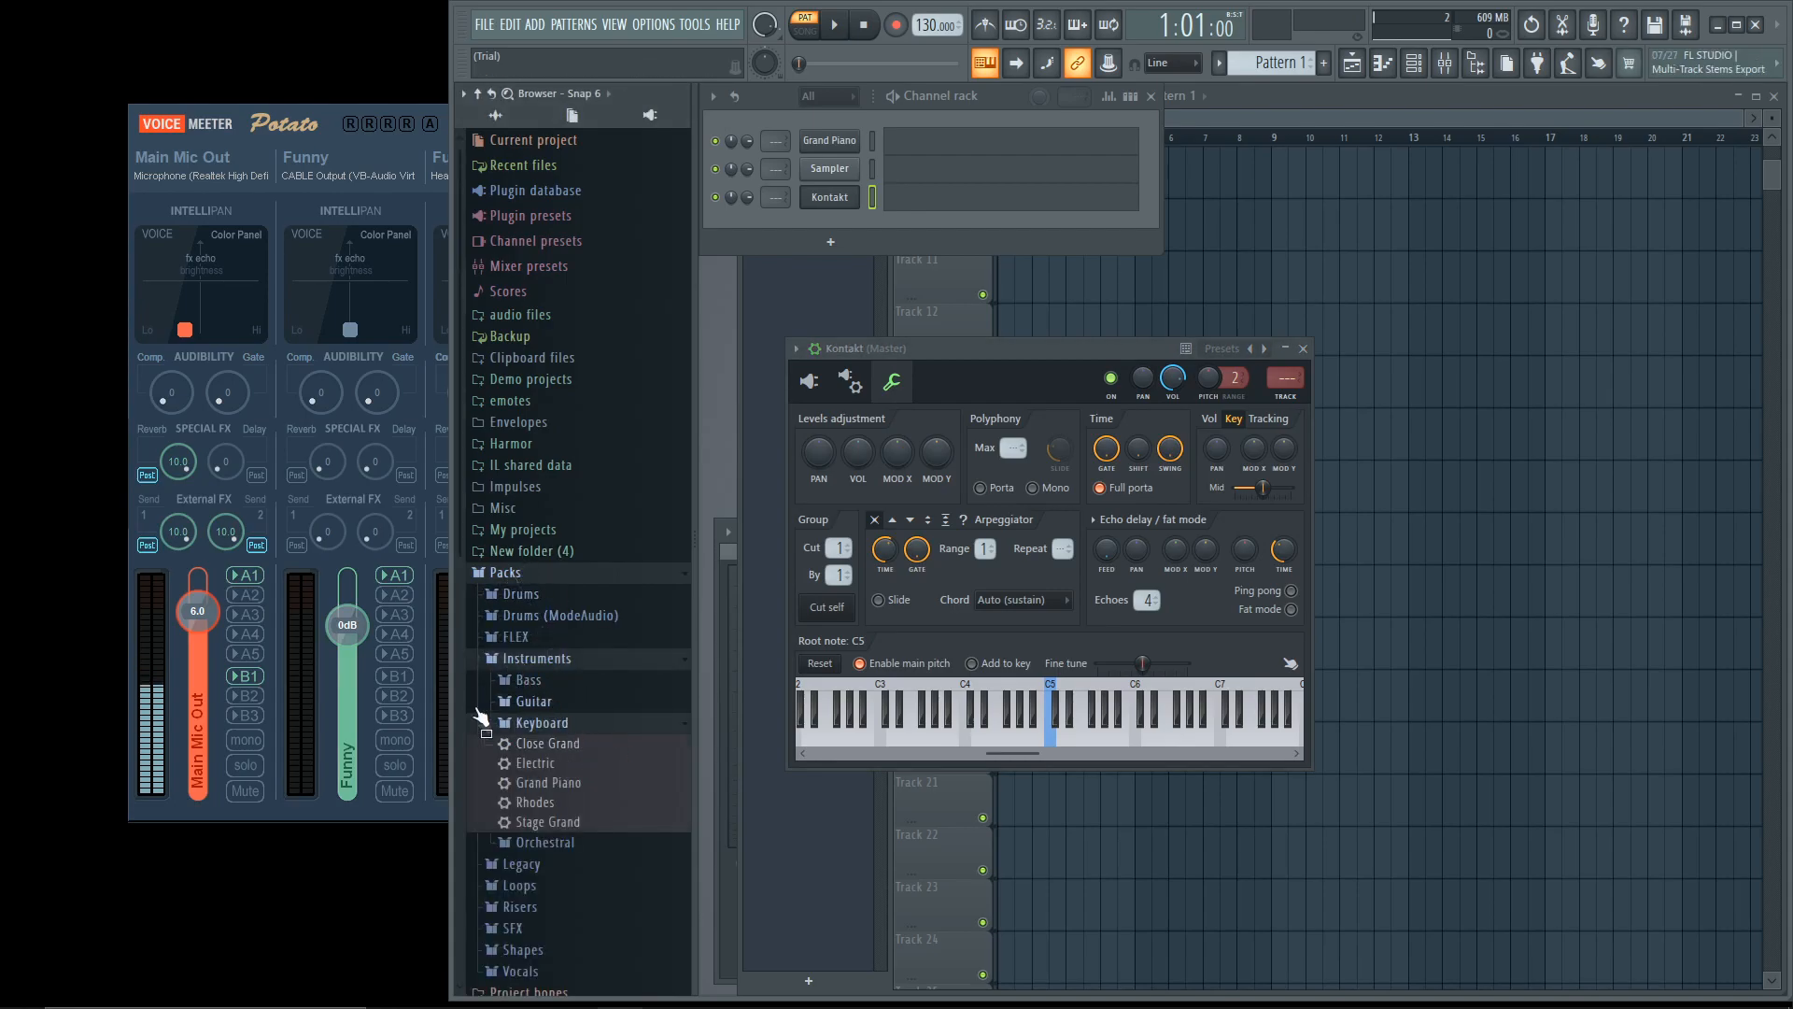
- Load the Grand Piano preset onto the channel rack, then bring up MIDI settings
left_click_drag(557, 783, 852, 197)
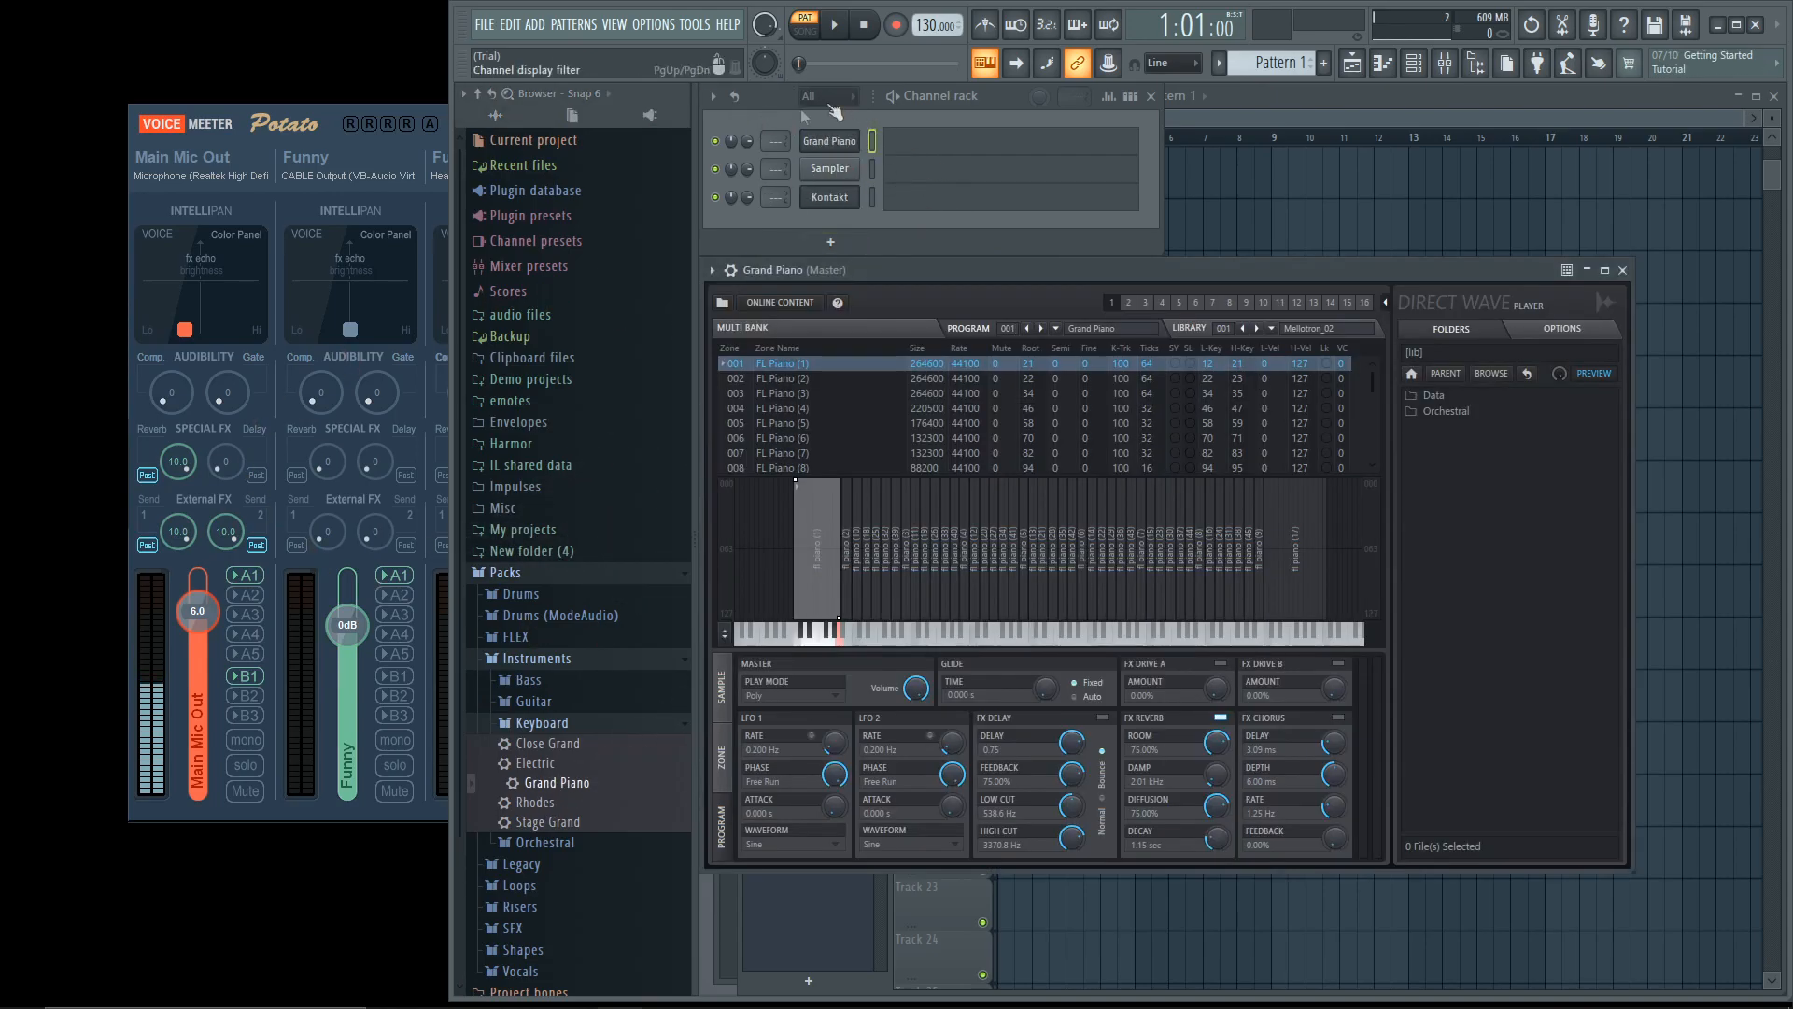
left_click(828, 141)
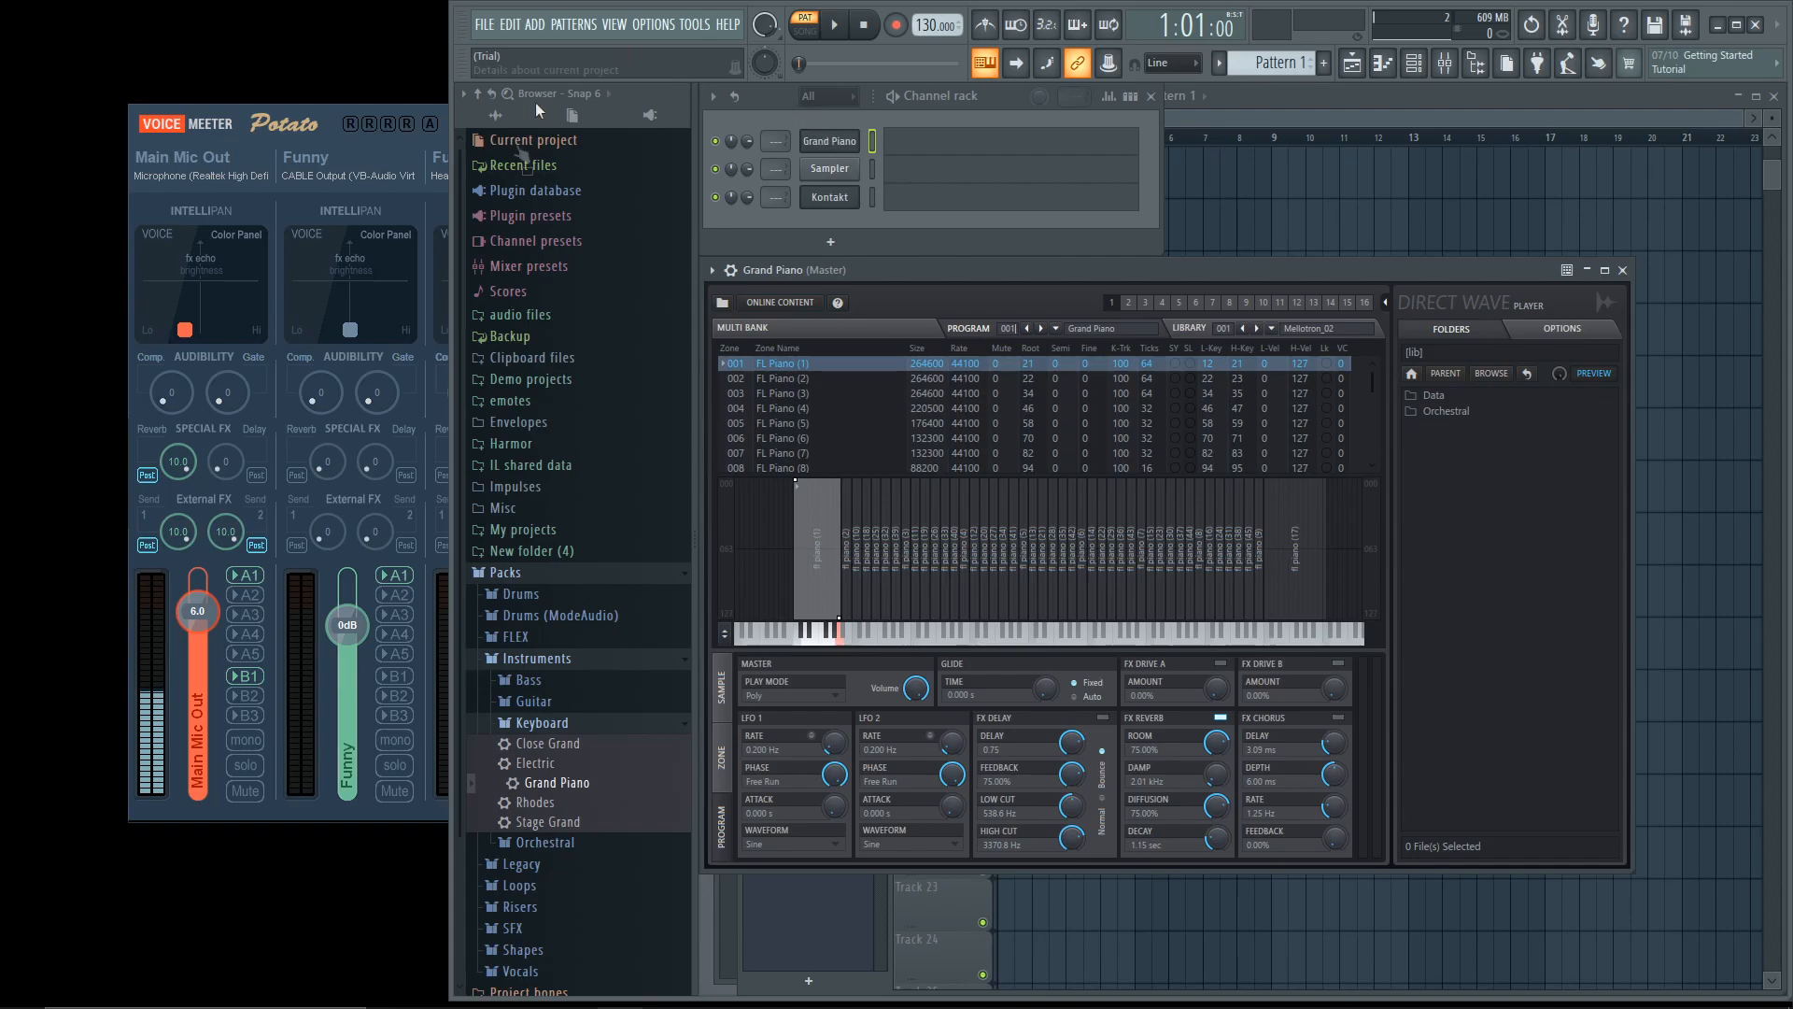
left_click(653, 24)
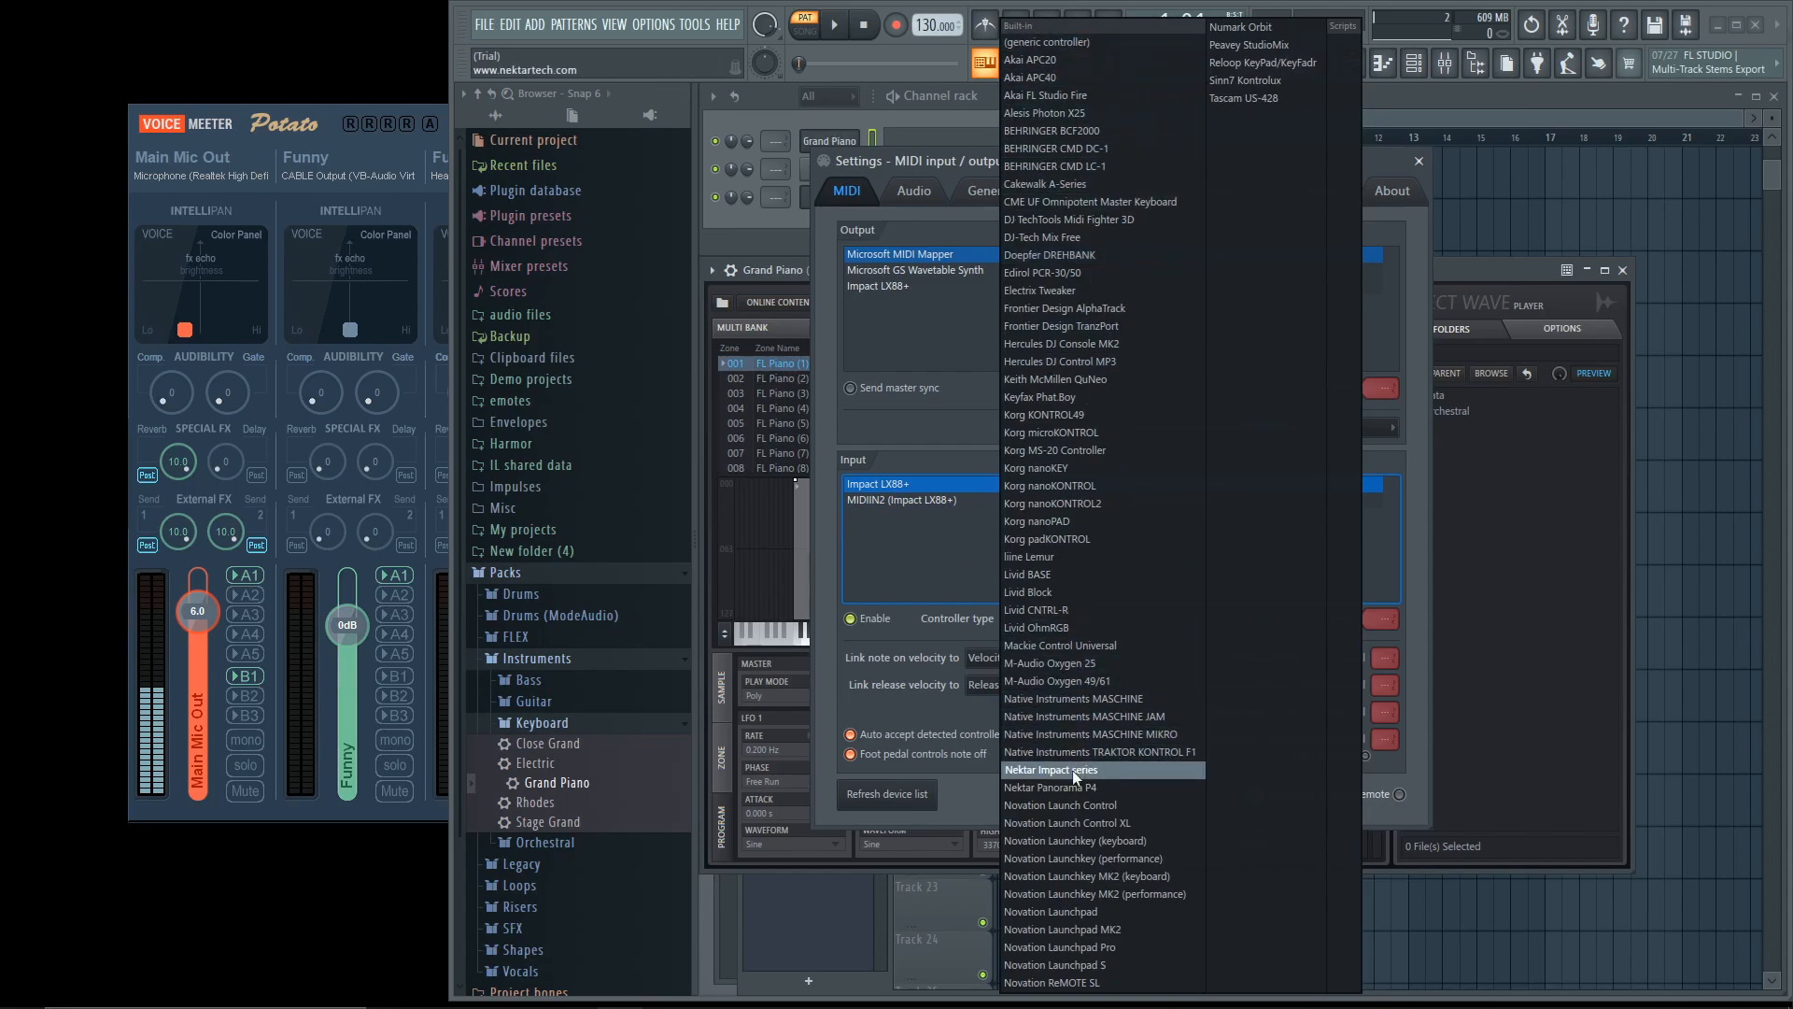
- Set the Impact LX88+ controller type to Nektar Impact series
left_click(1053, 770)
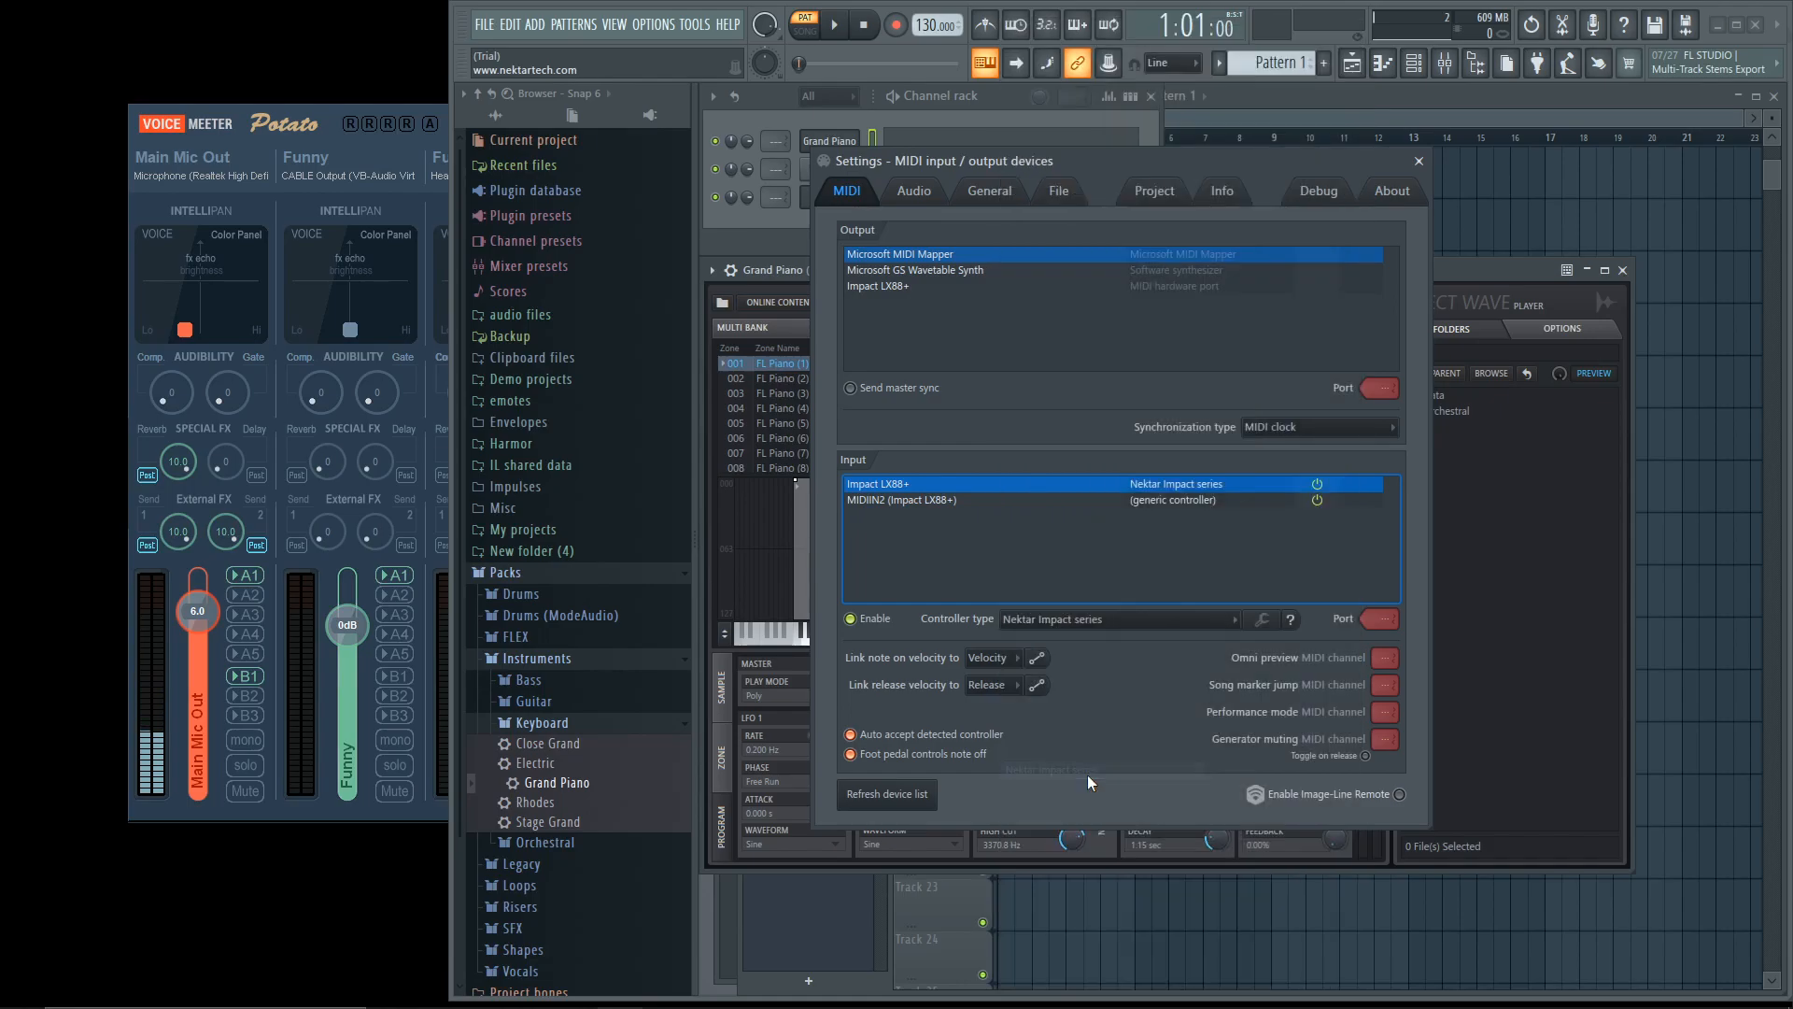
mouse_move(1086, 769)
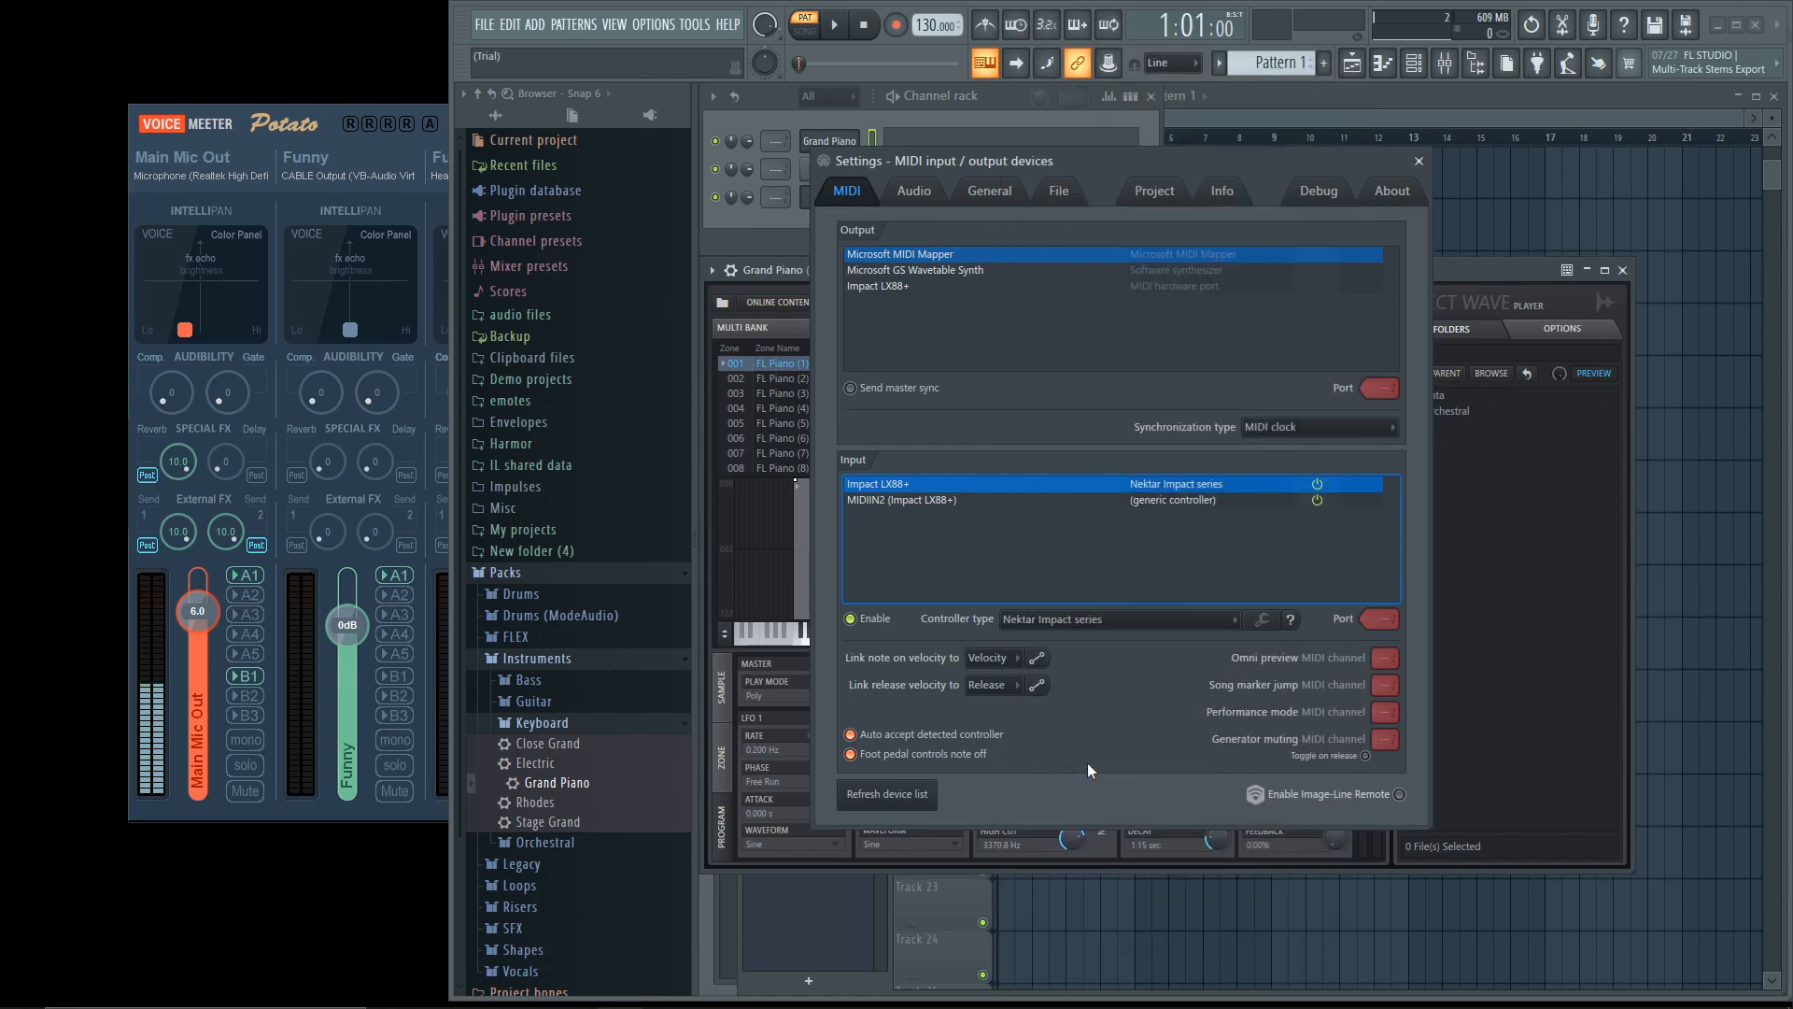
left_click(913, 191)
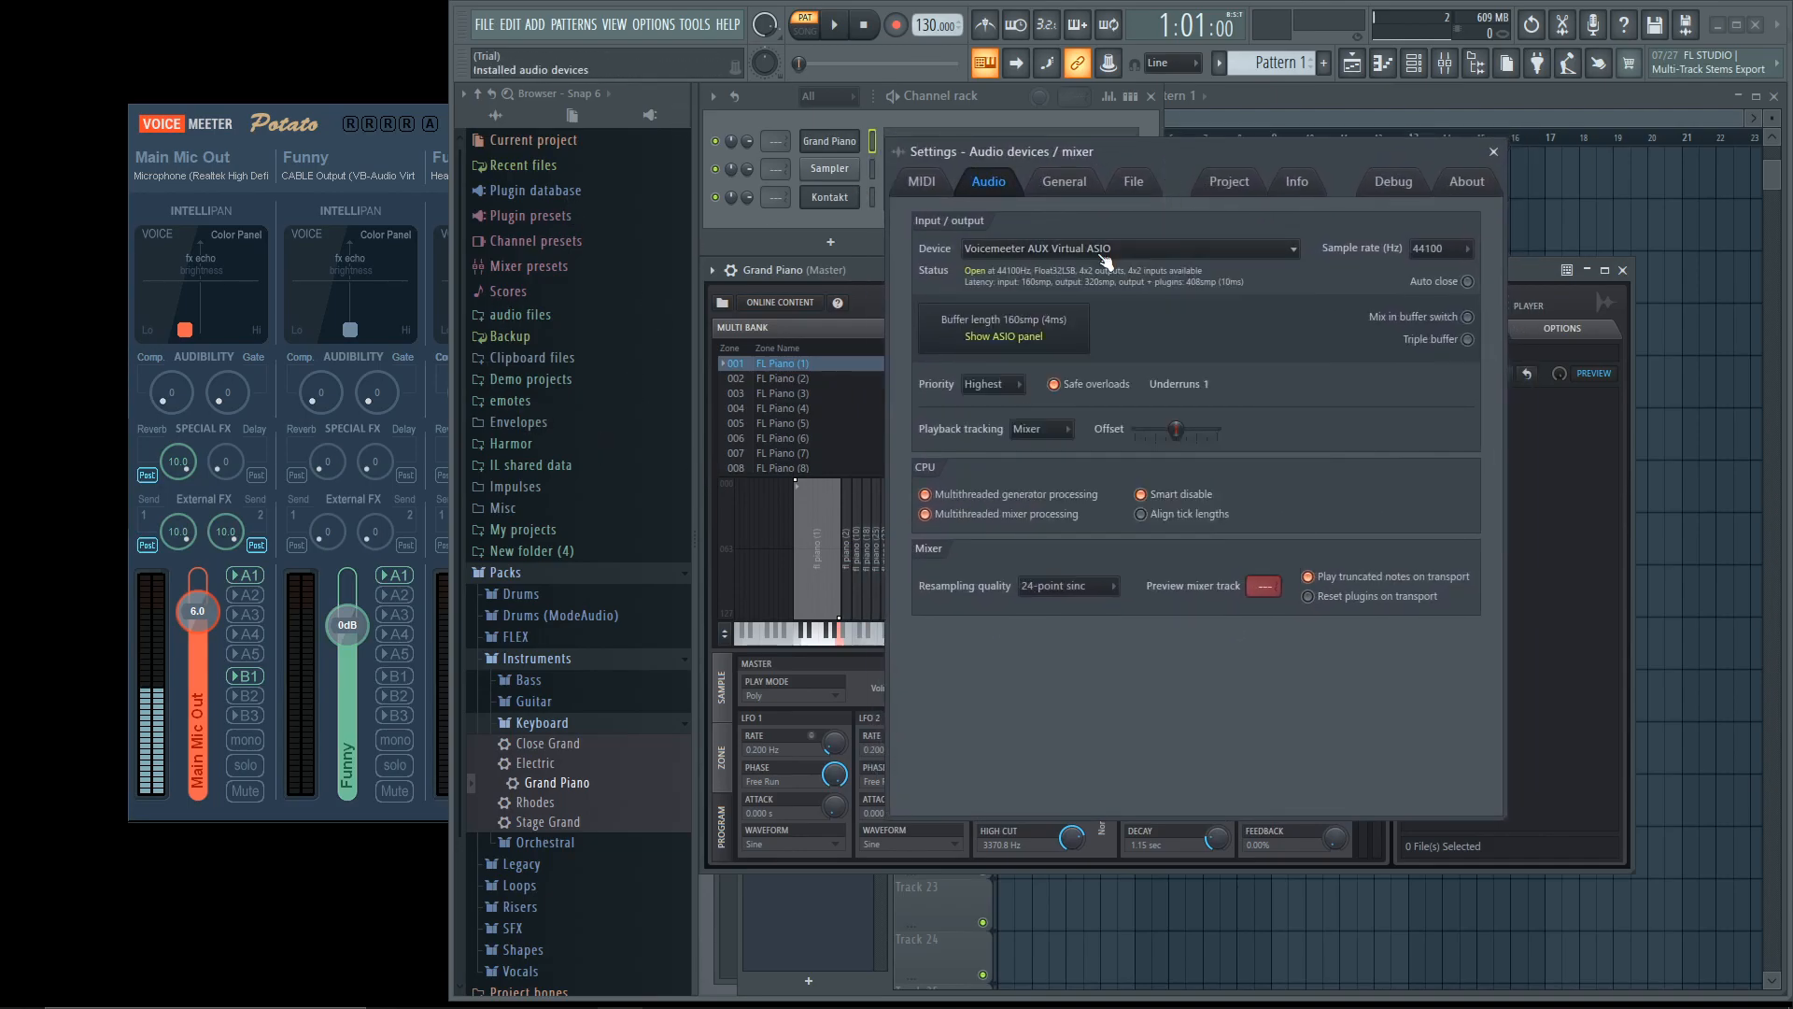
mouse_move(924, 258)
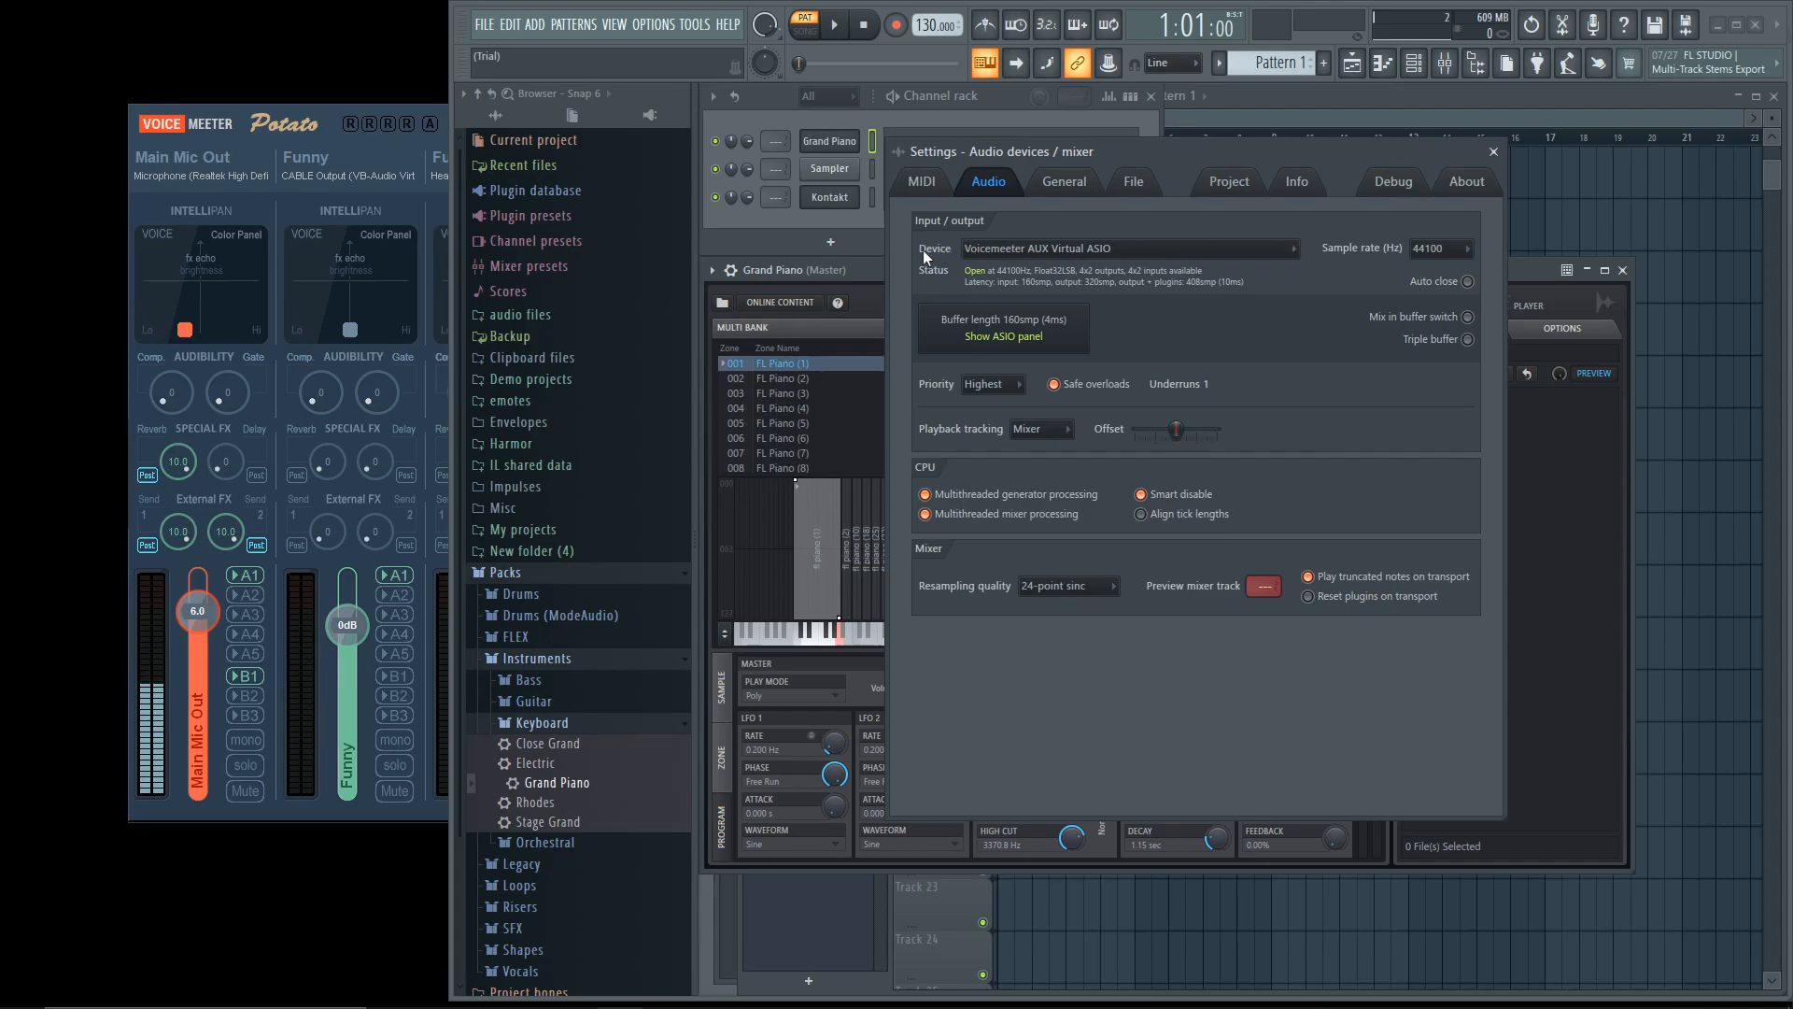
- Choose Voicemeeter AUX Virtual ASIO as FL Studio's audio device
left_click(1293, 248)
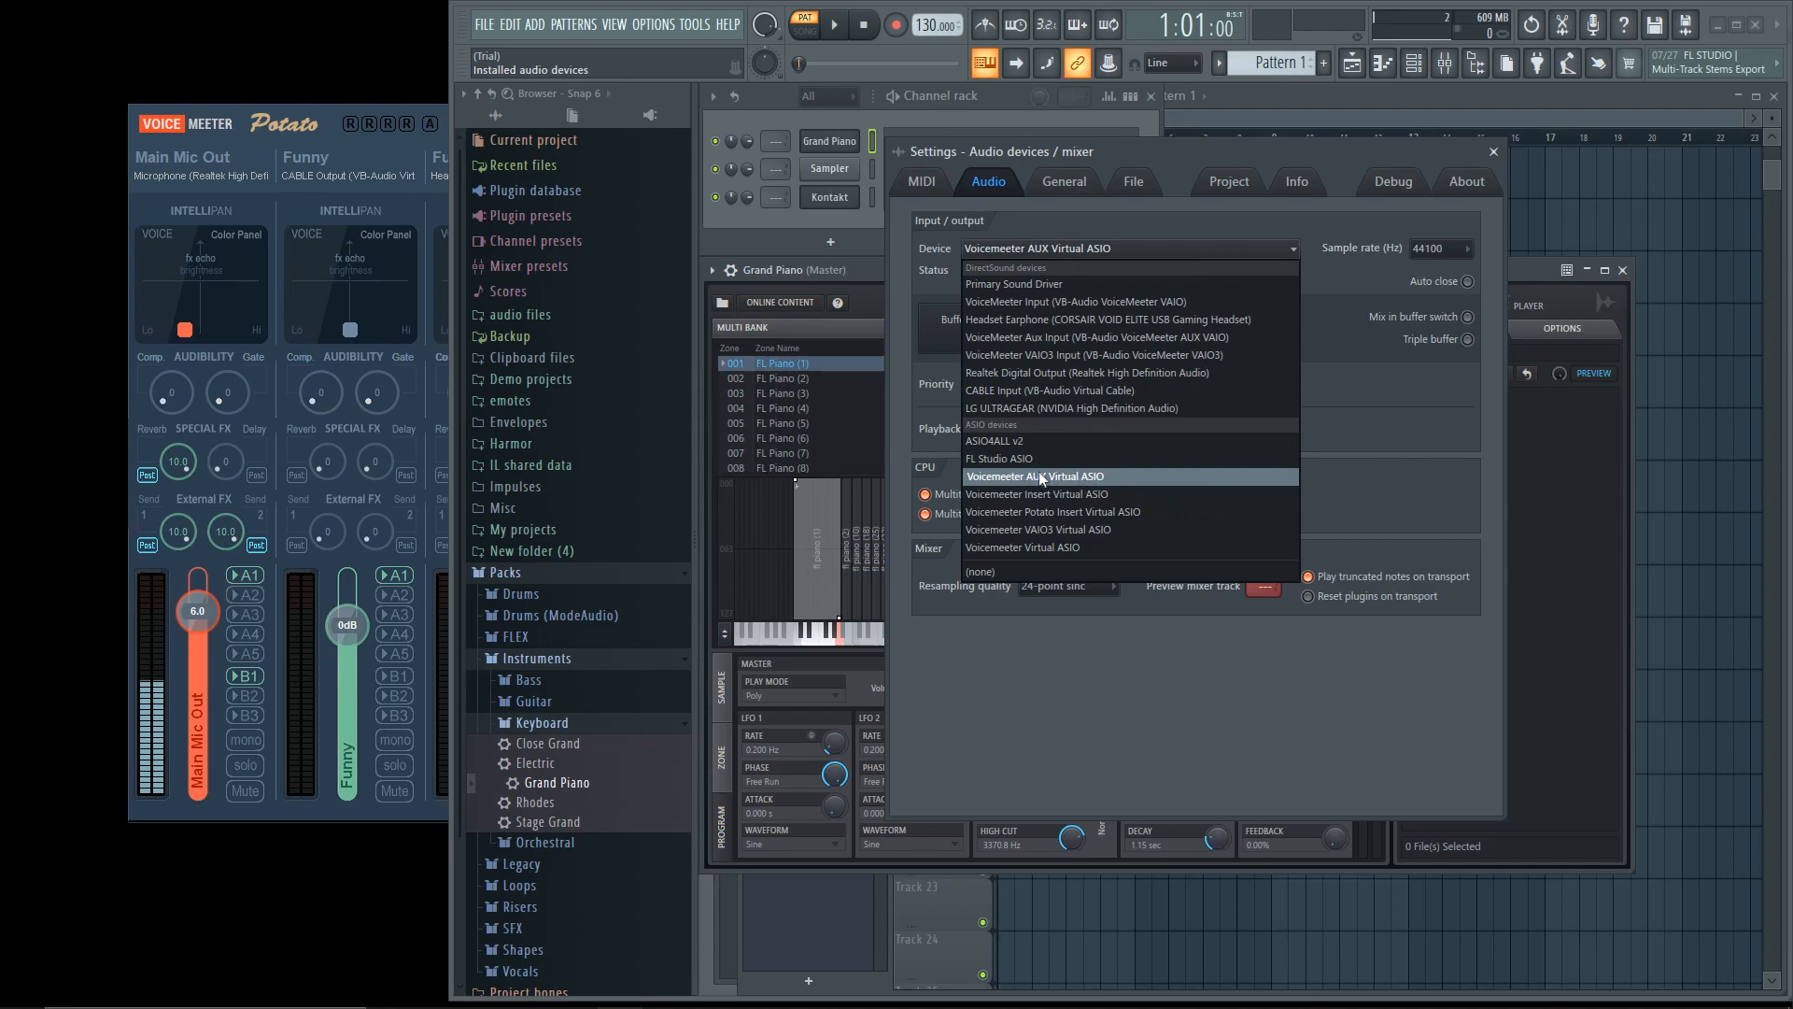
left_click(1038, 475)
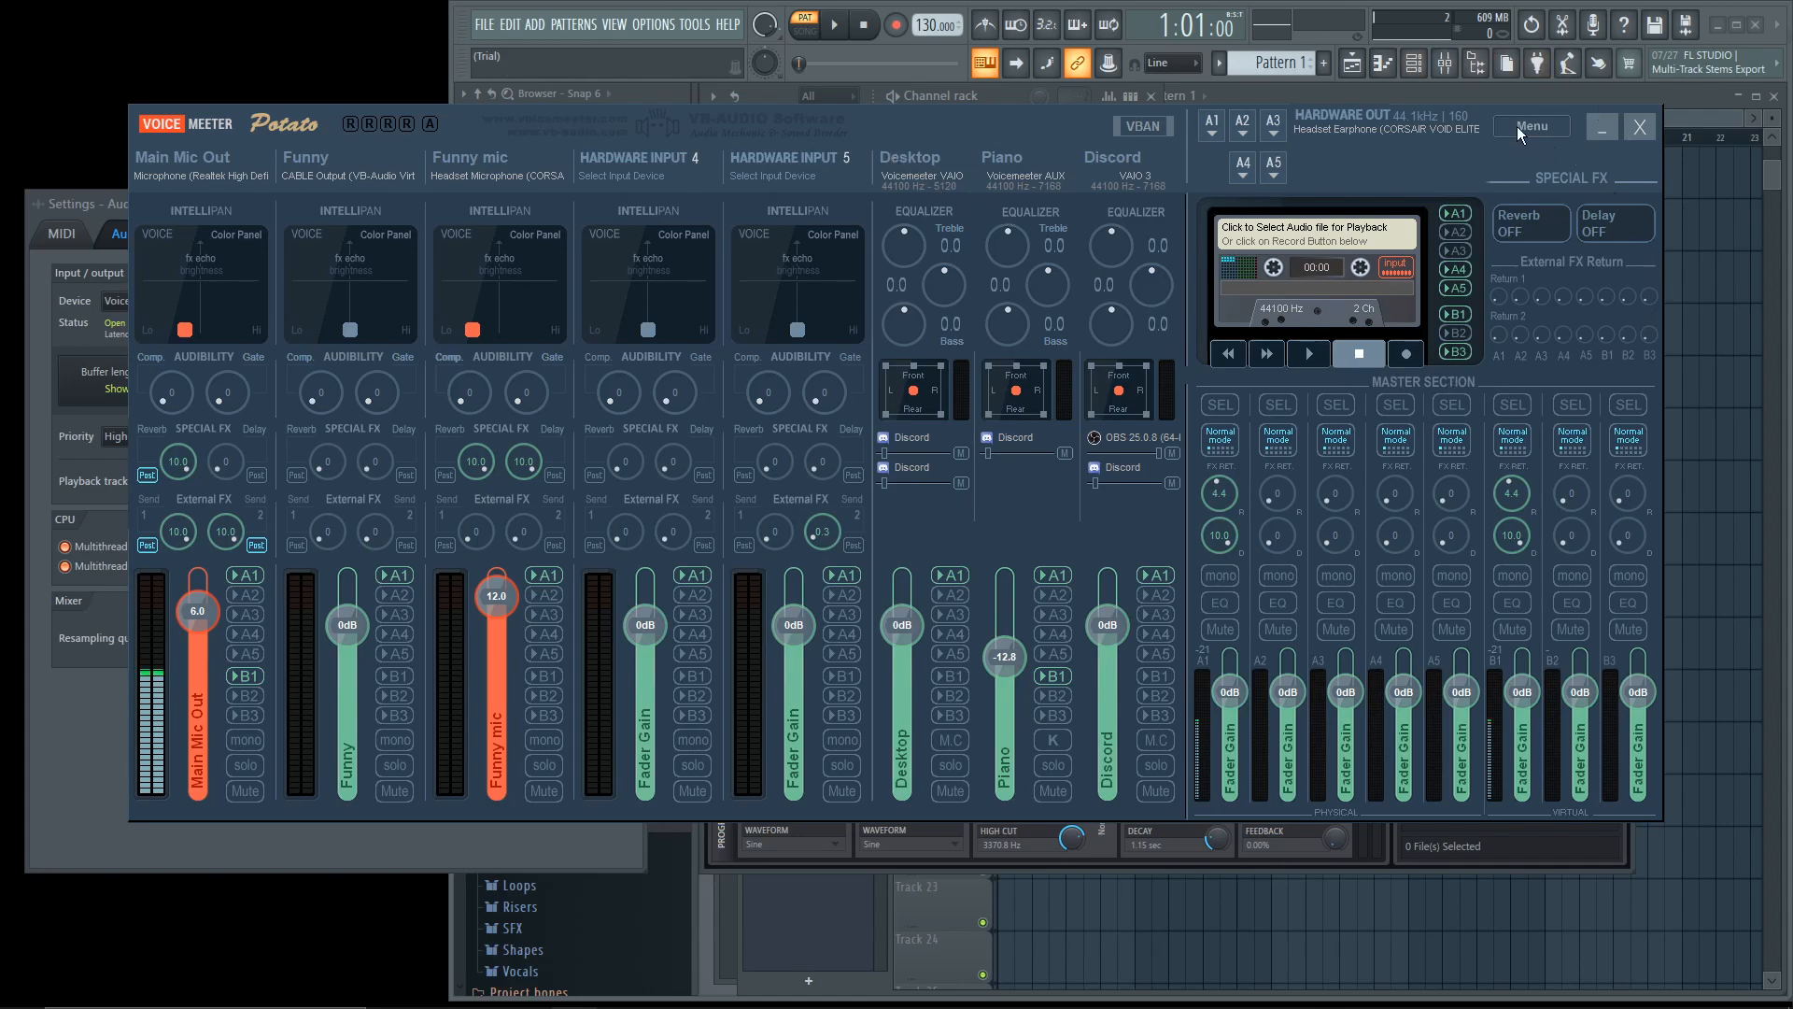
- Open Voicemeeter's System Settings / Options from the main Menu
left_click(1532, 126)
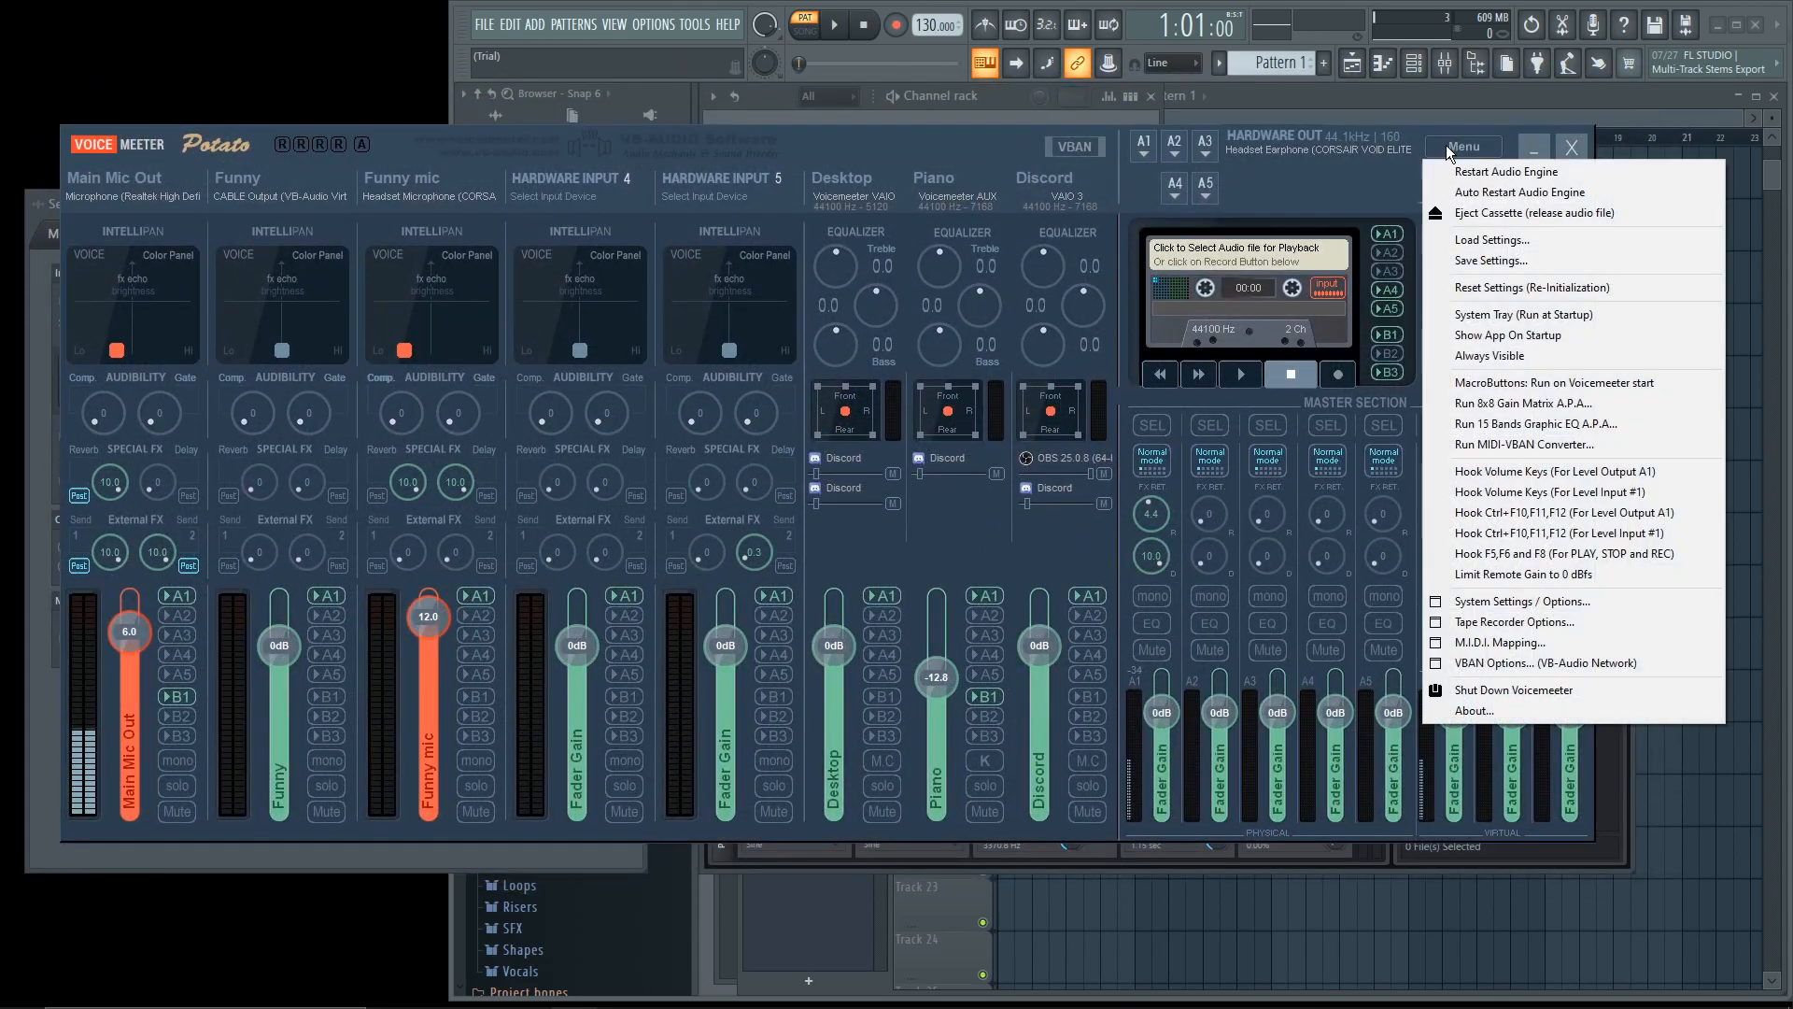
mouse_move(1518, 600)
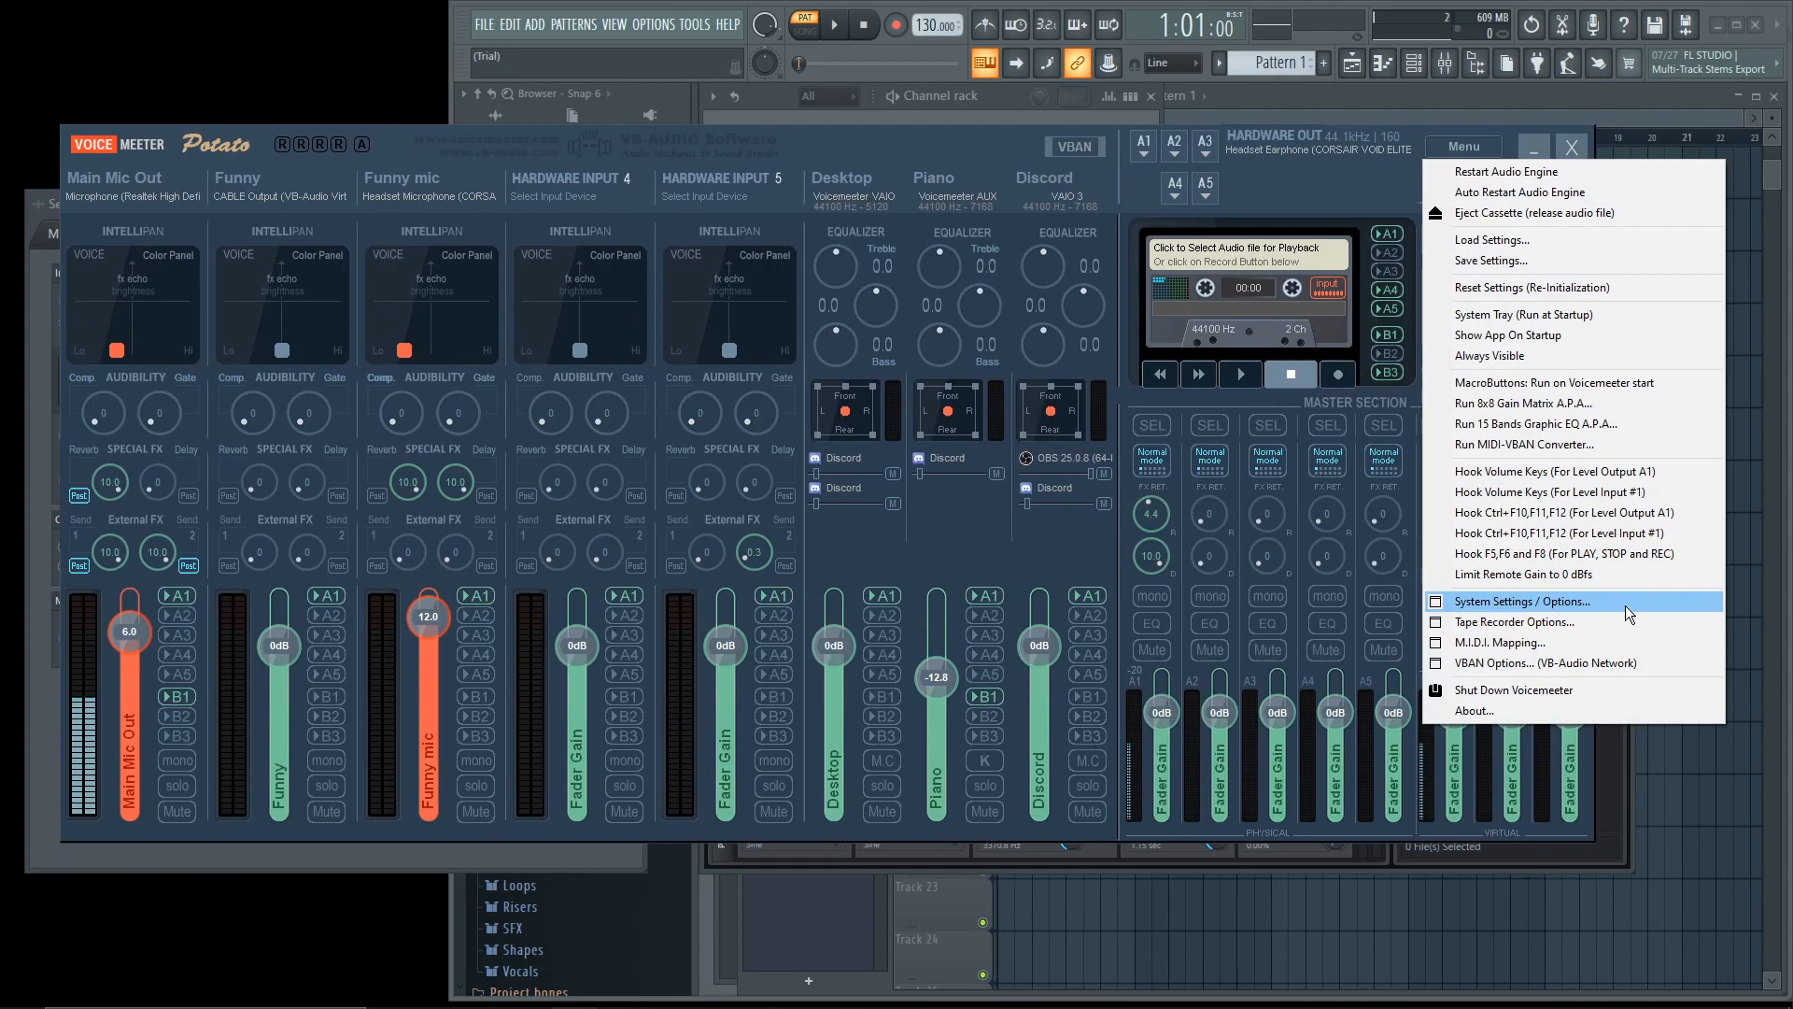
left_click(1518, 600)
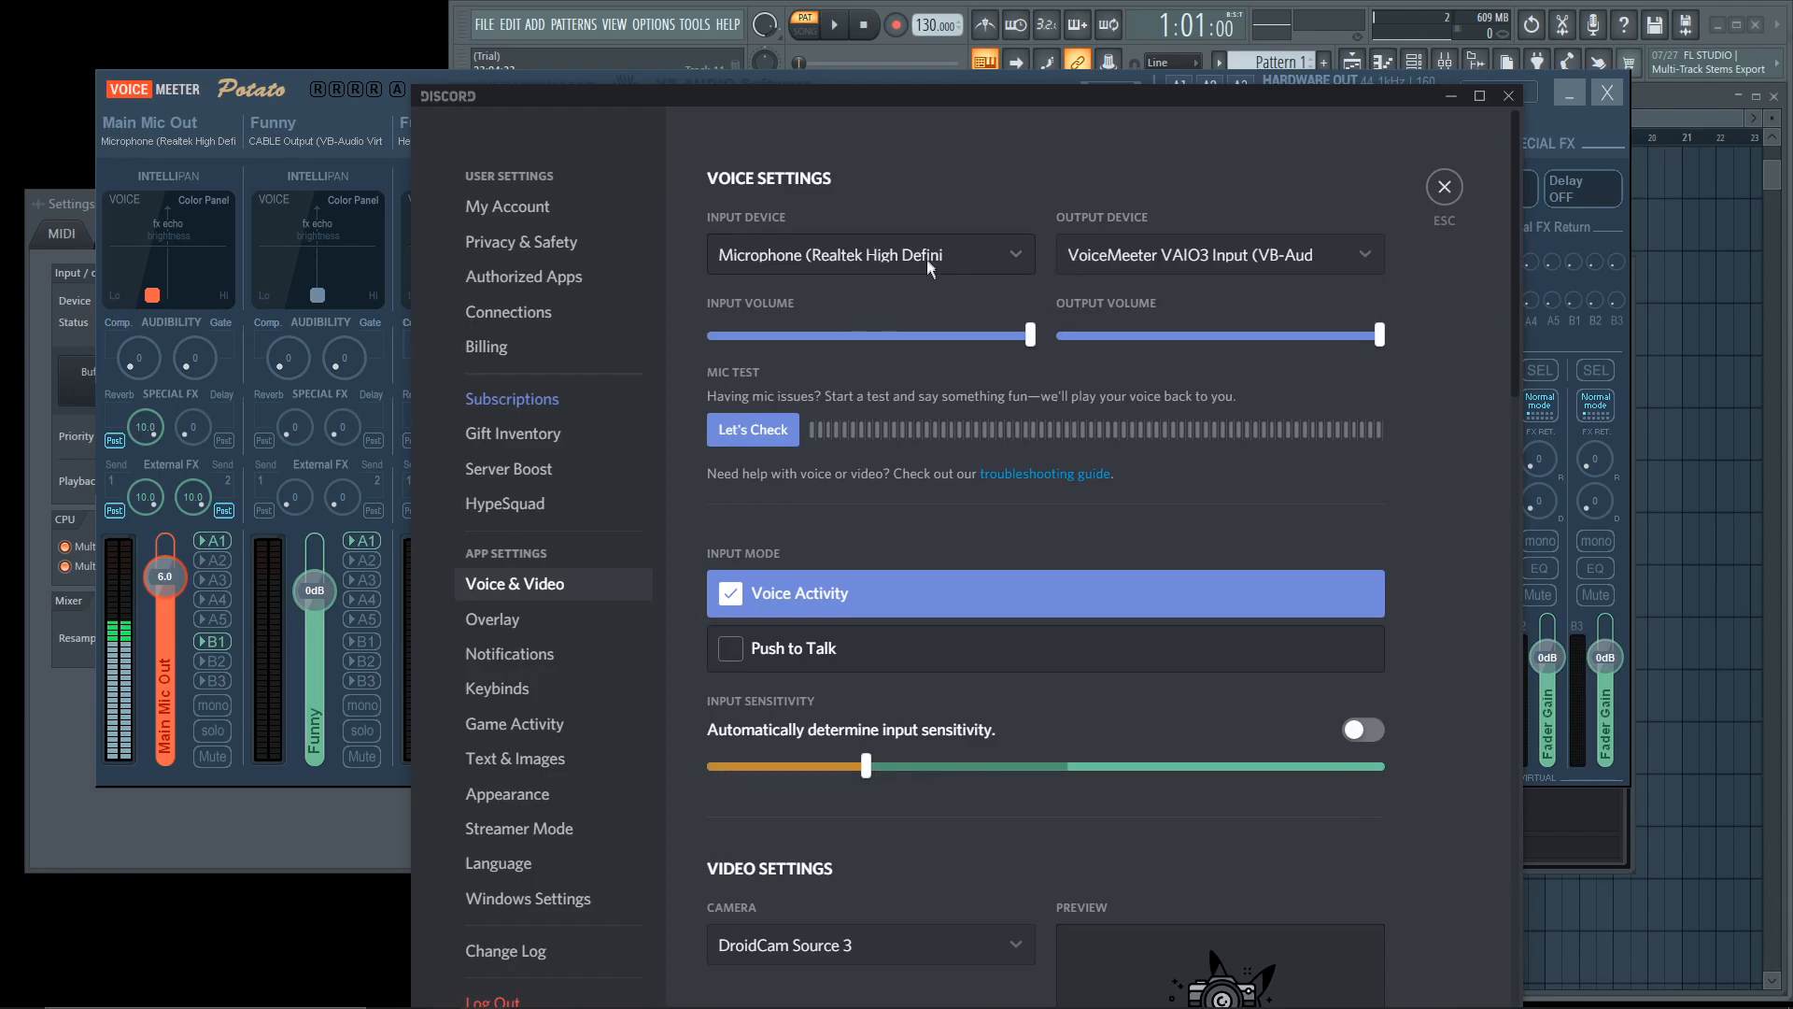
- Set Discord's voice output device to VoiceMeeter VAIO3 Input
left_click(869, 254)
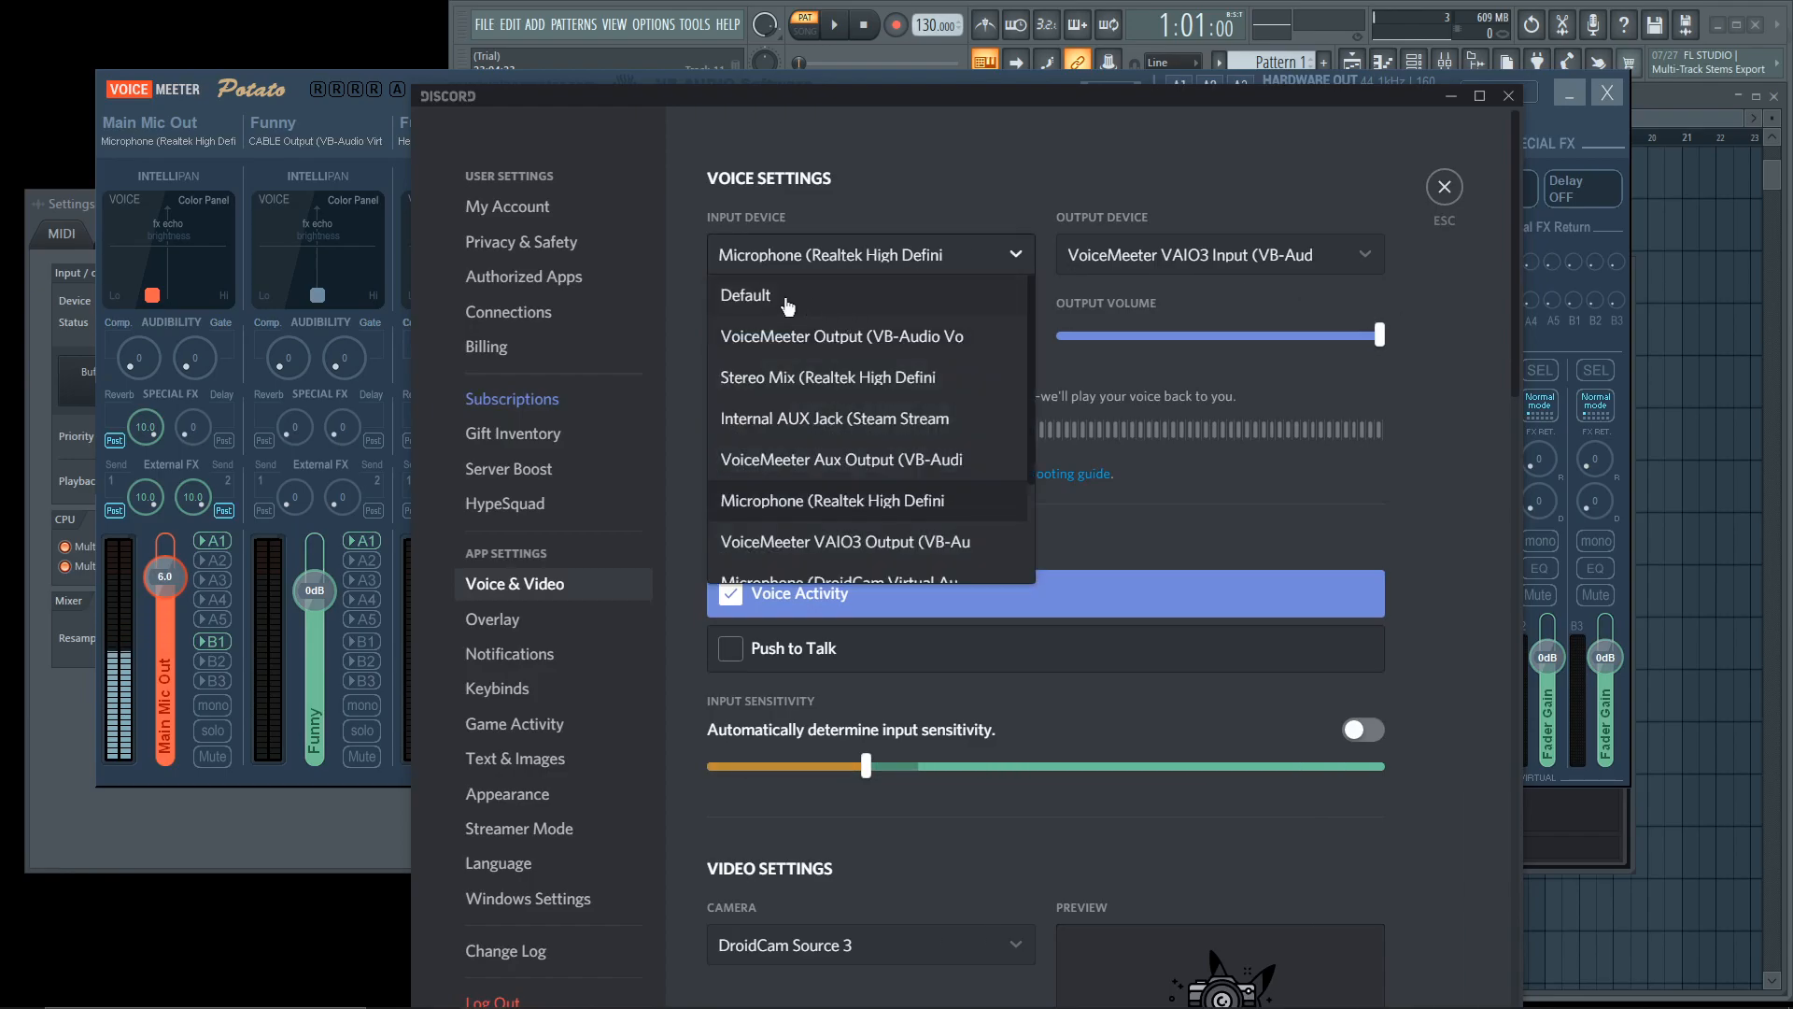
scroll("down", 3)
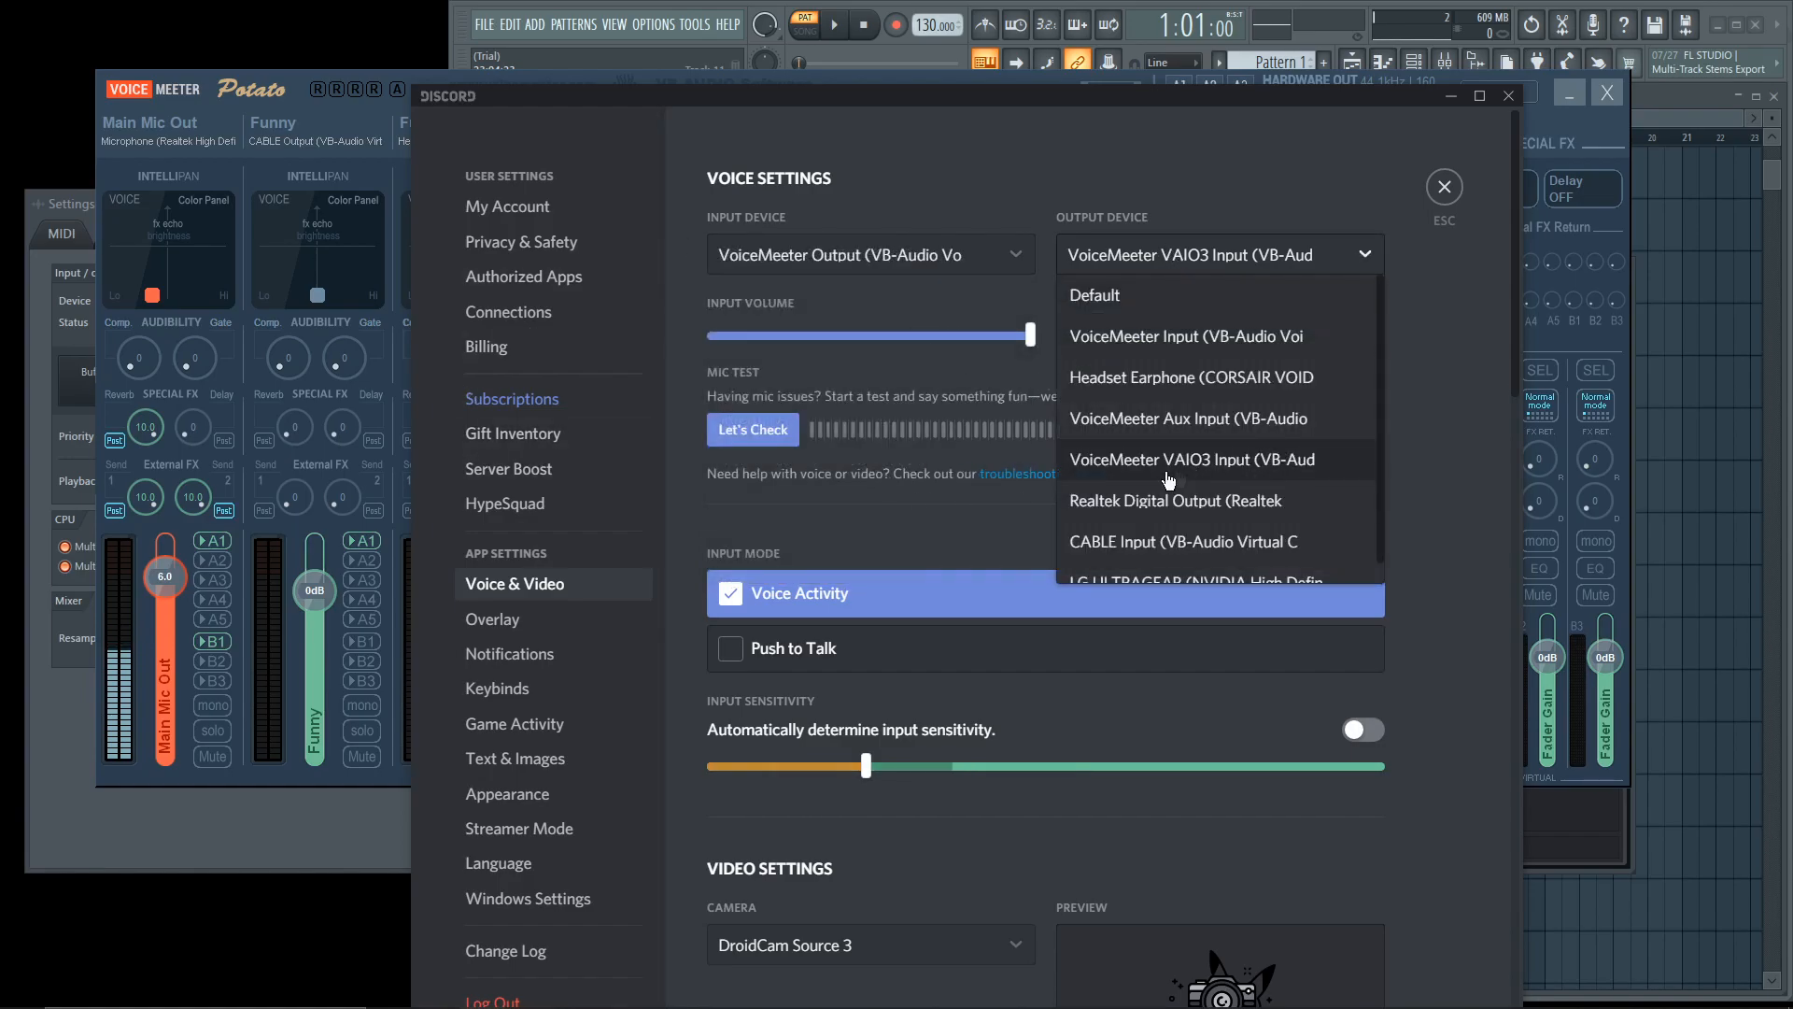
left_click(1192, 458)
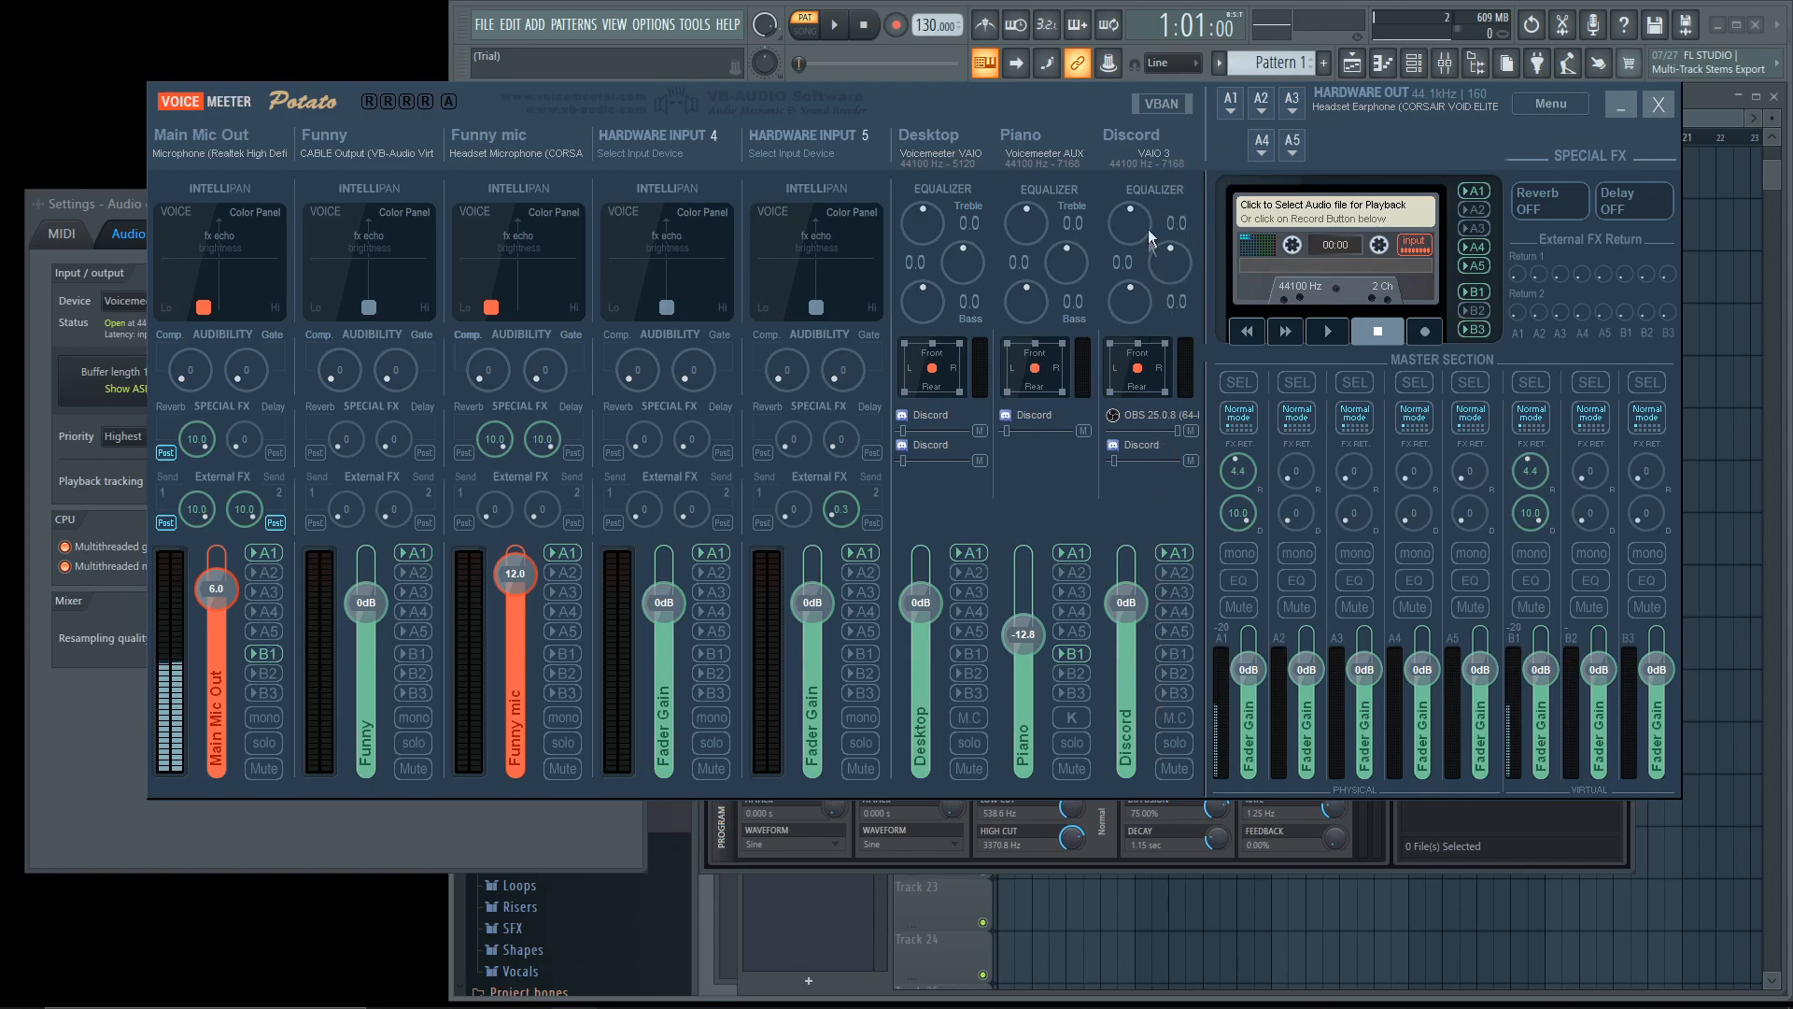
mouse_move(992, 160)
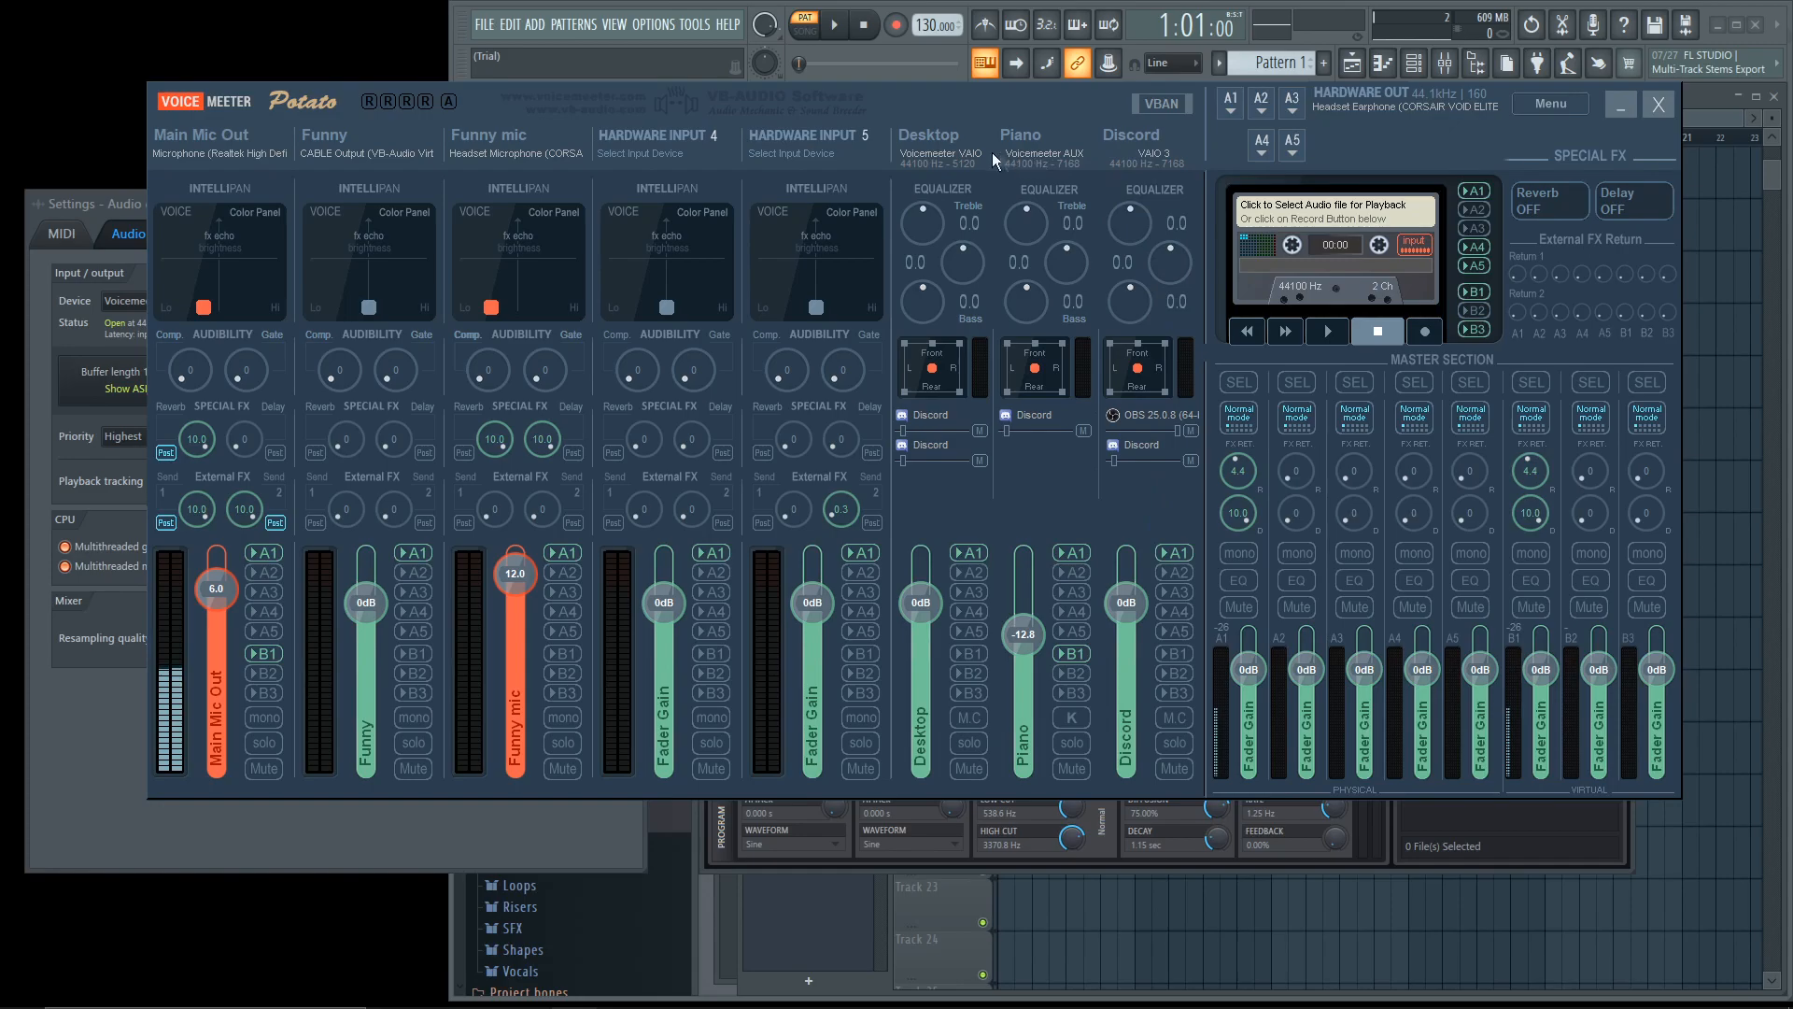
mouse_move(904, 687)
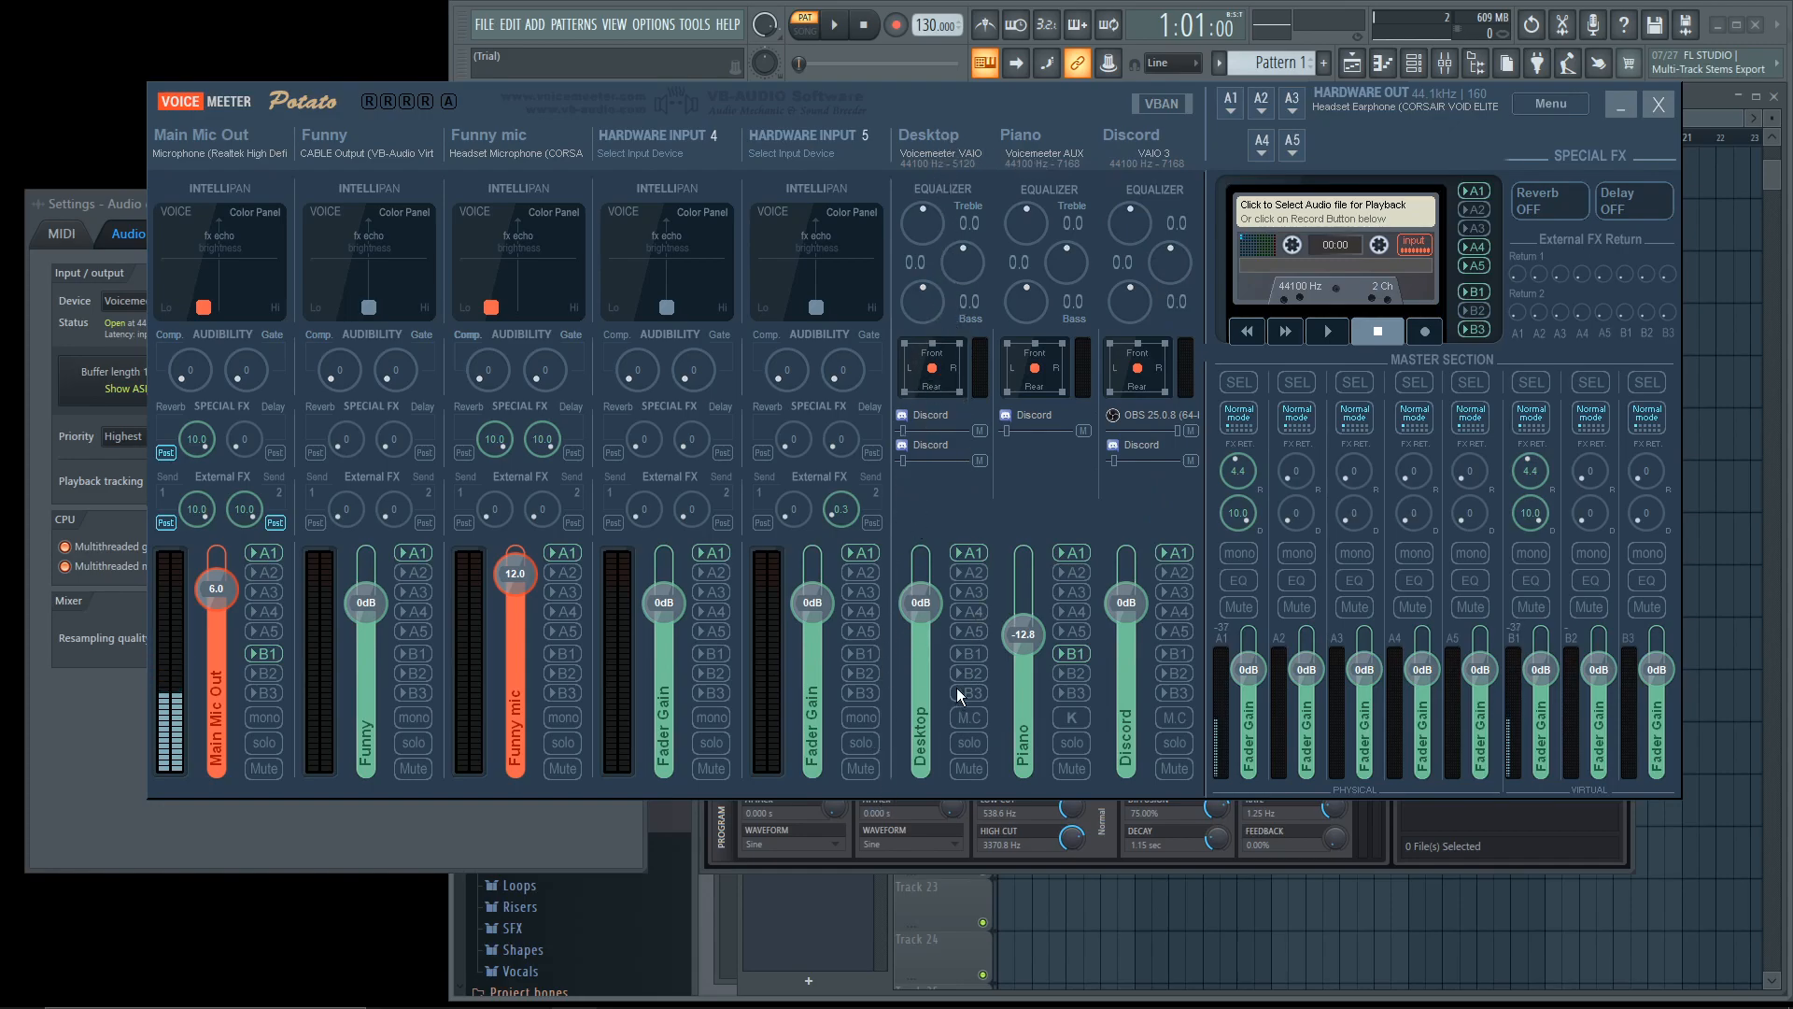
mouse_move(602, 741)
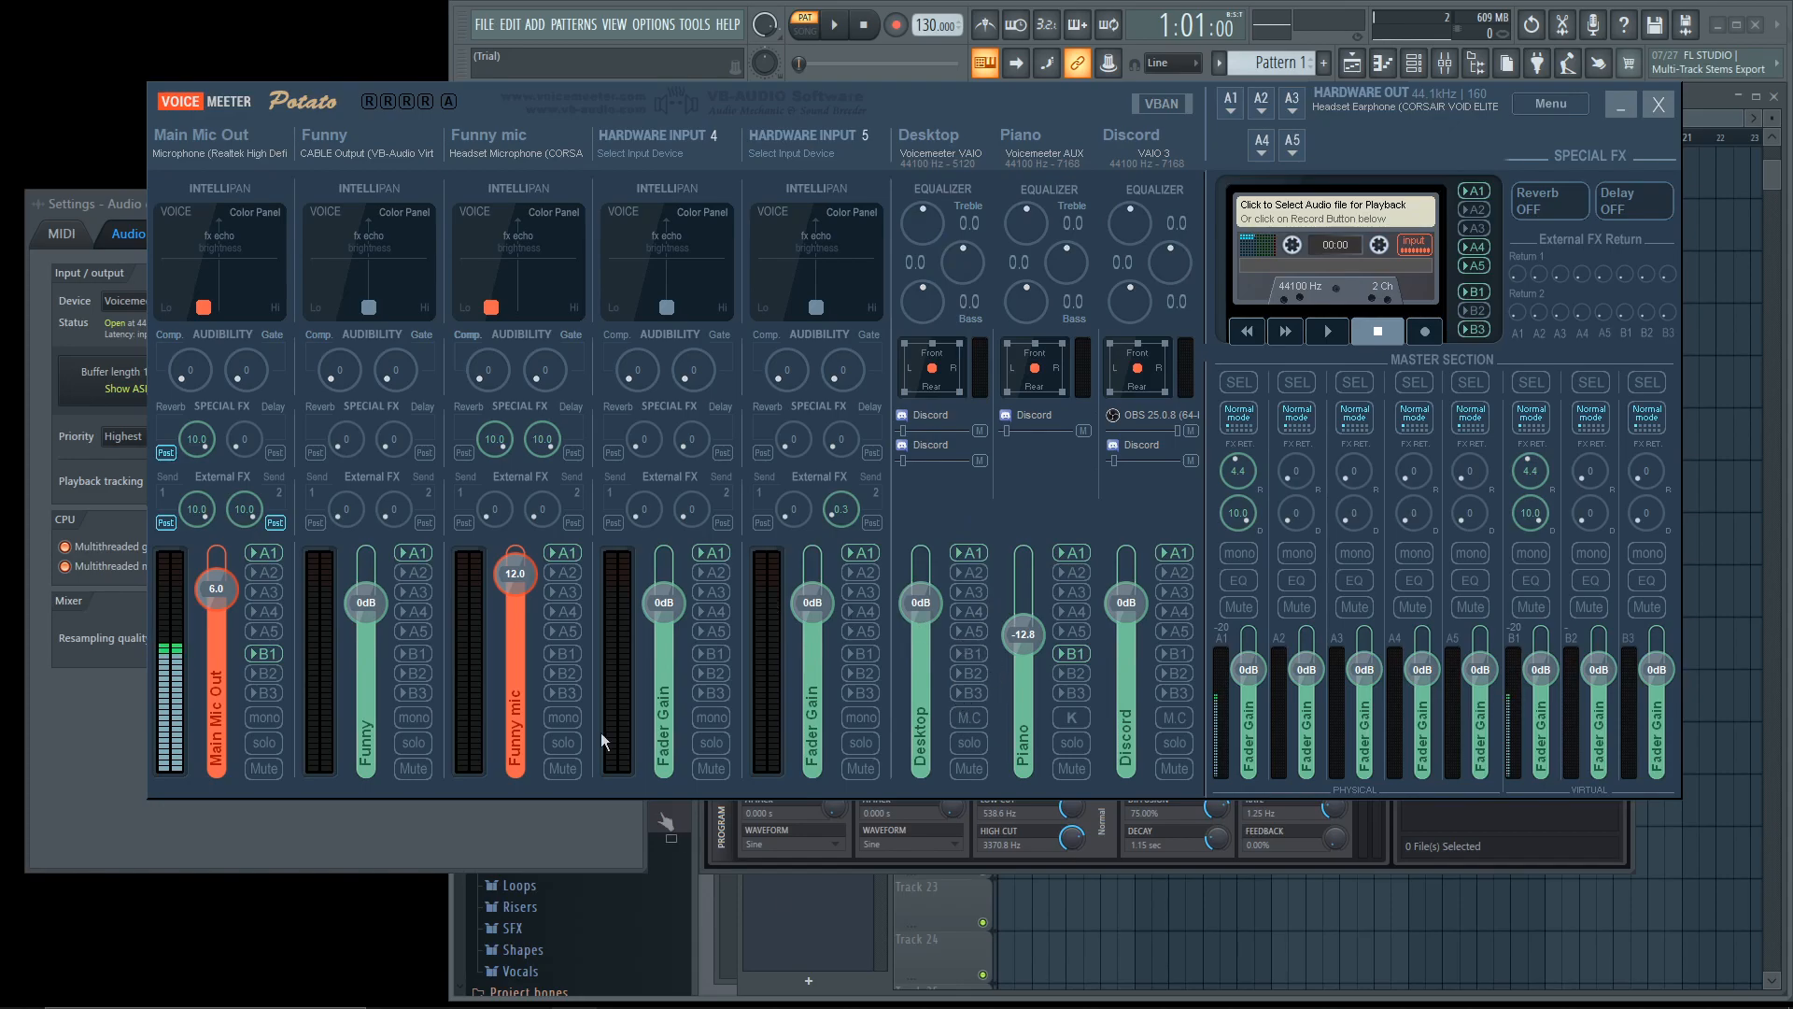
left_click(963, 653)
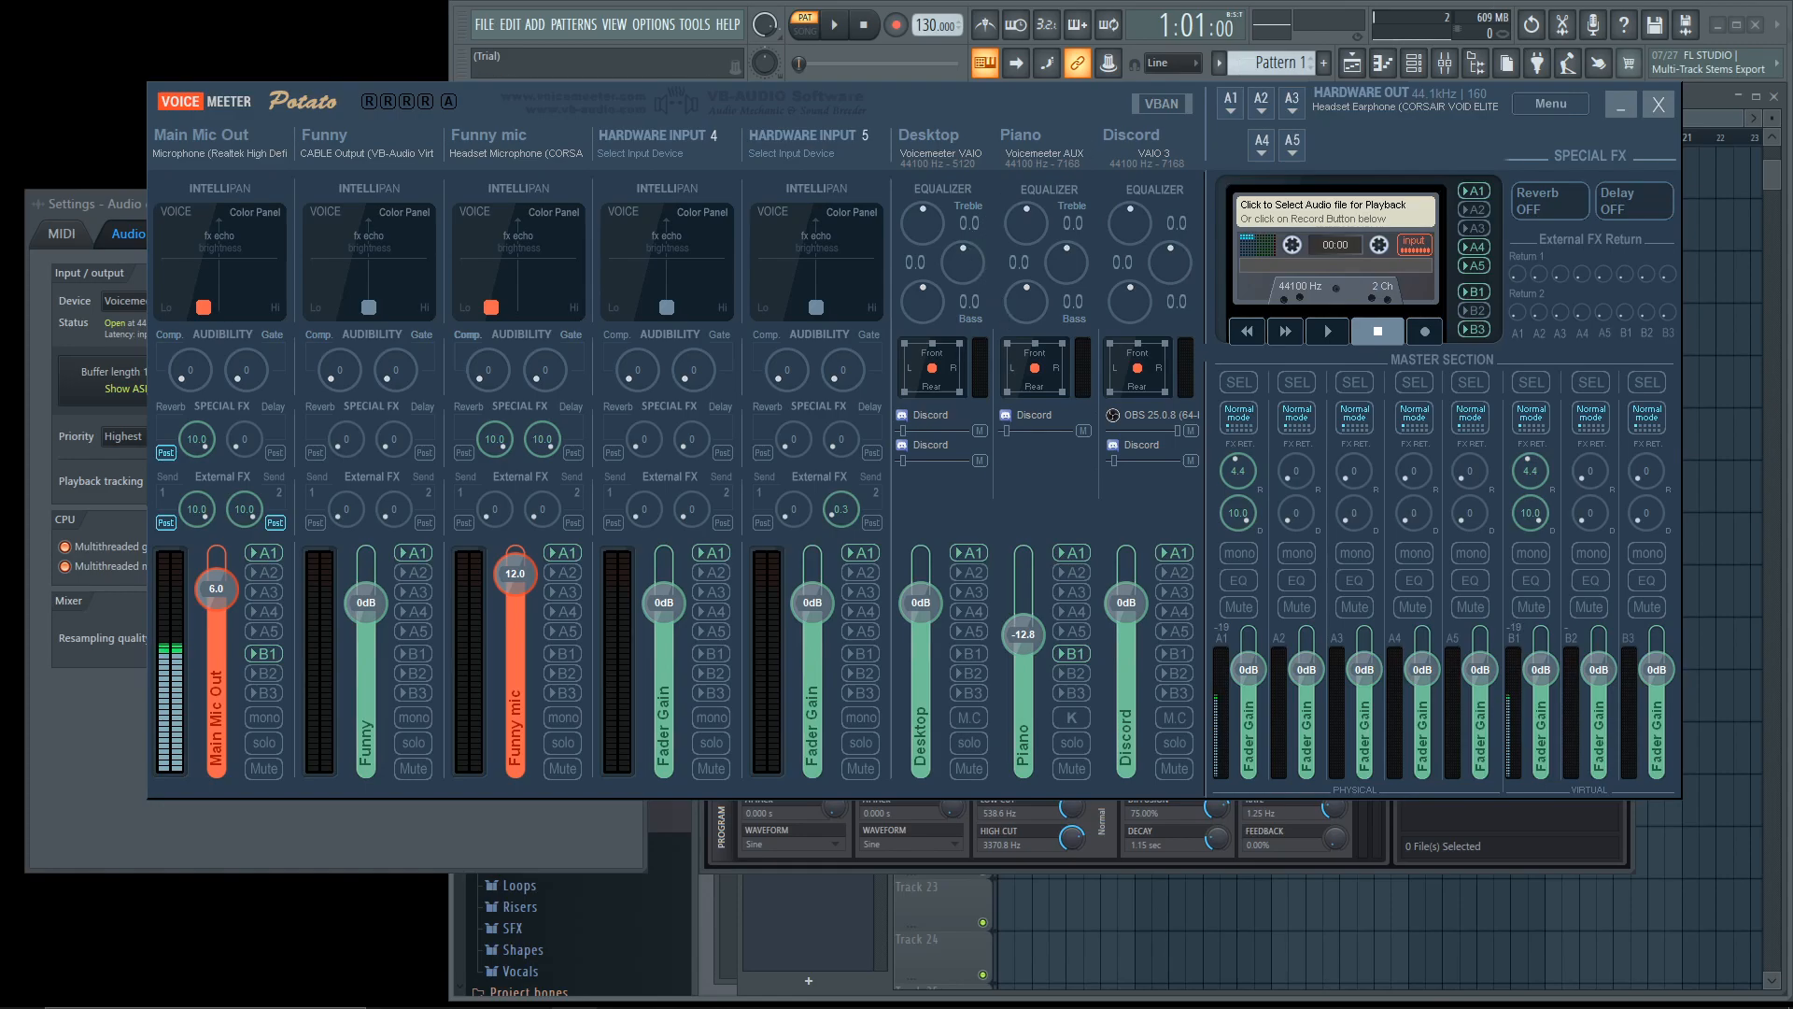
left_click(979, 264)
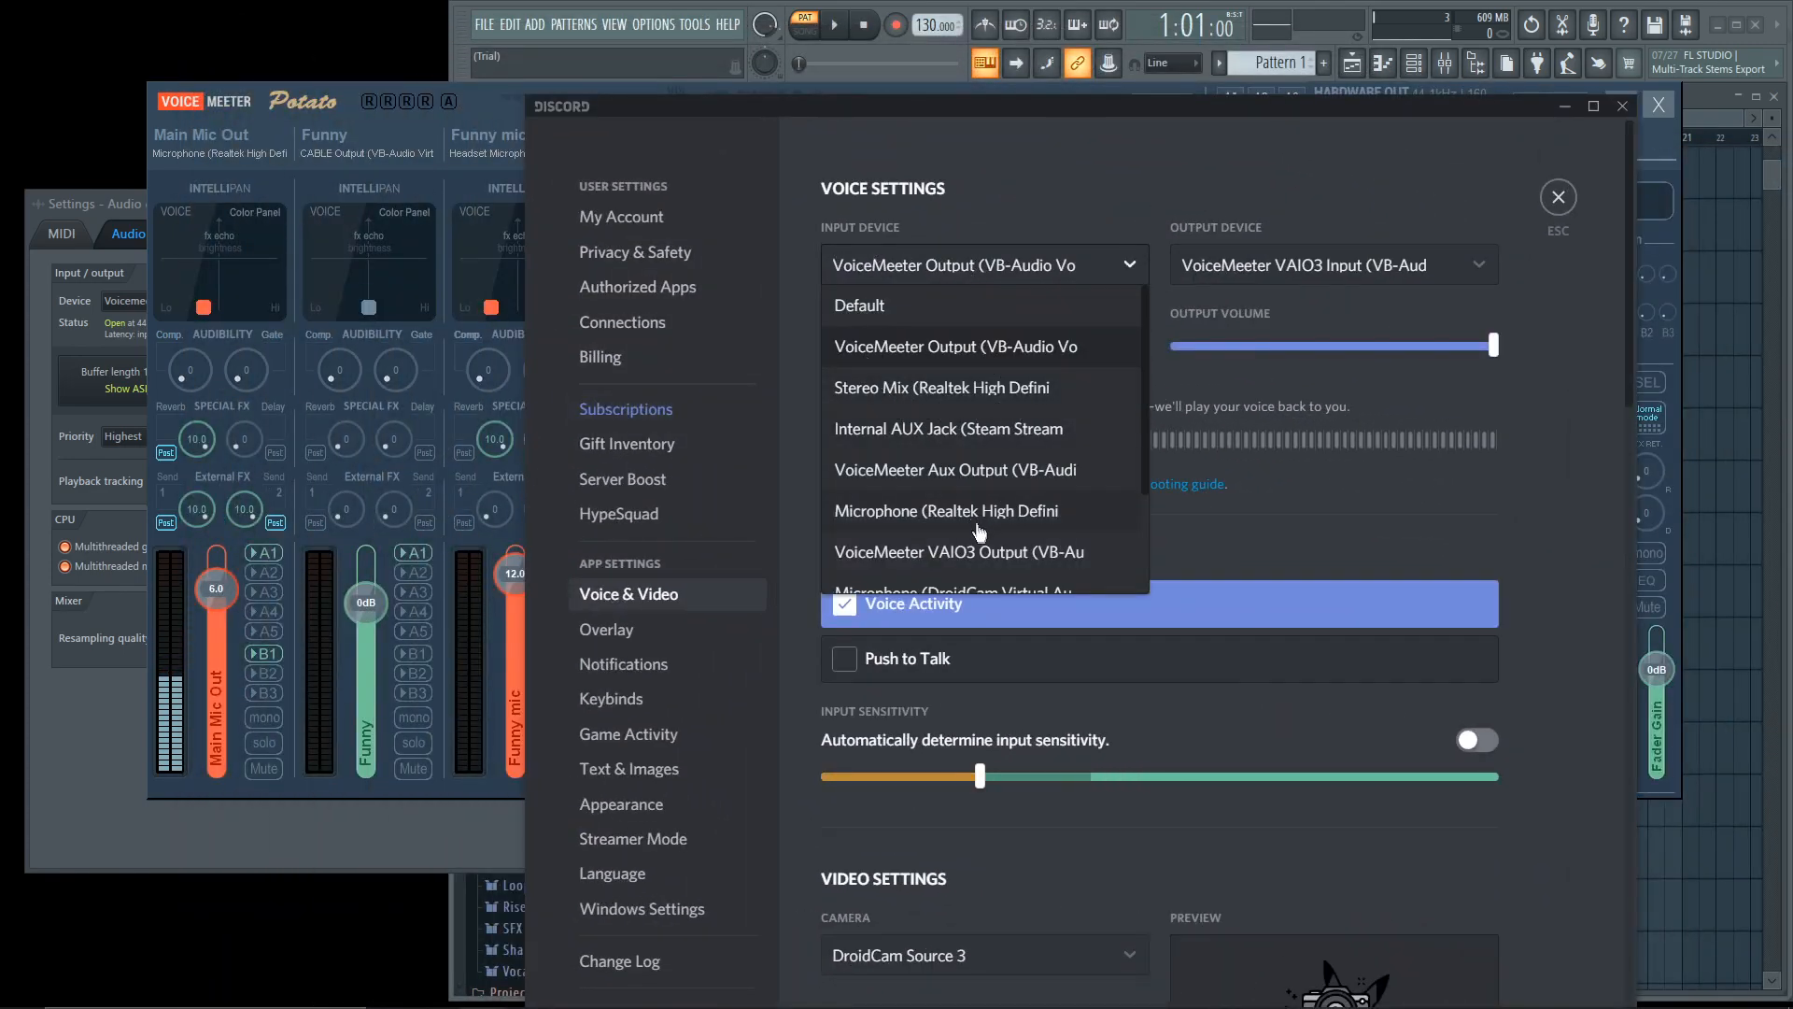
- Choose VoiceMeeter Output as Discord's voice input device
left_click(945, 510)
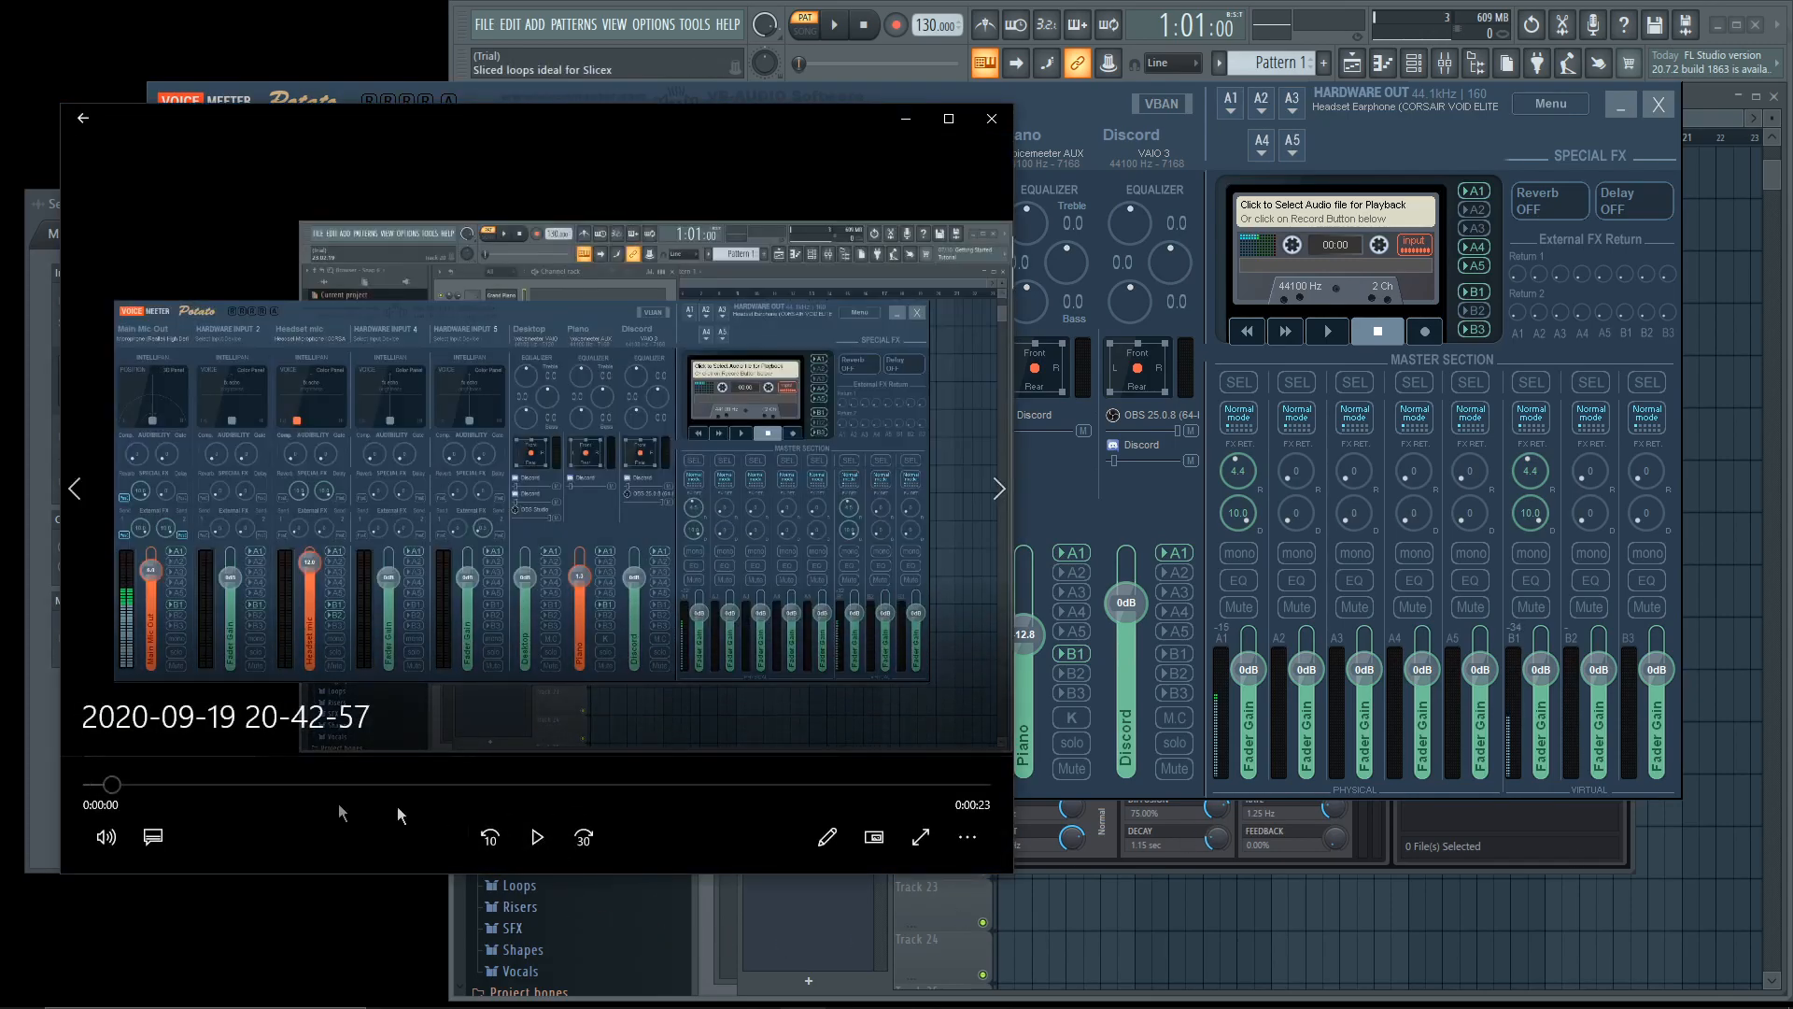
left_click(535, 836)
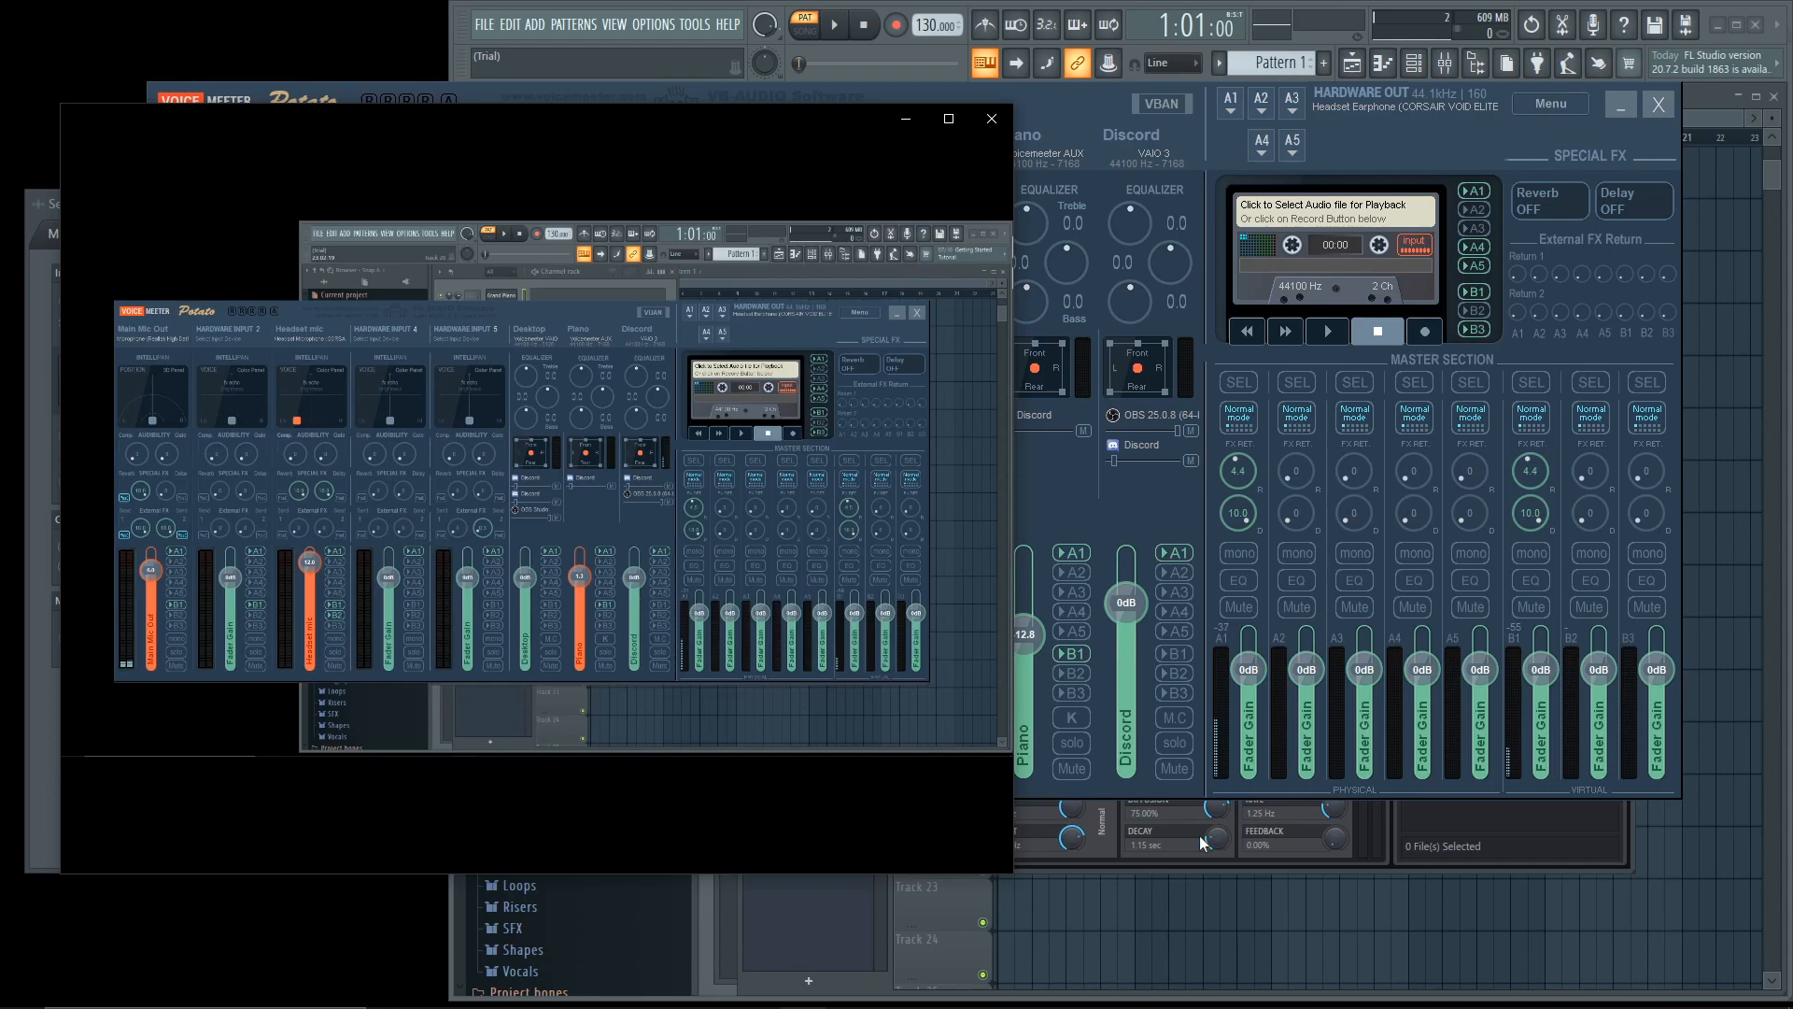
left_click(534, 836)
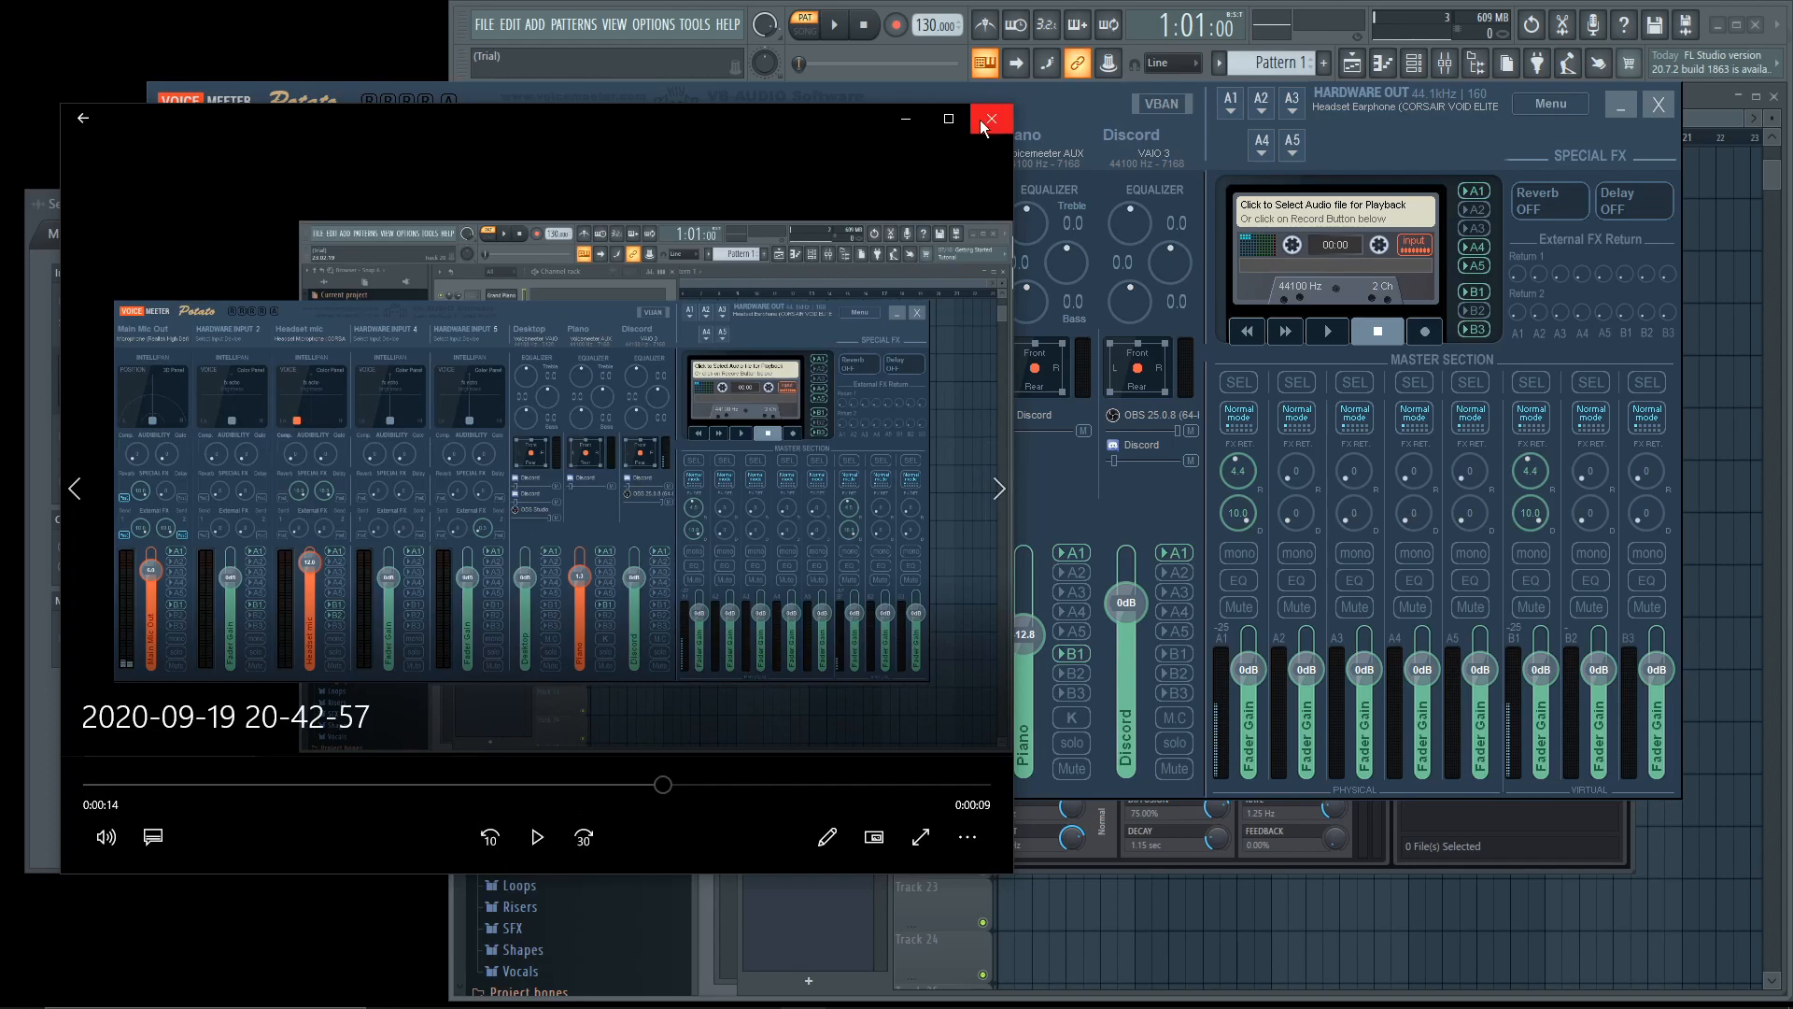
left_click(988, 118)
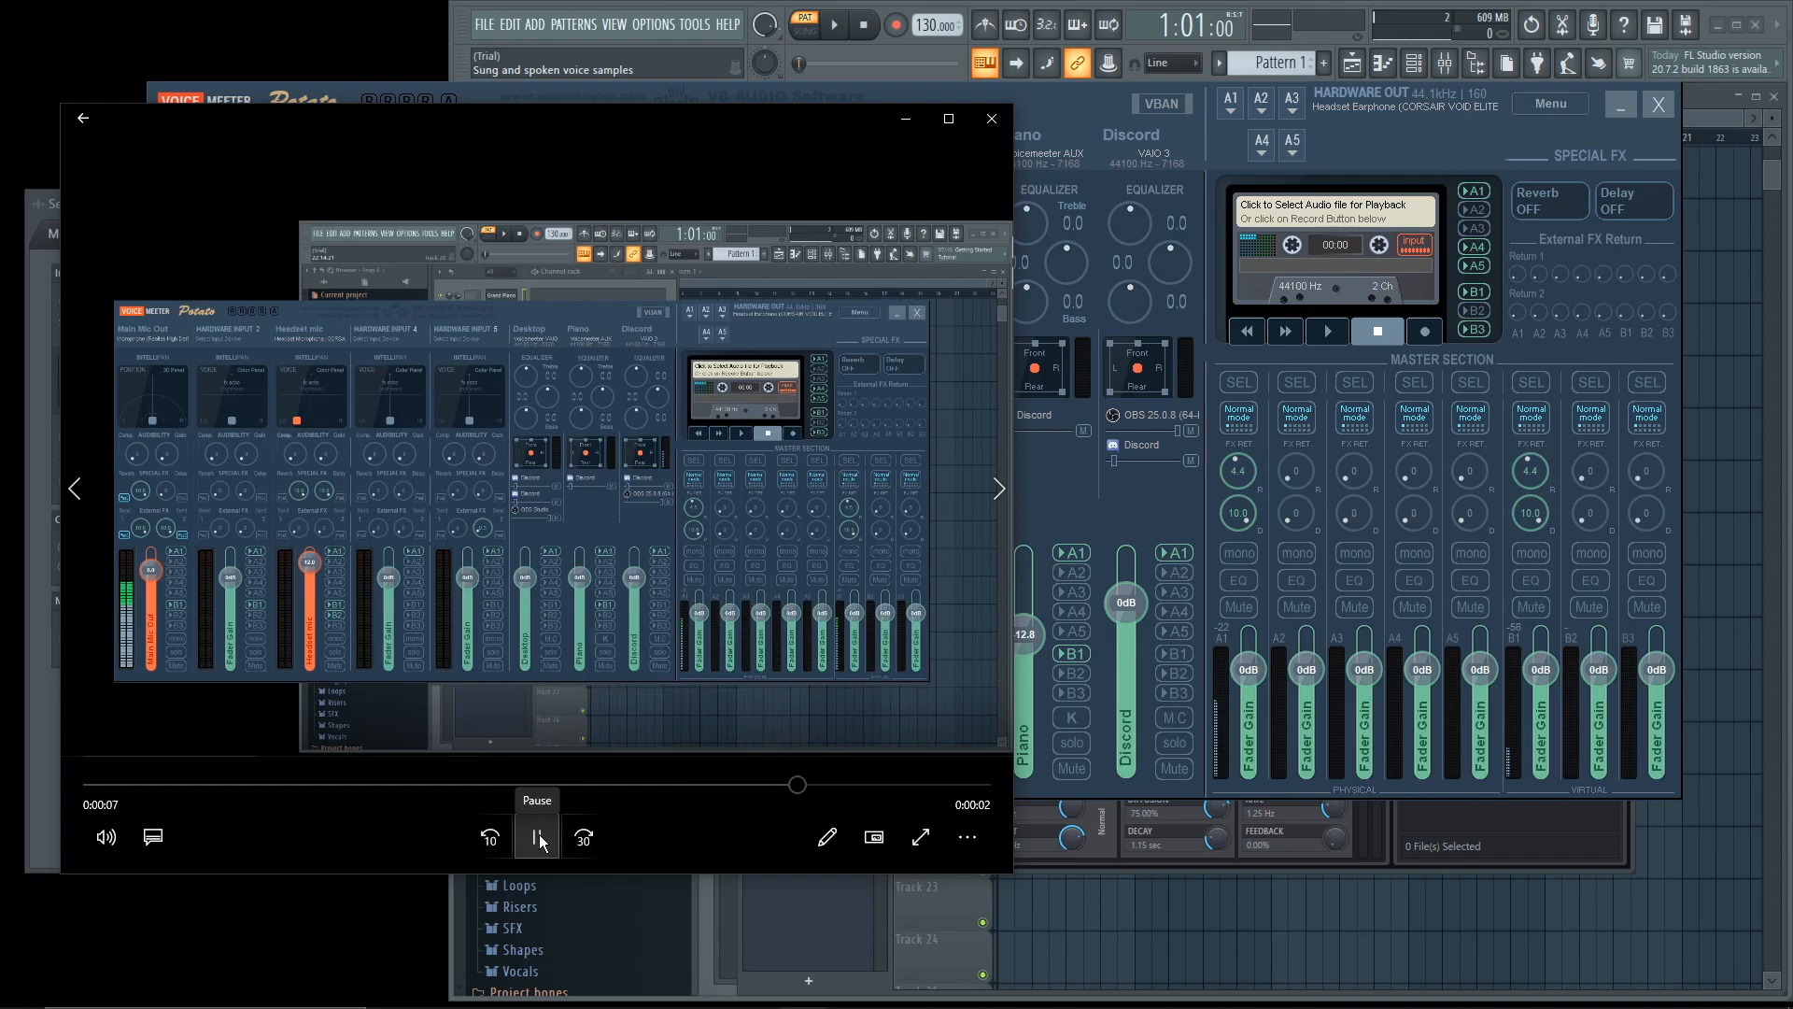
left_click(536, 835)
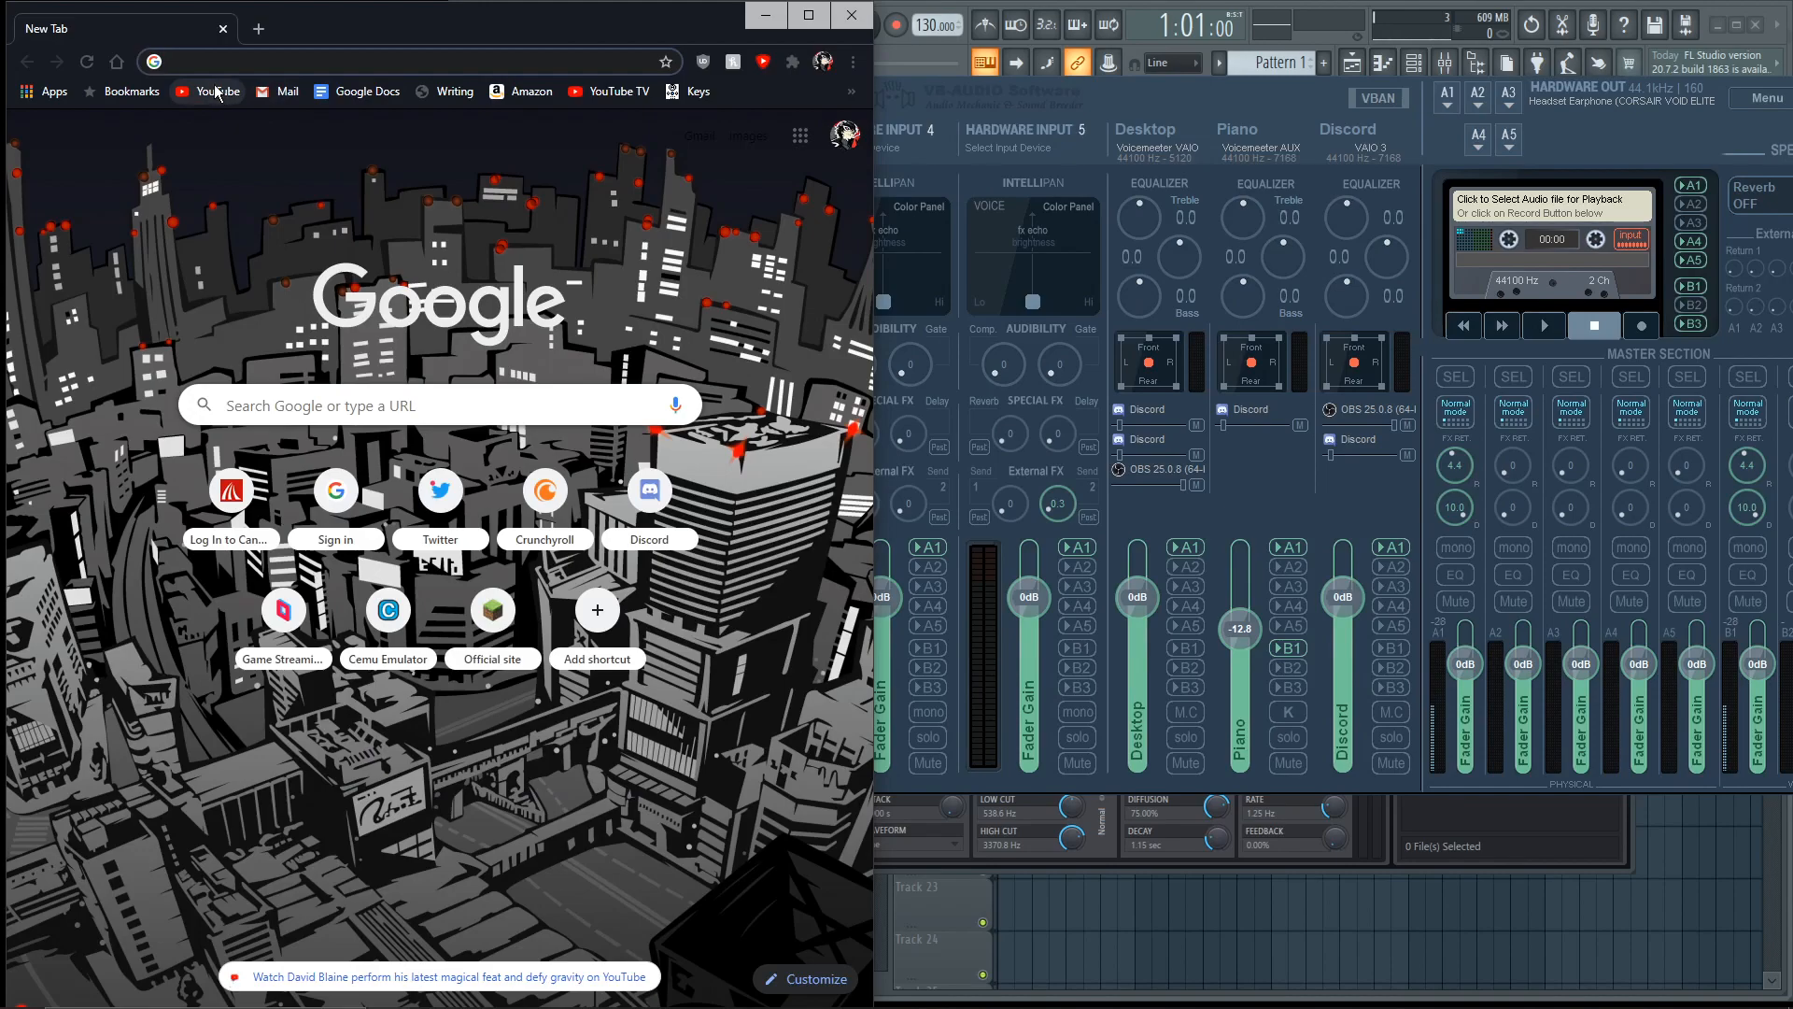
- Search YouTube for 'i like ya cut g', then play and pause the Original video
left_click(207, 91)
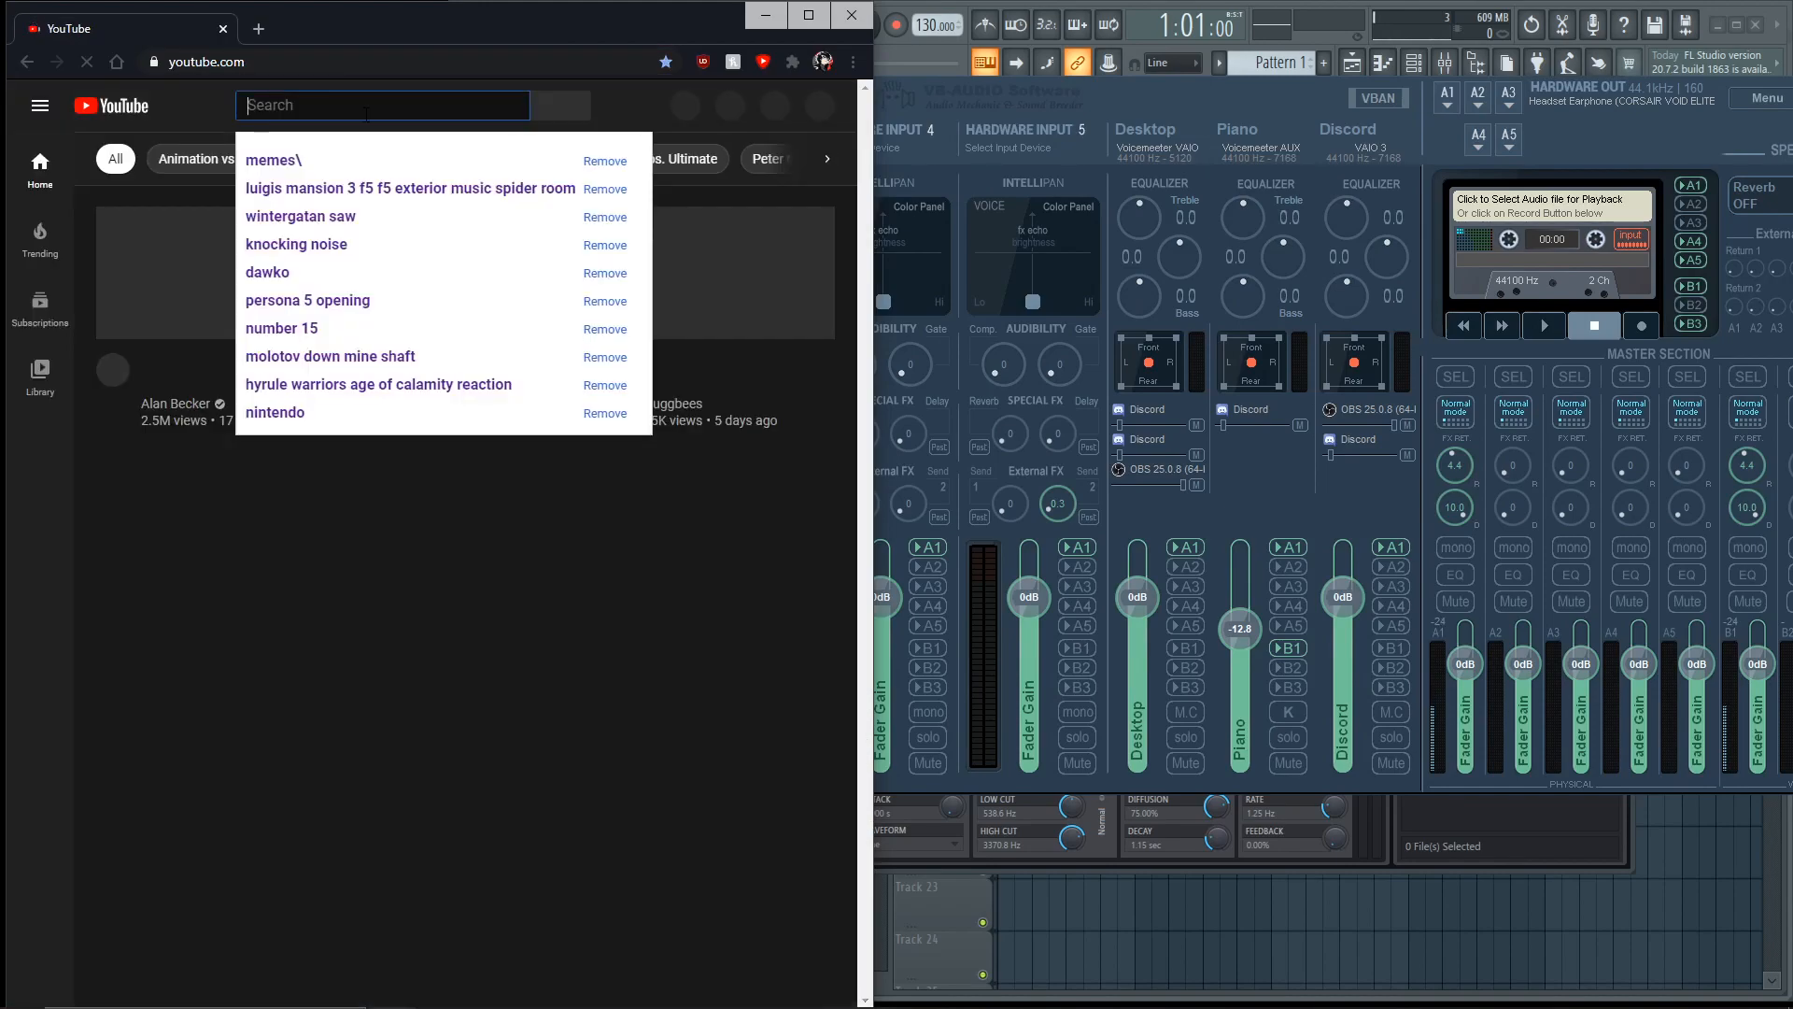
type("i like ya cut g")
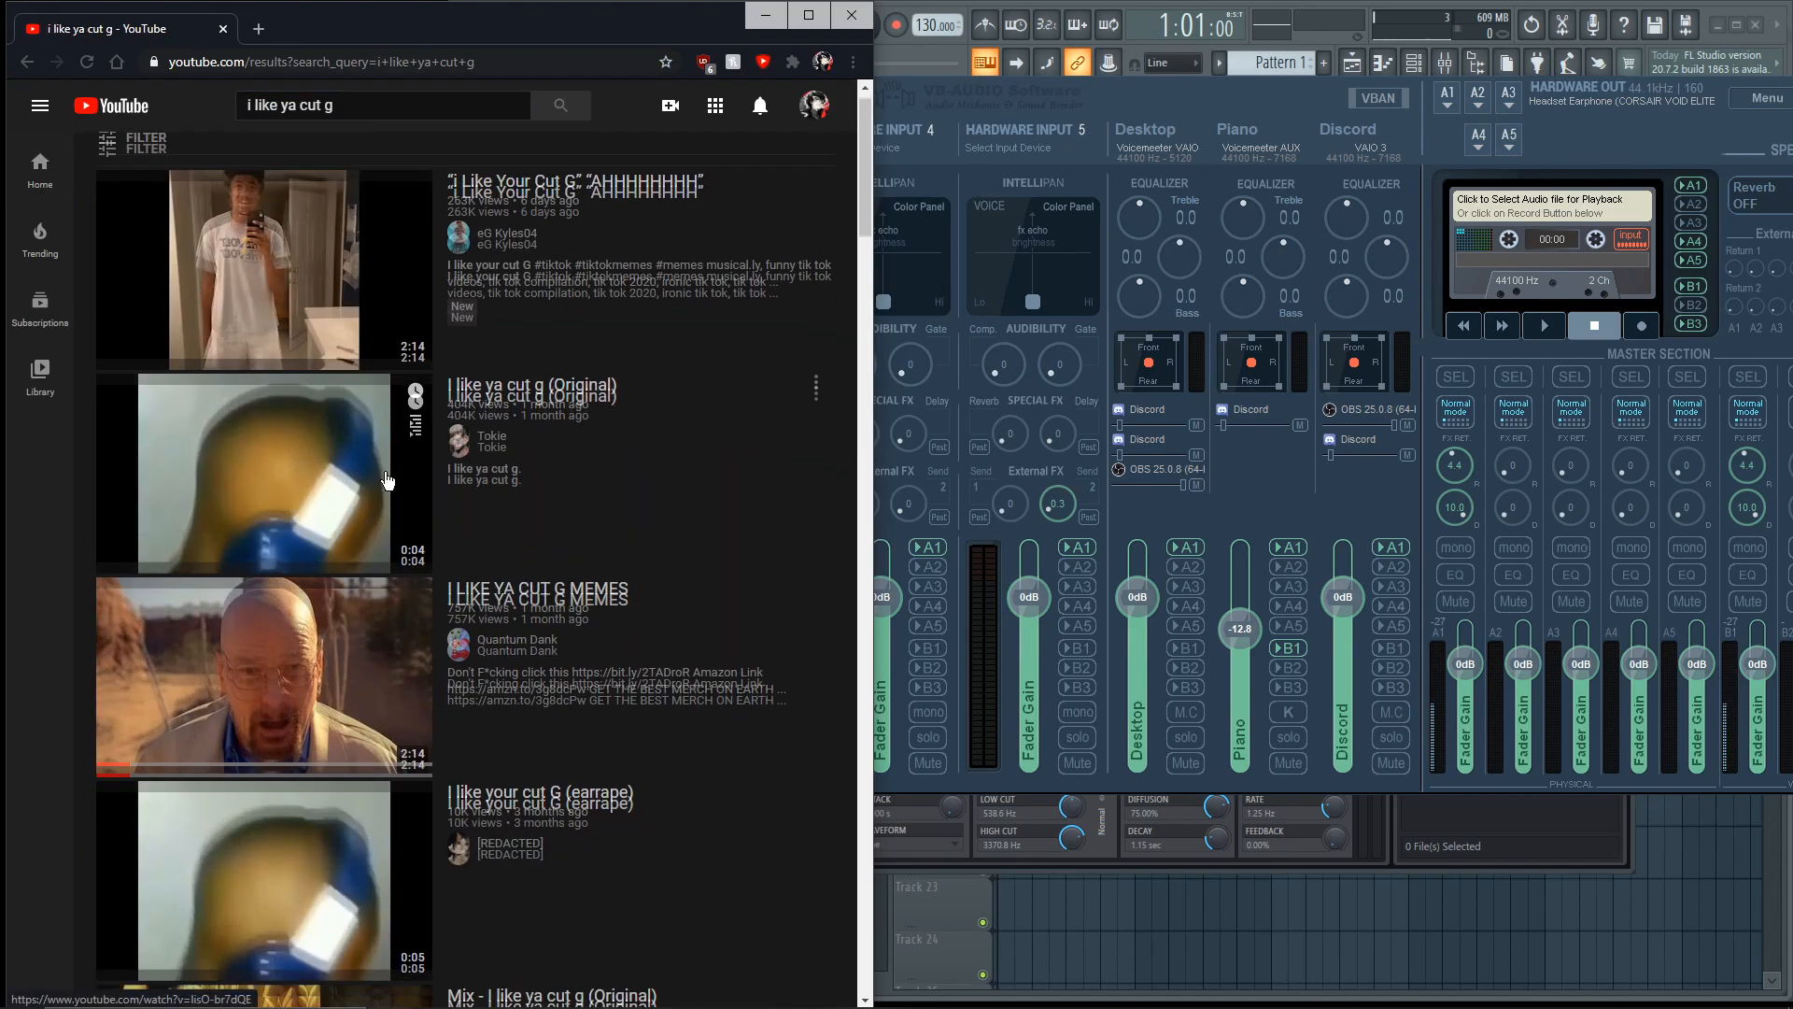
left_click(264, 875)
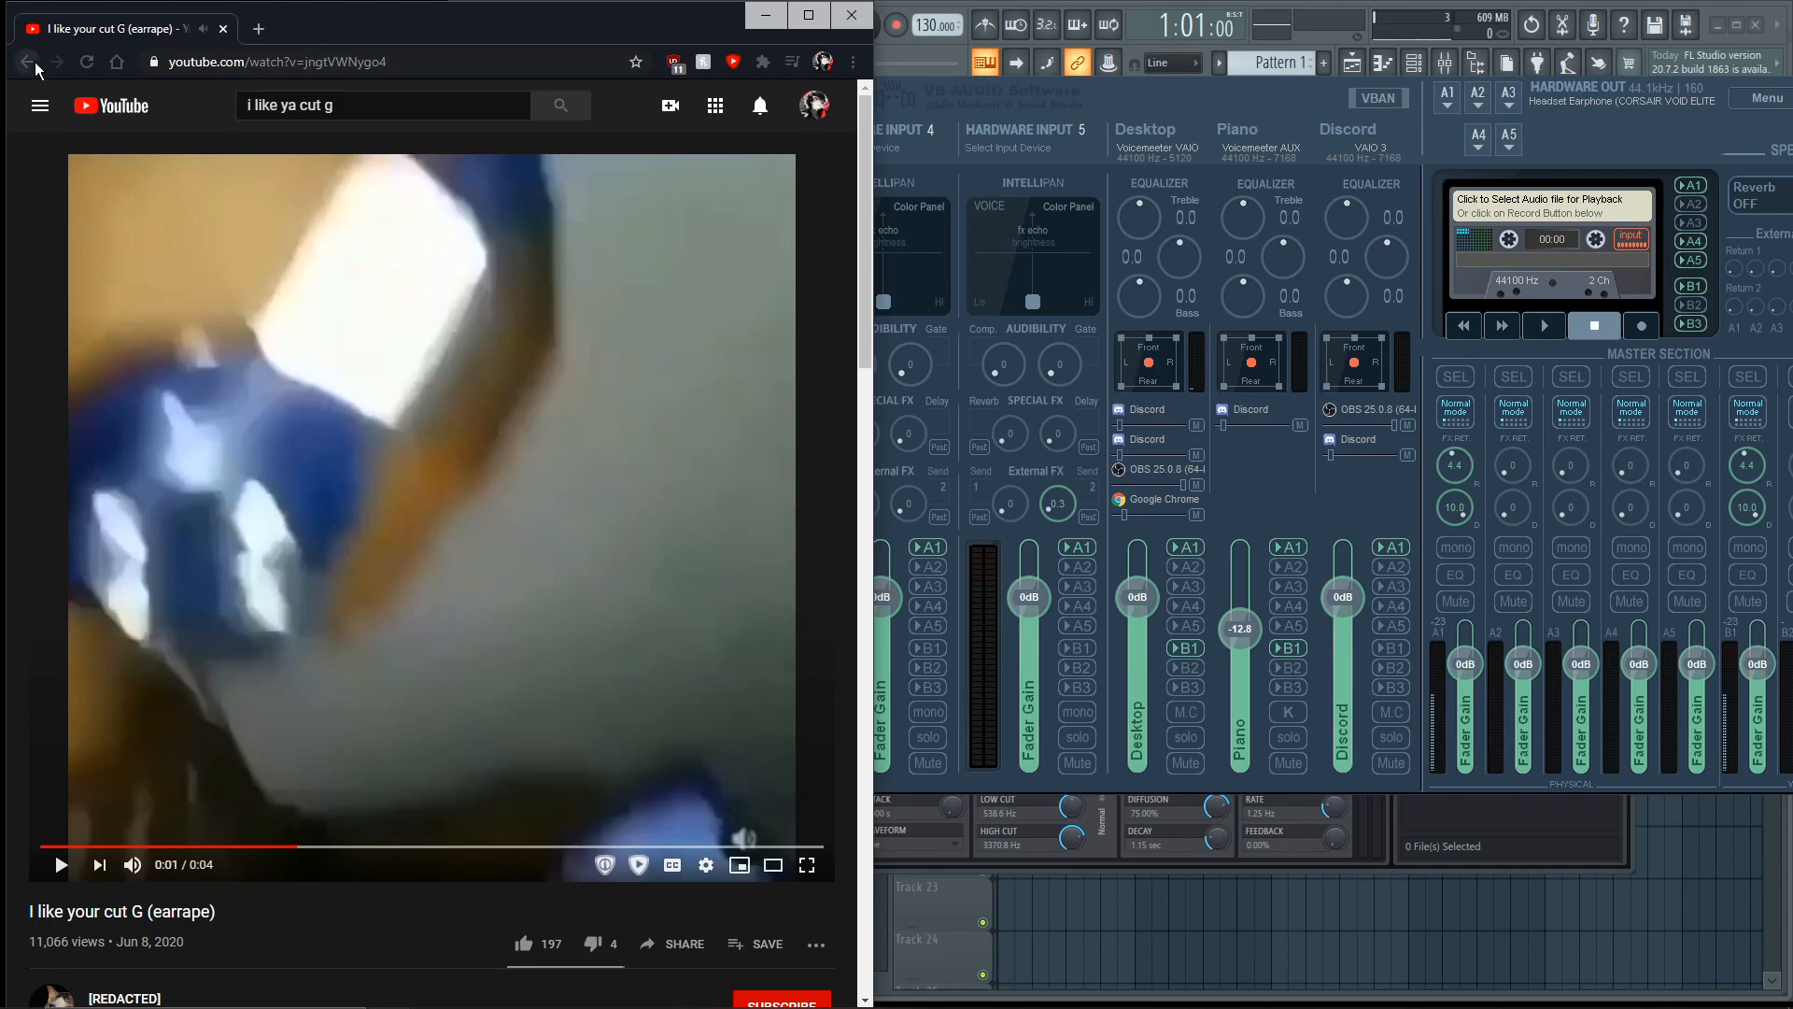
left_click(27, 62)
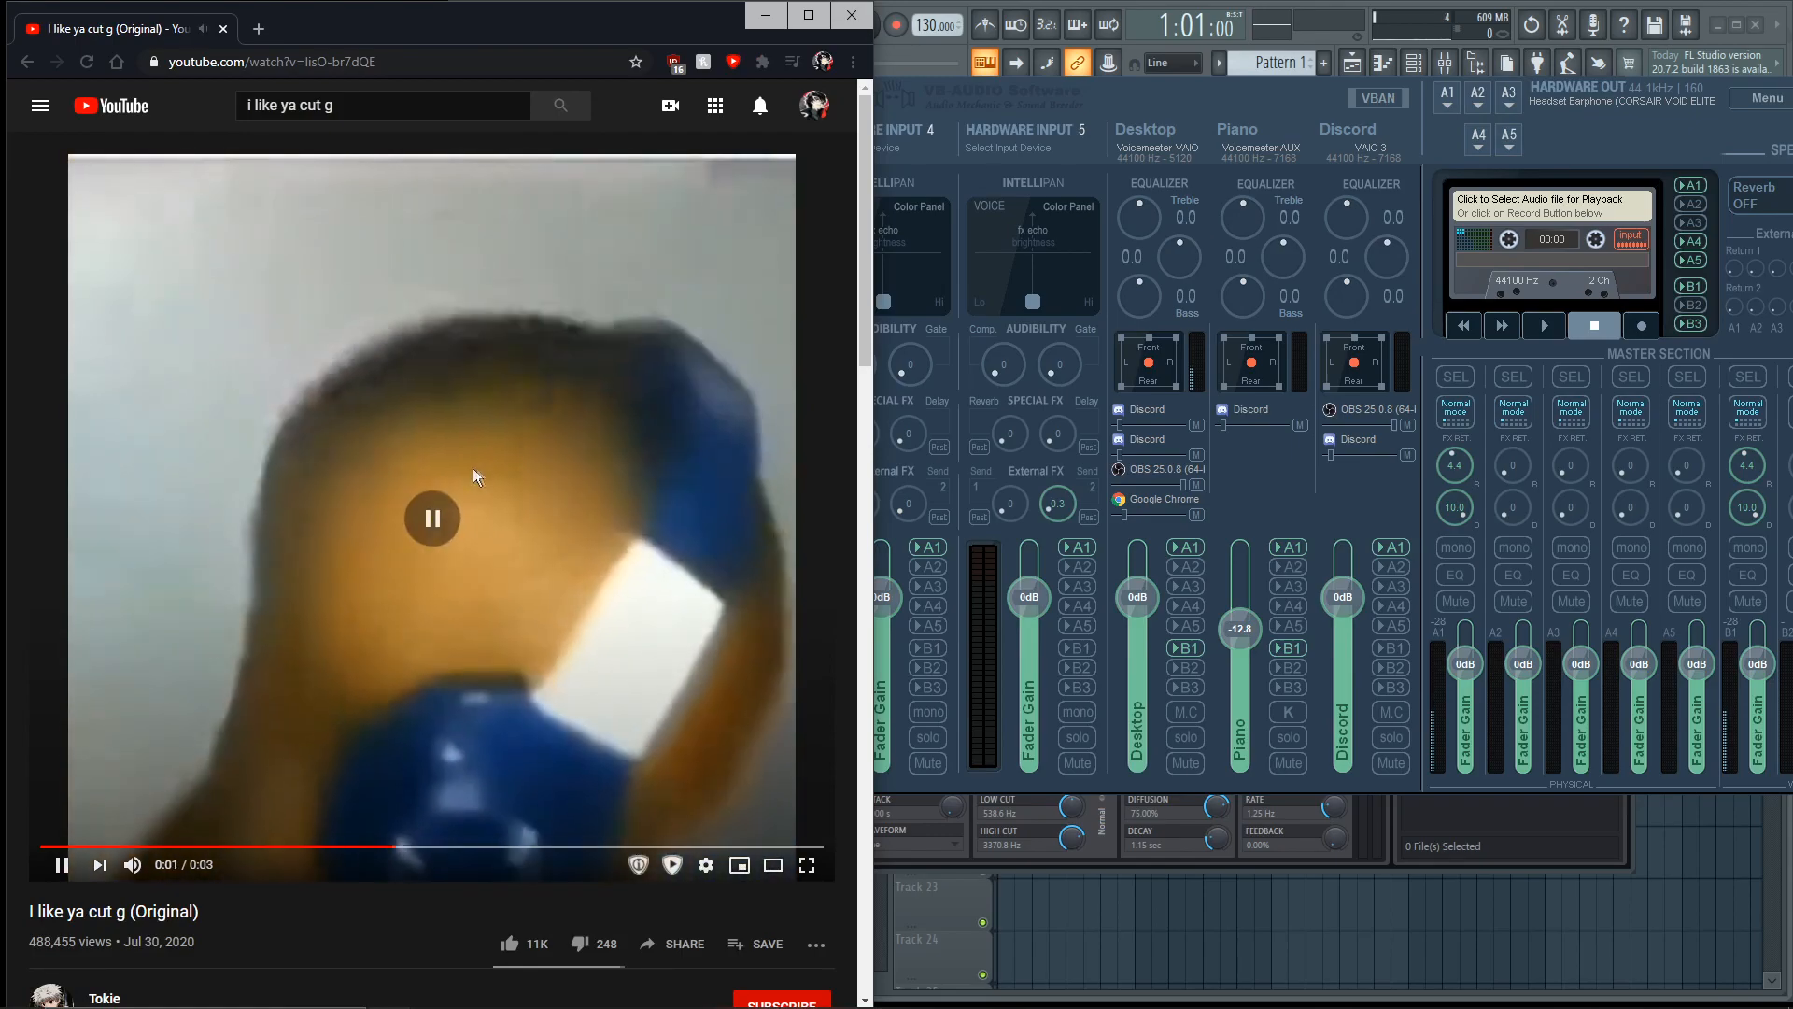
left_click(433, 519)
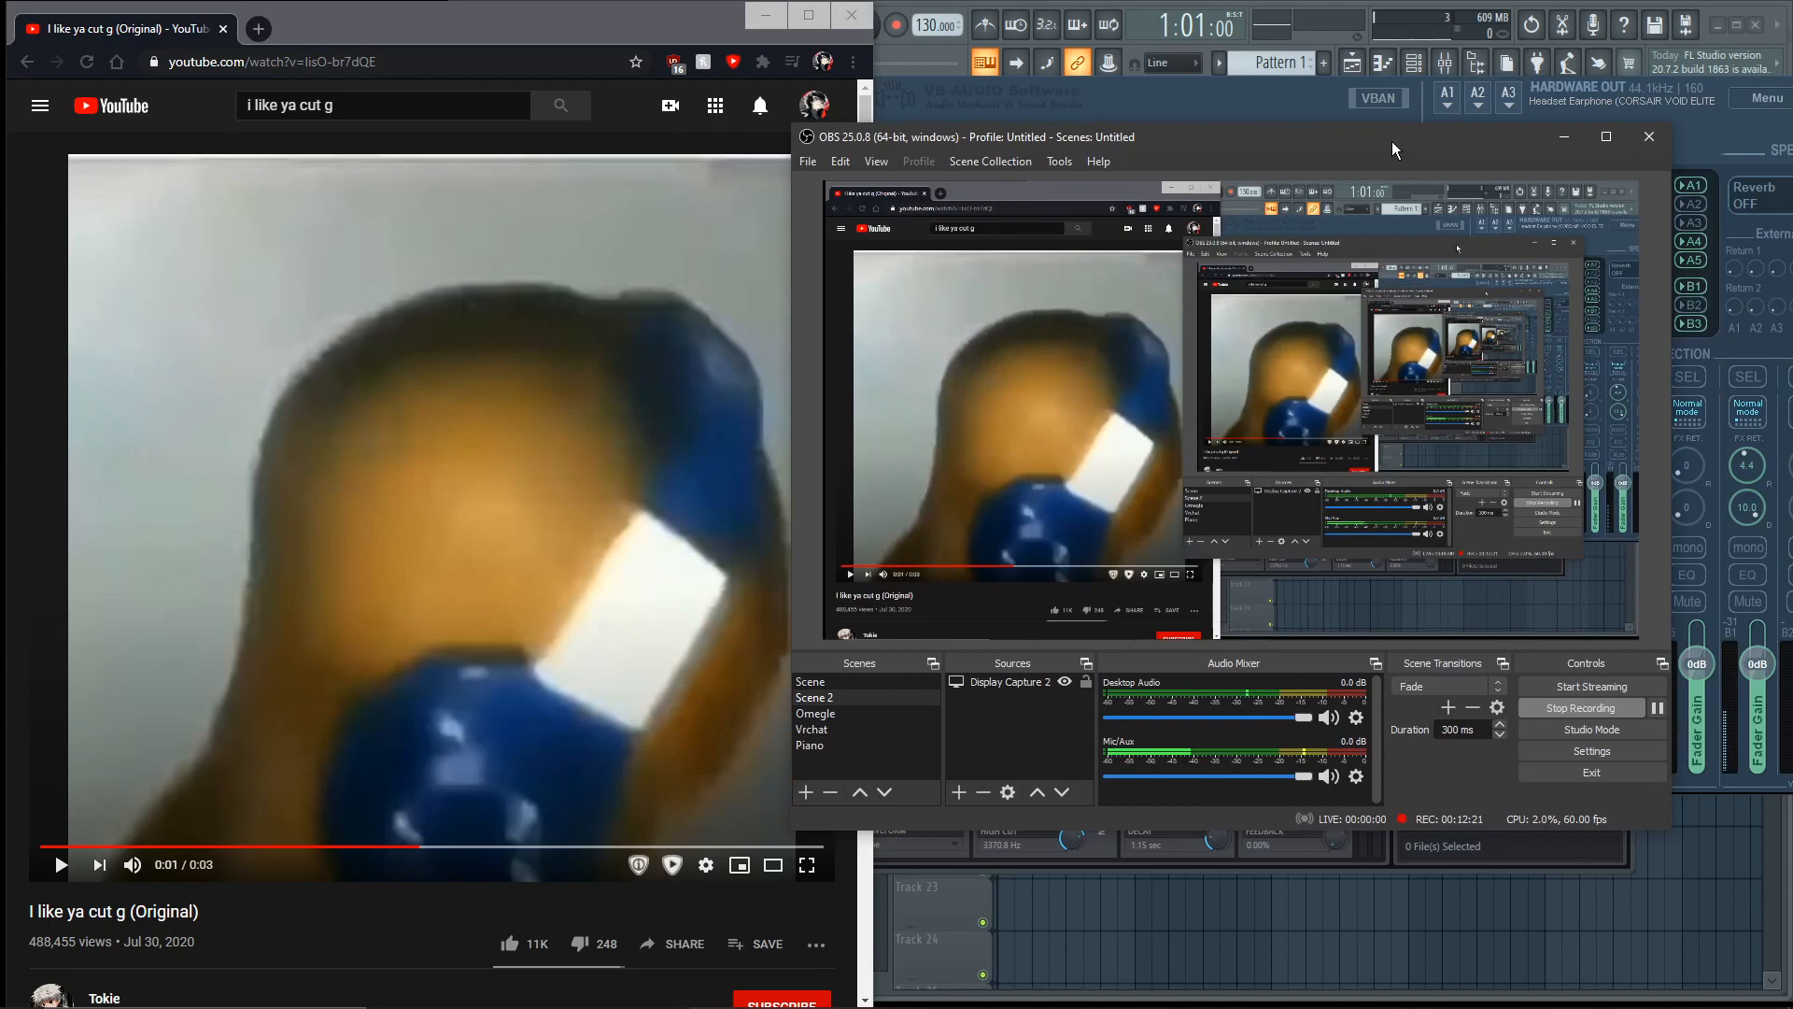
- Drag the OBS window aside to bring the Voicemeeter Potato mixer back into view
left_click_drag(1394, 136, 1363, 128)
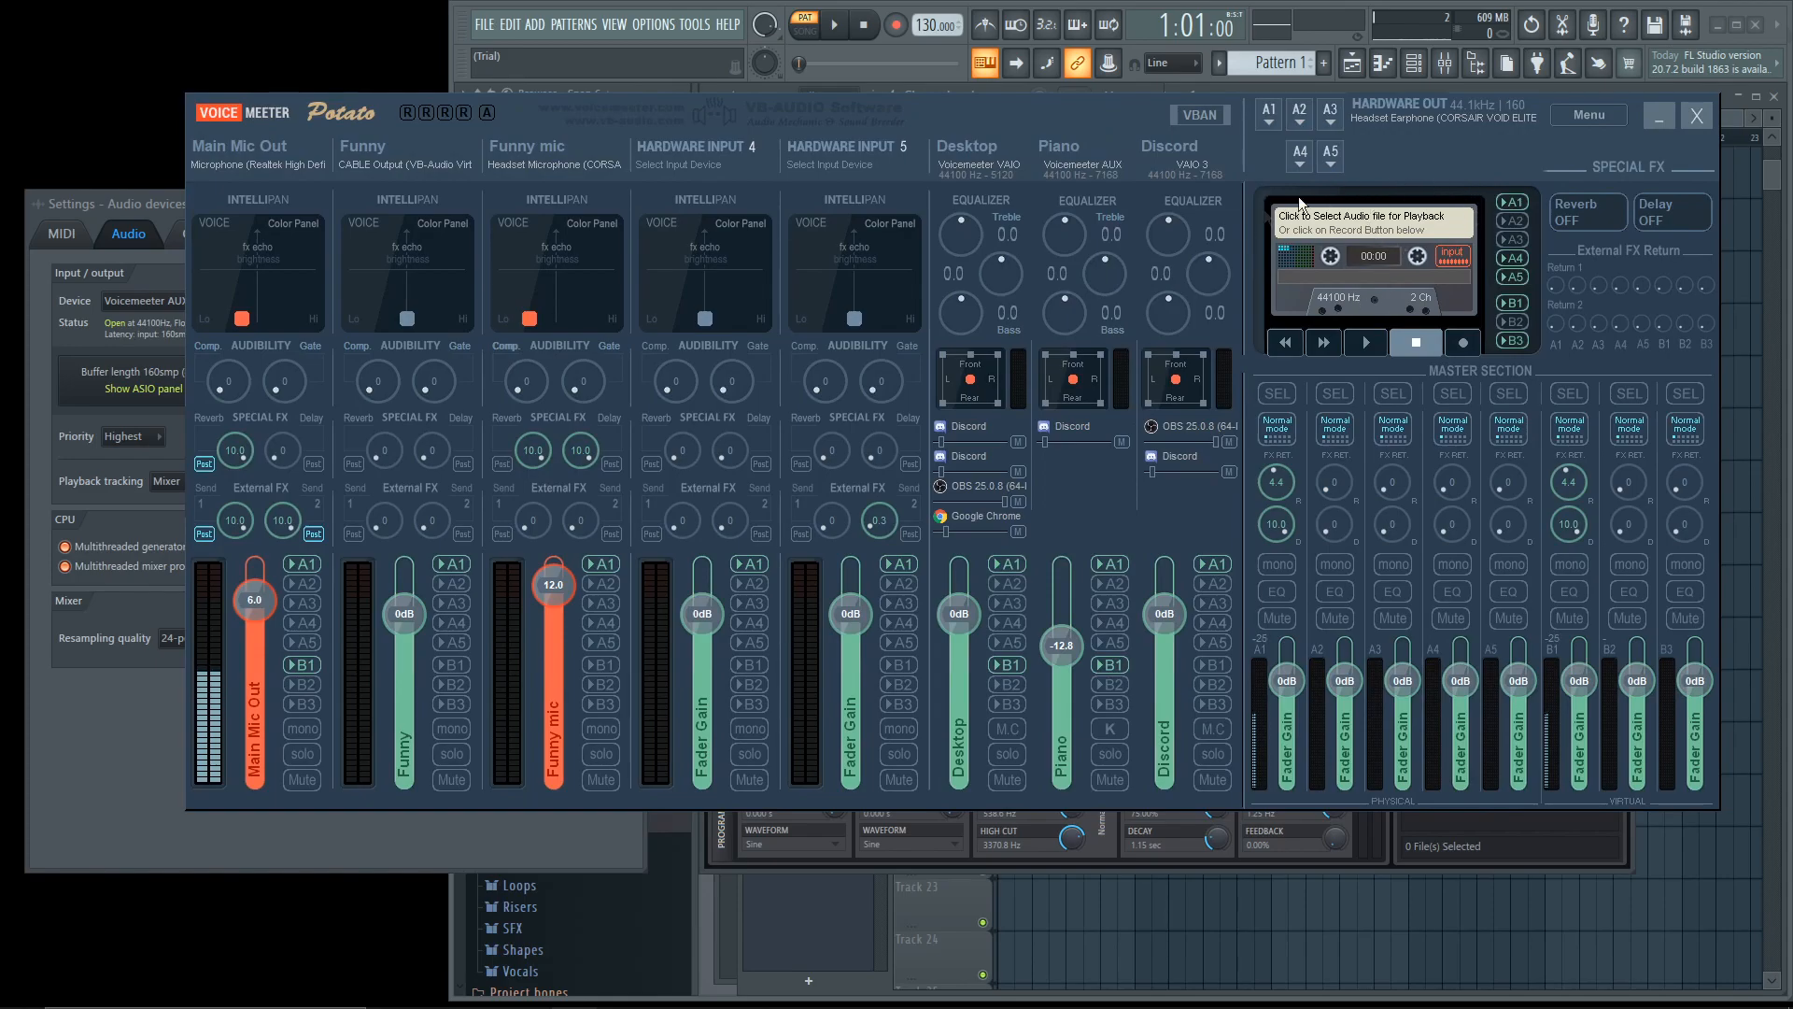
- Load and play voice_sans.wav in the cassette player, then load and play Space Junk Galaxy - Super Mario Galaxy (1).mp3
left_click(1372, 220)
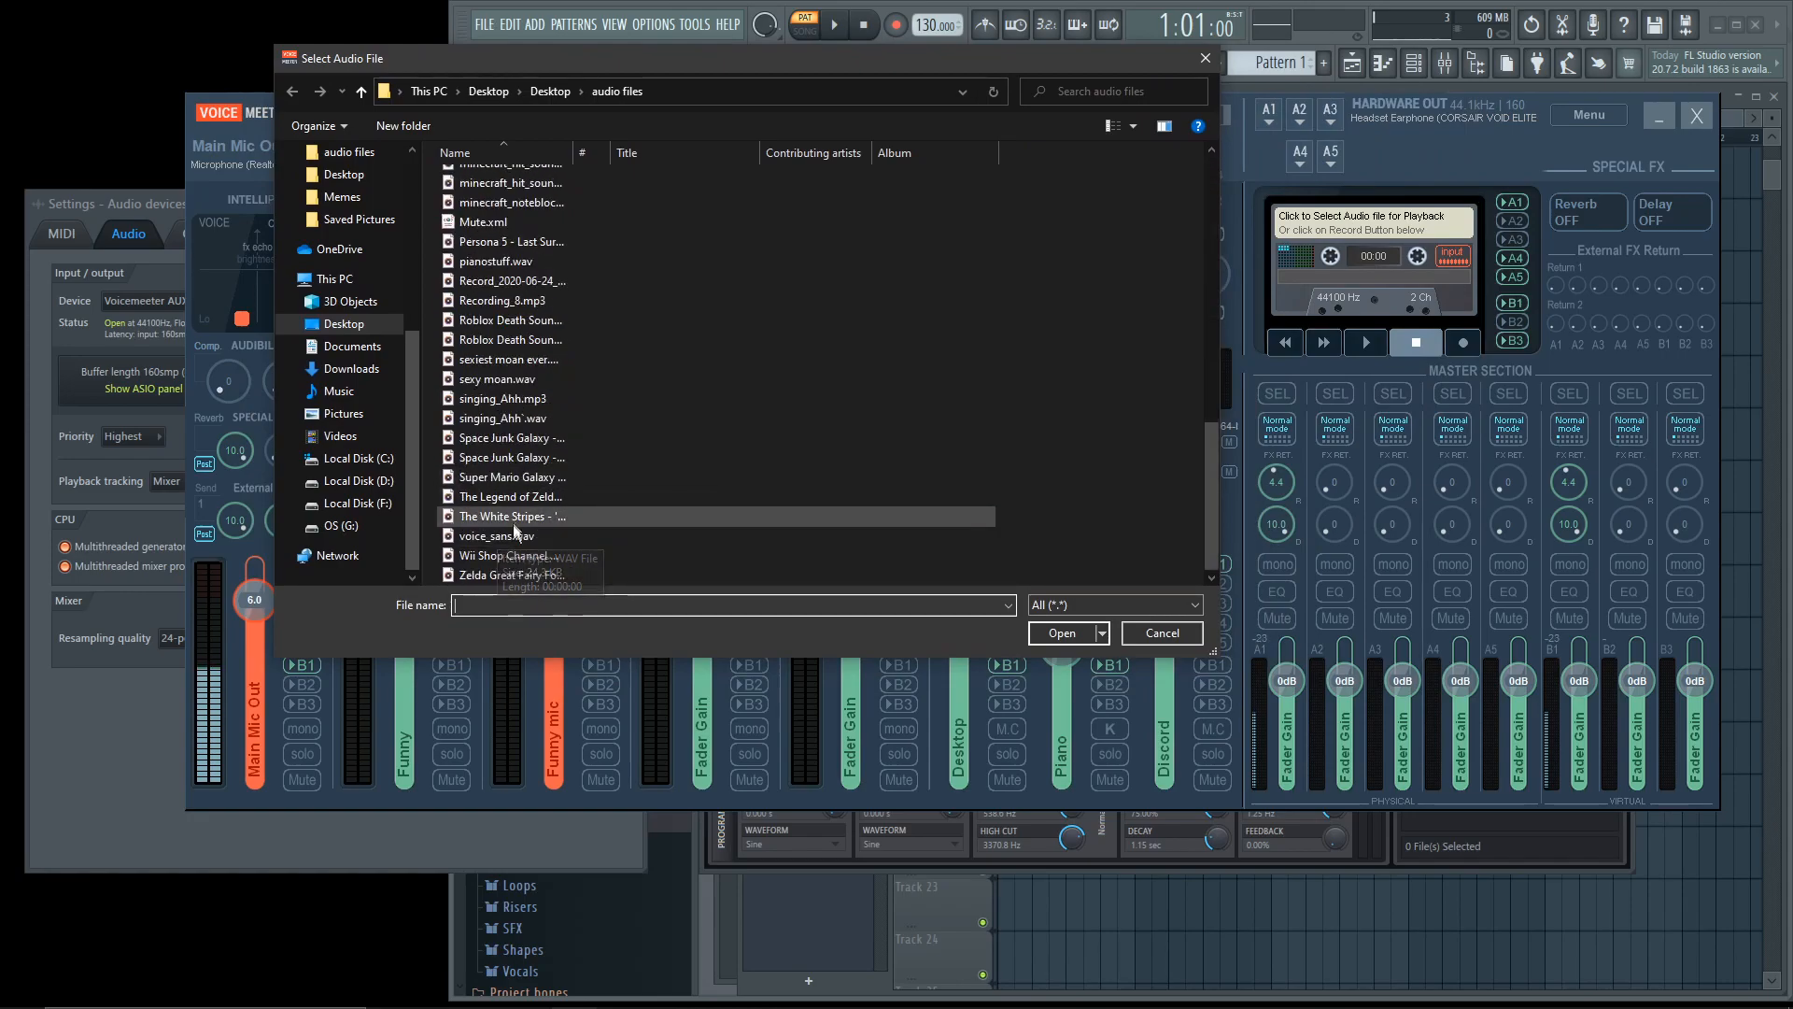
left_click(499, 535)
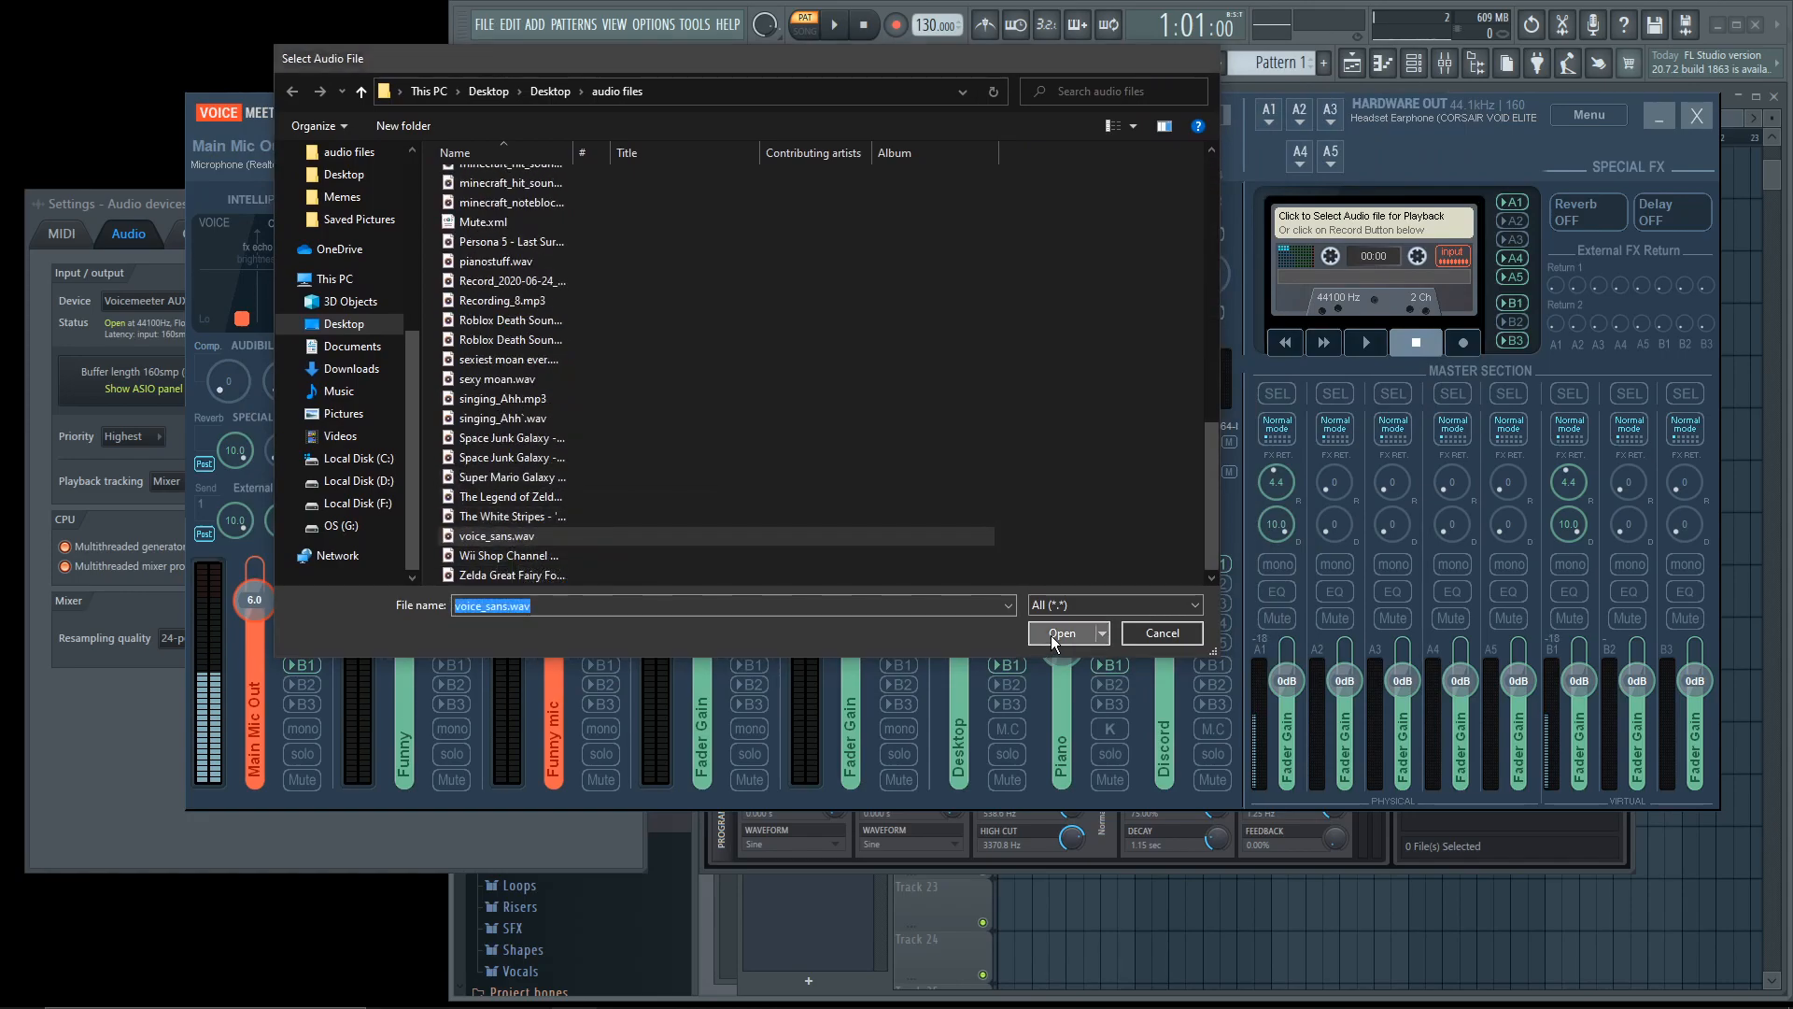
left_click(1060, 633)
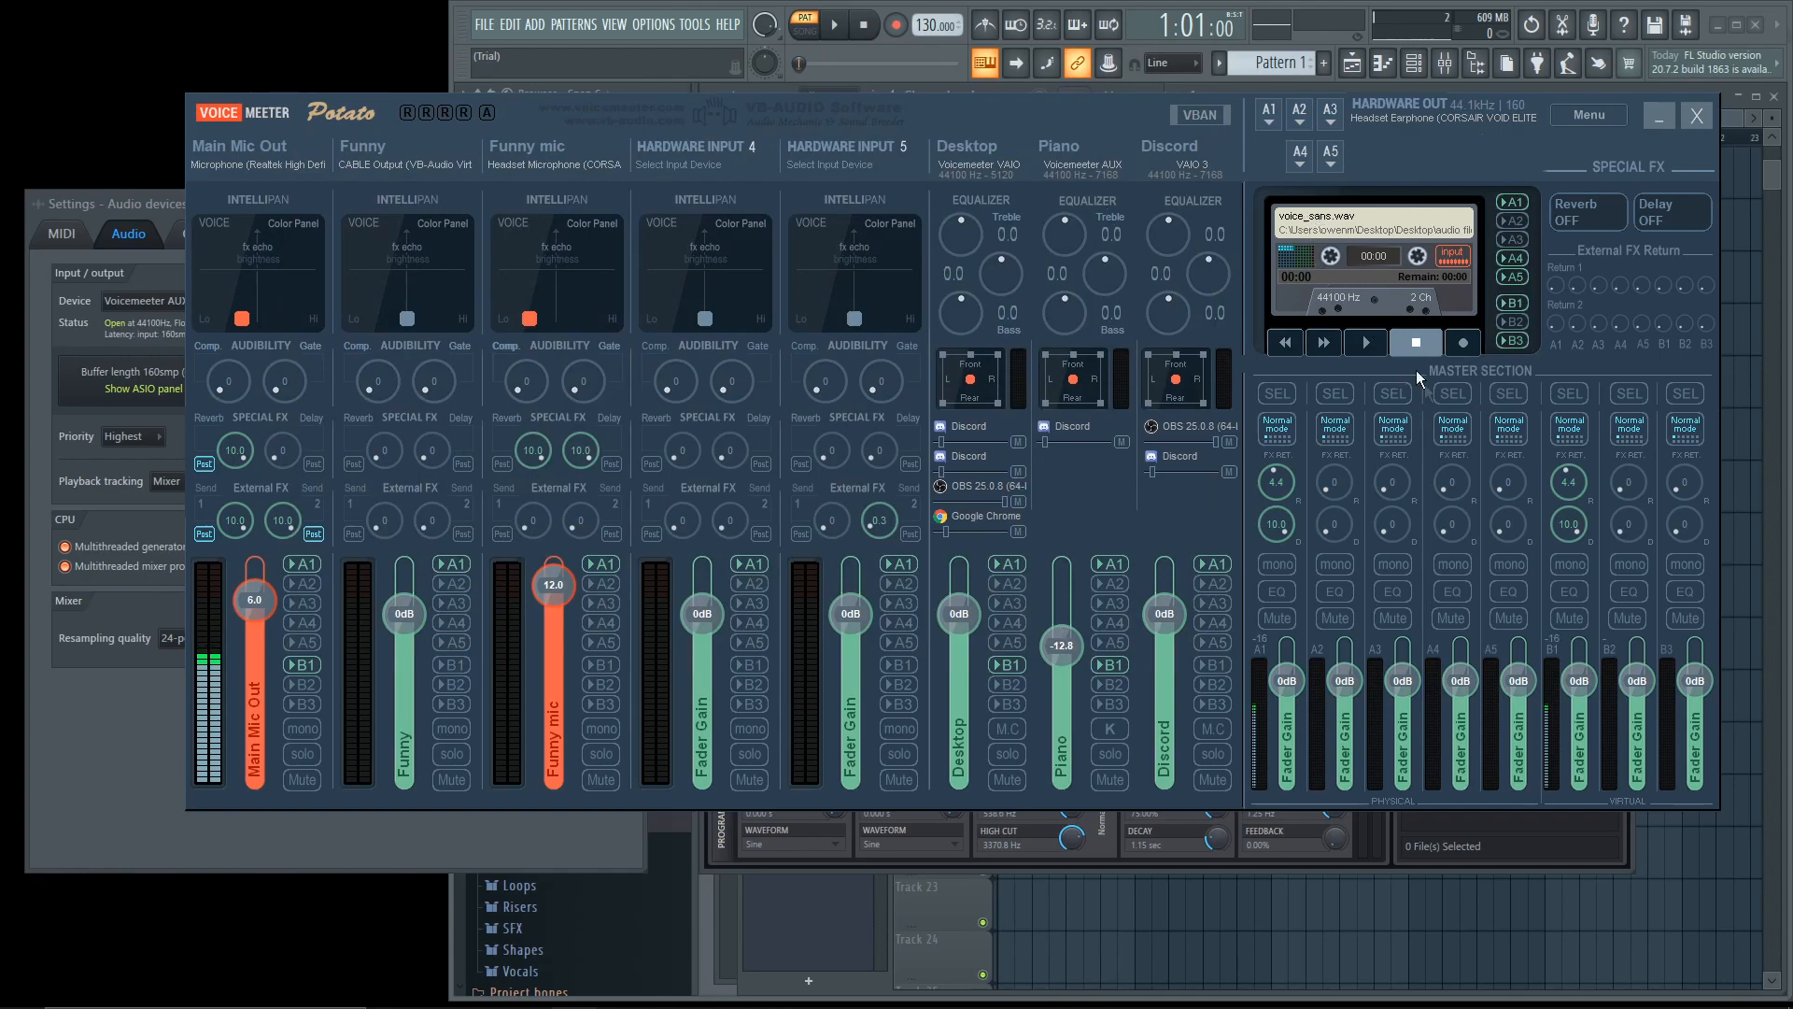
left_click(1365, 342)
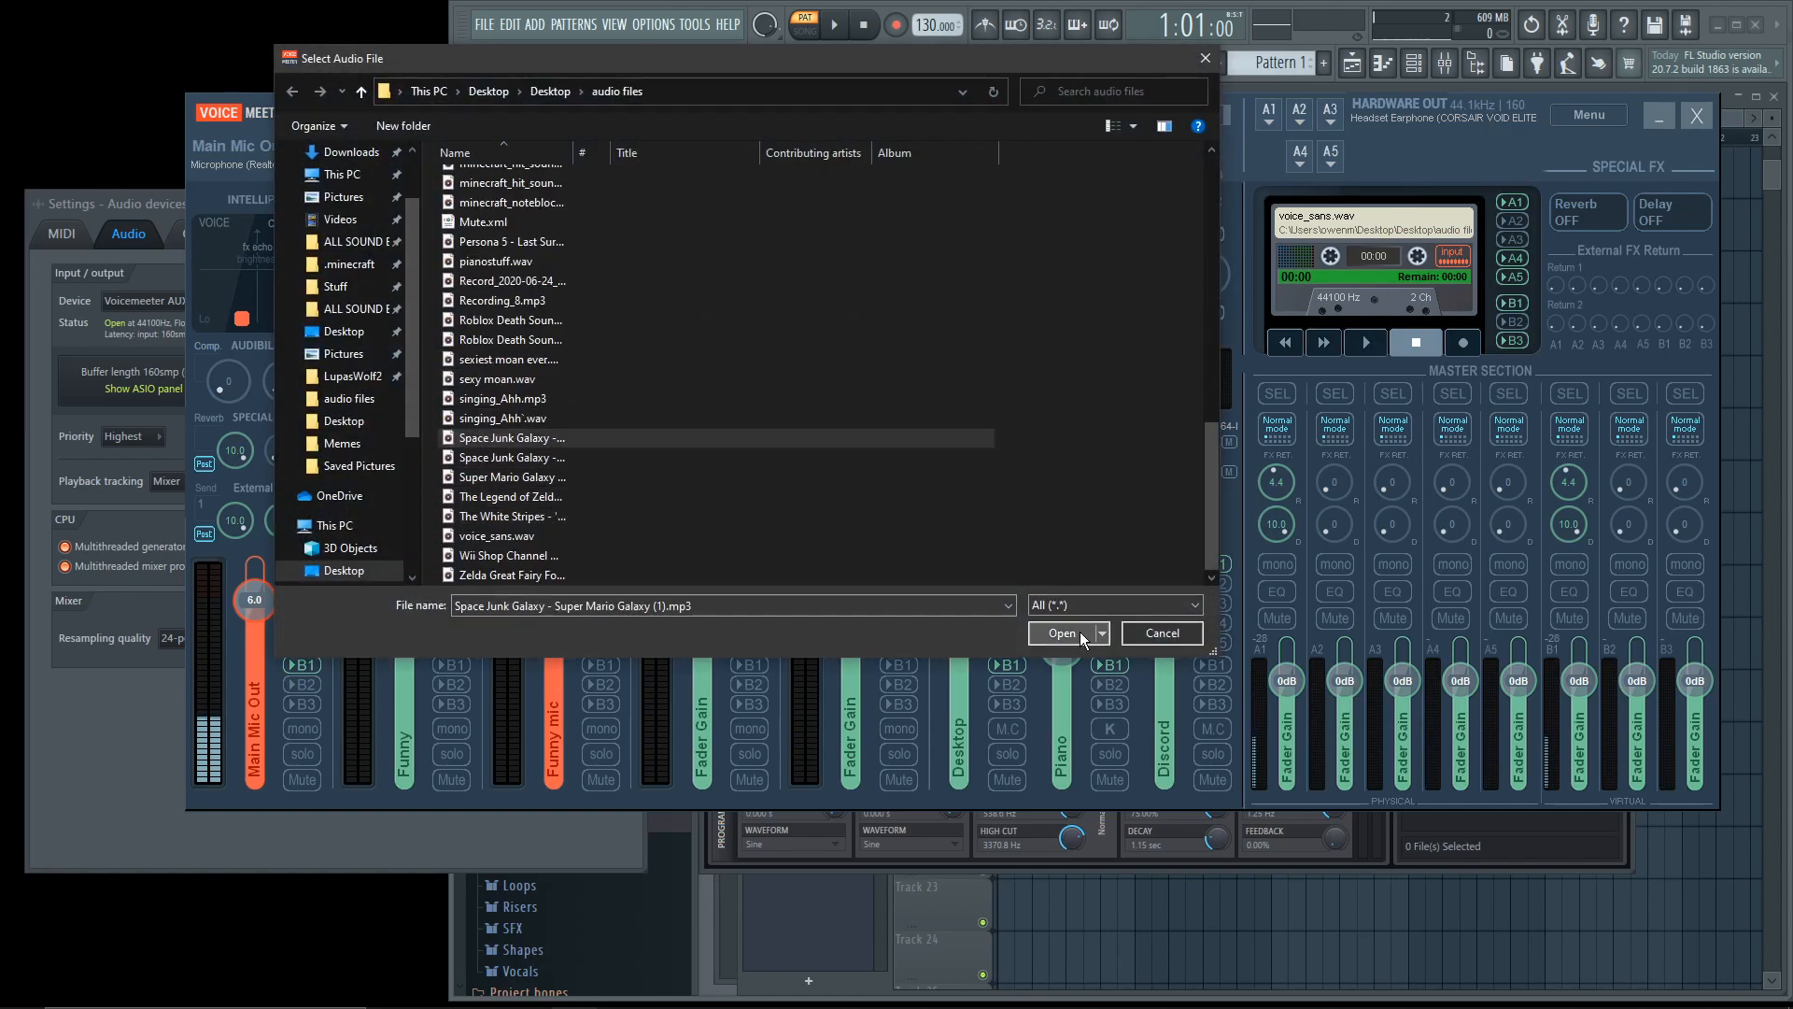
left_click(1060, 633)
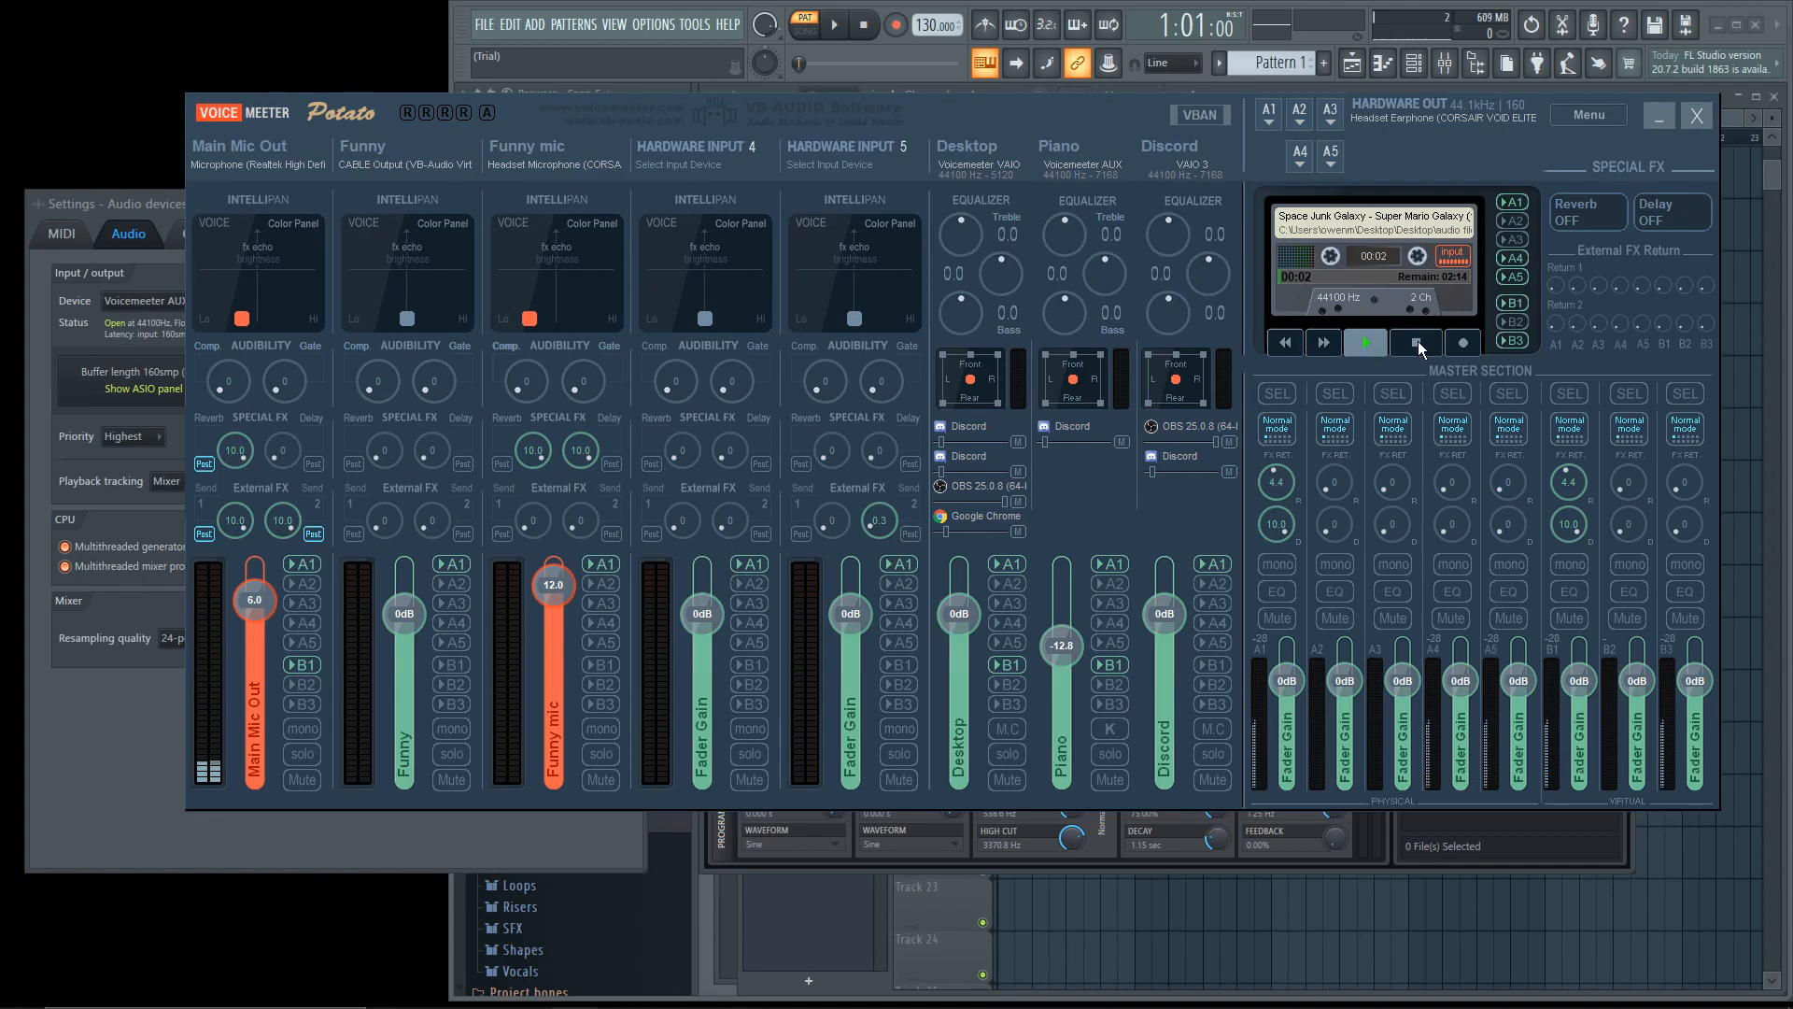
left_click(1416, 342)
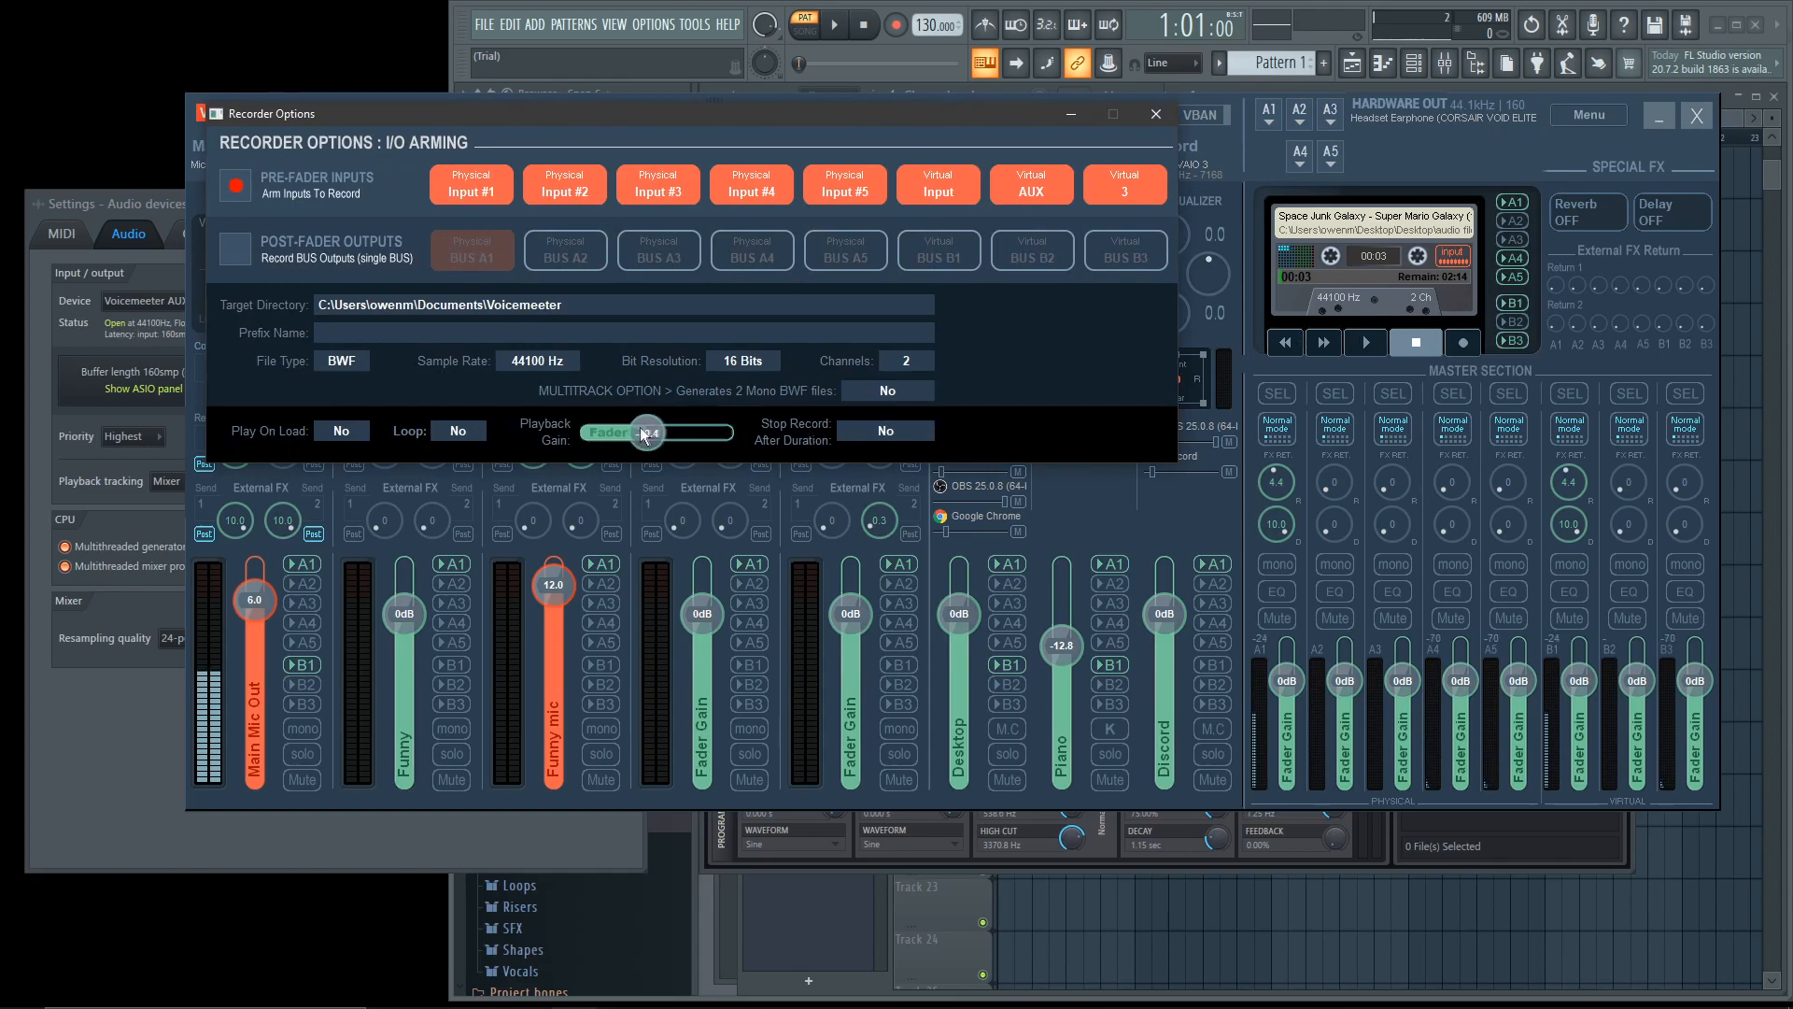
- Set the Recorder Options playback gain fader to -16.5 dB
left_click_drag(646, 432, 669, 432)
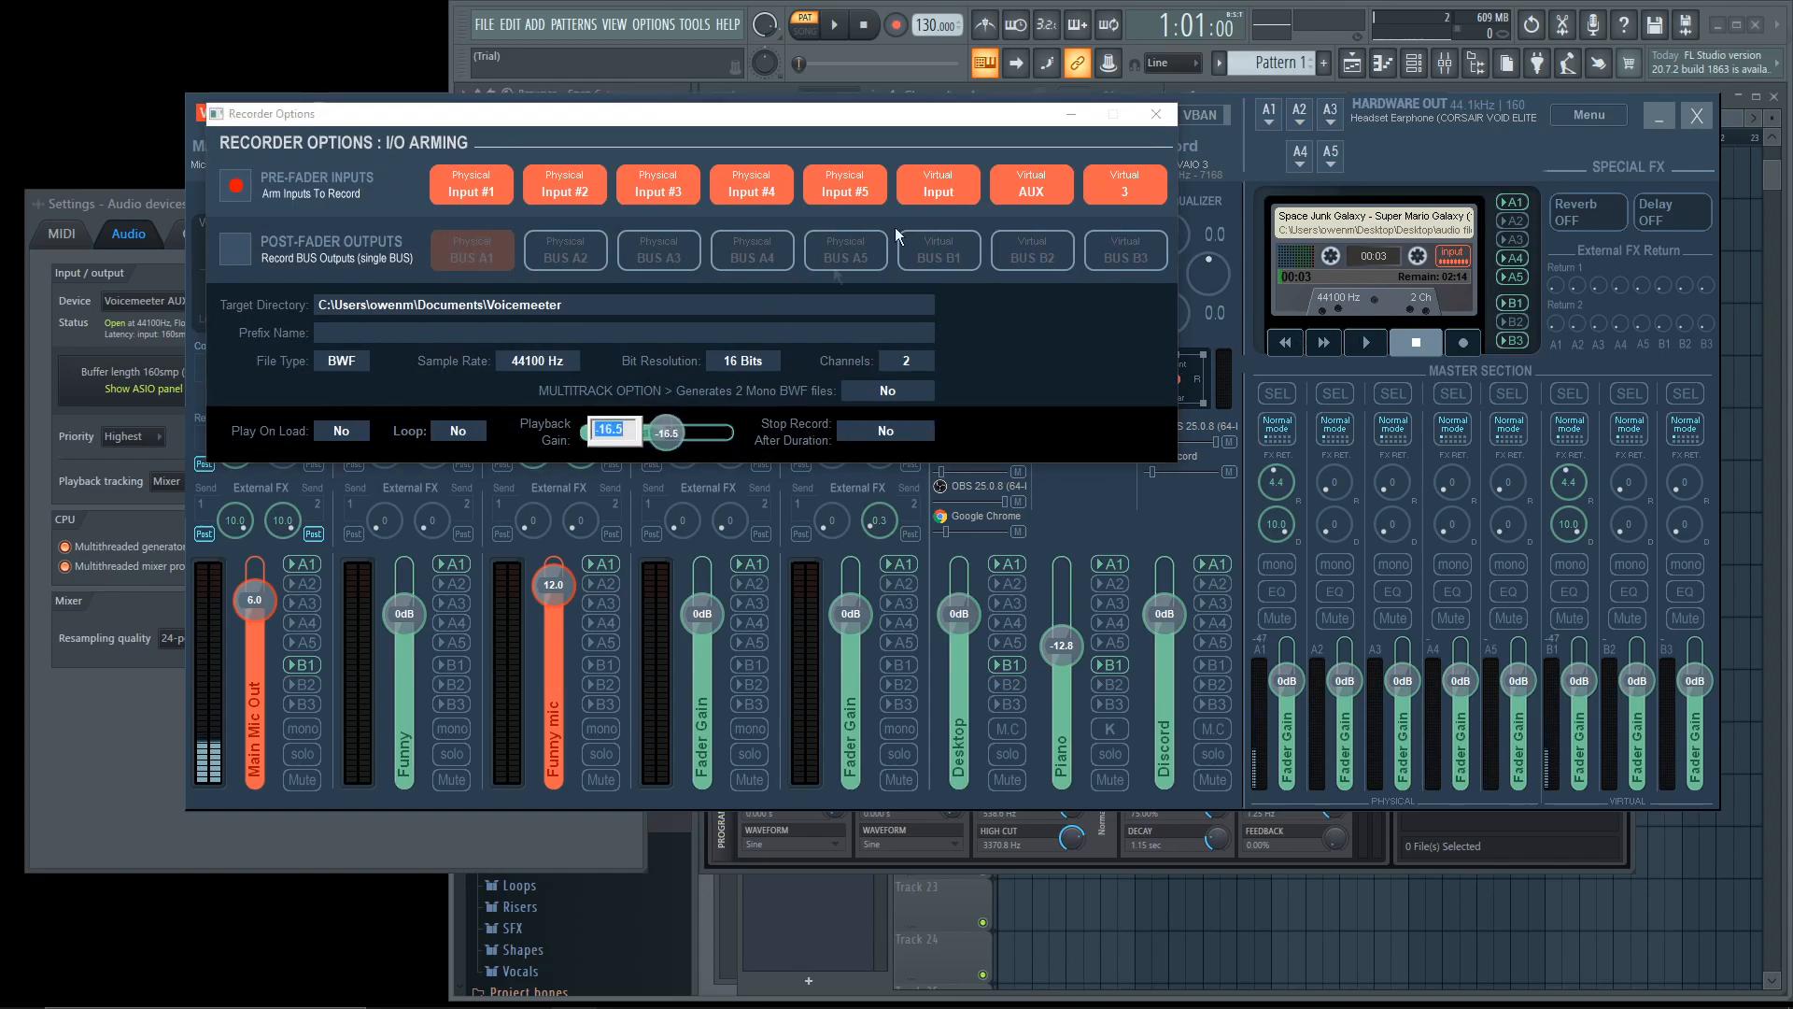
left_click(1151, 126)
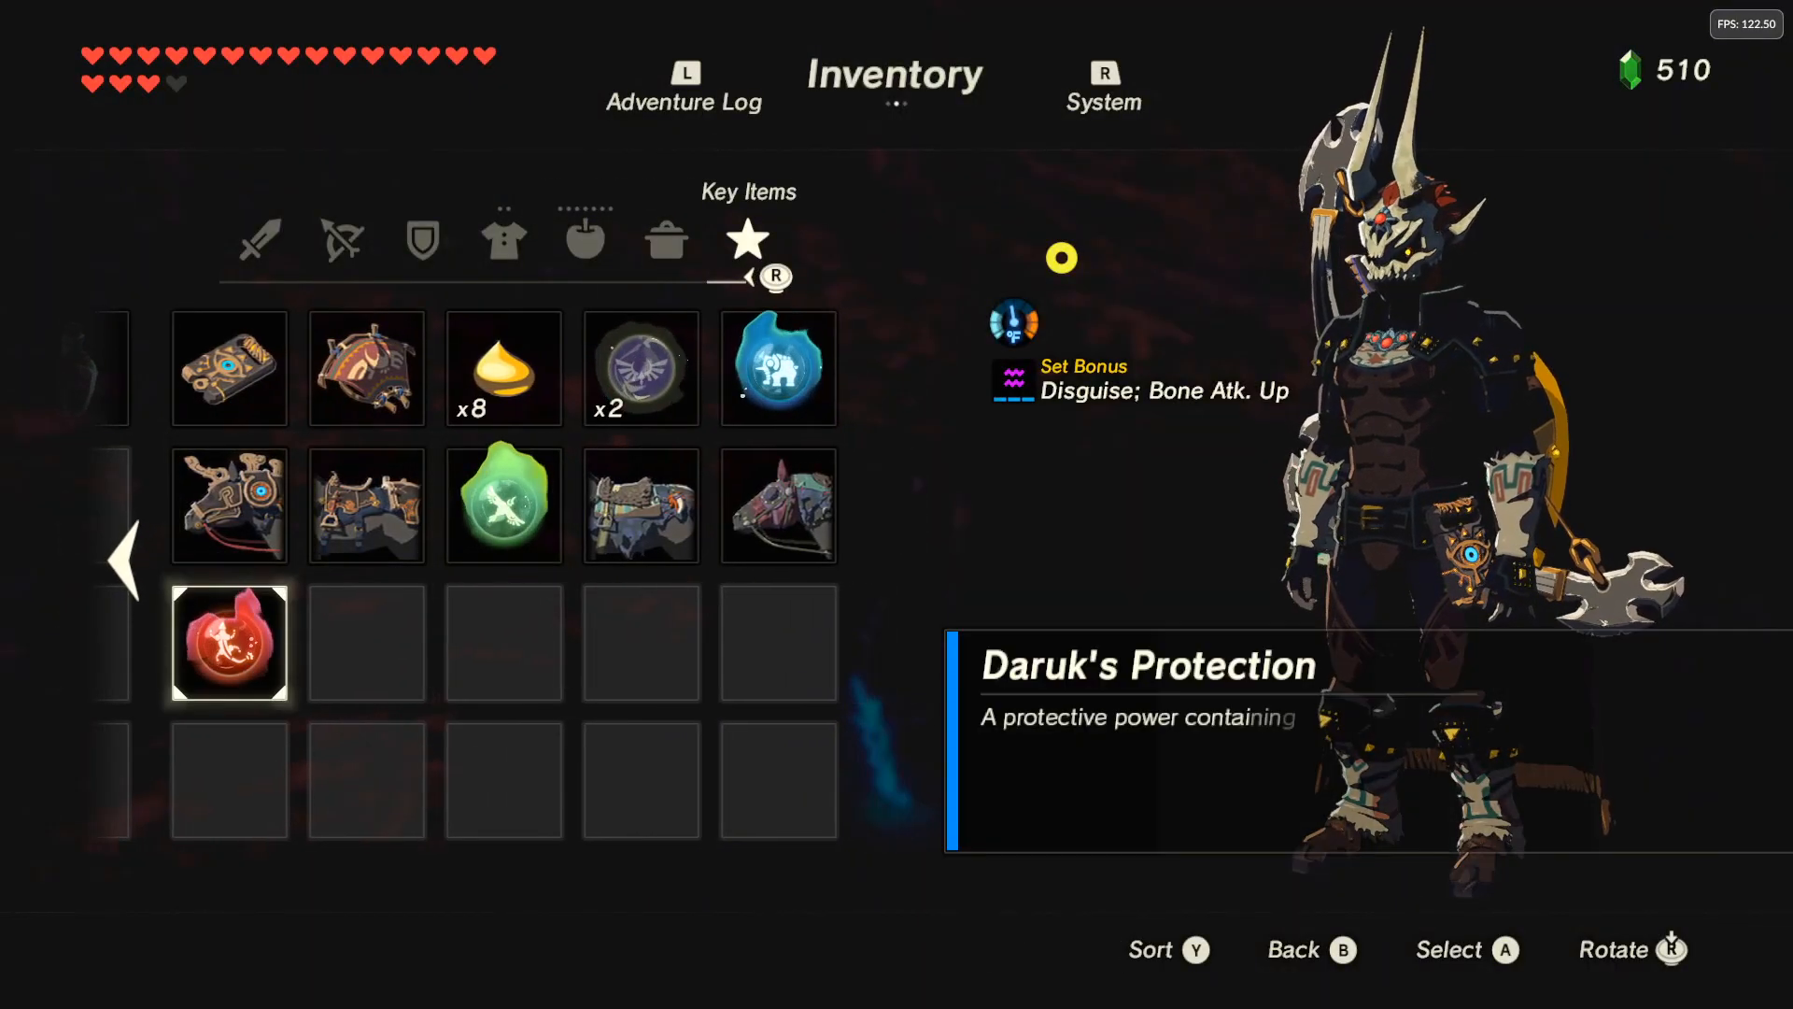
- Press B in the Zelda game to leave the inventory and resume play
key("b")
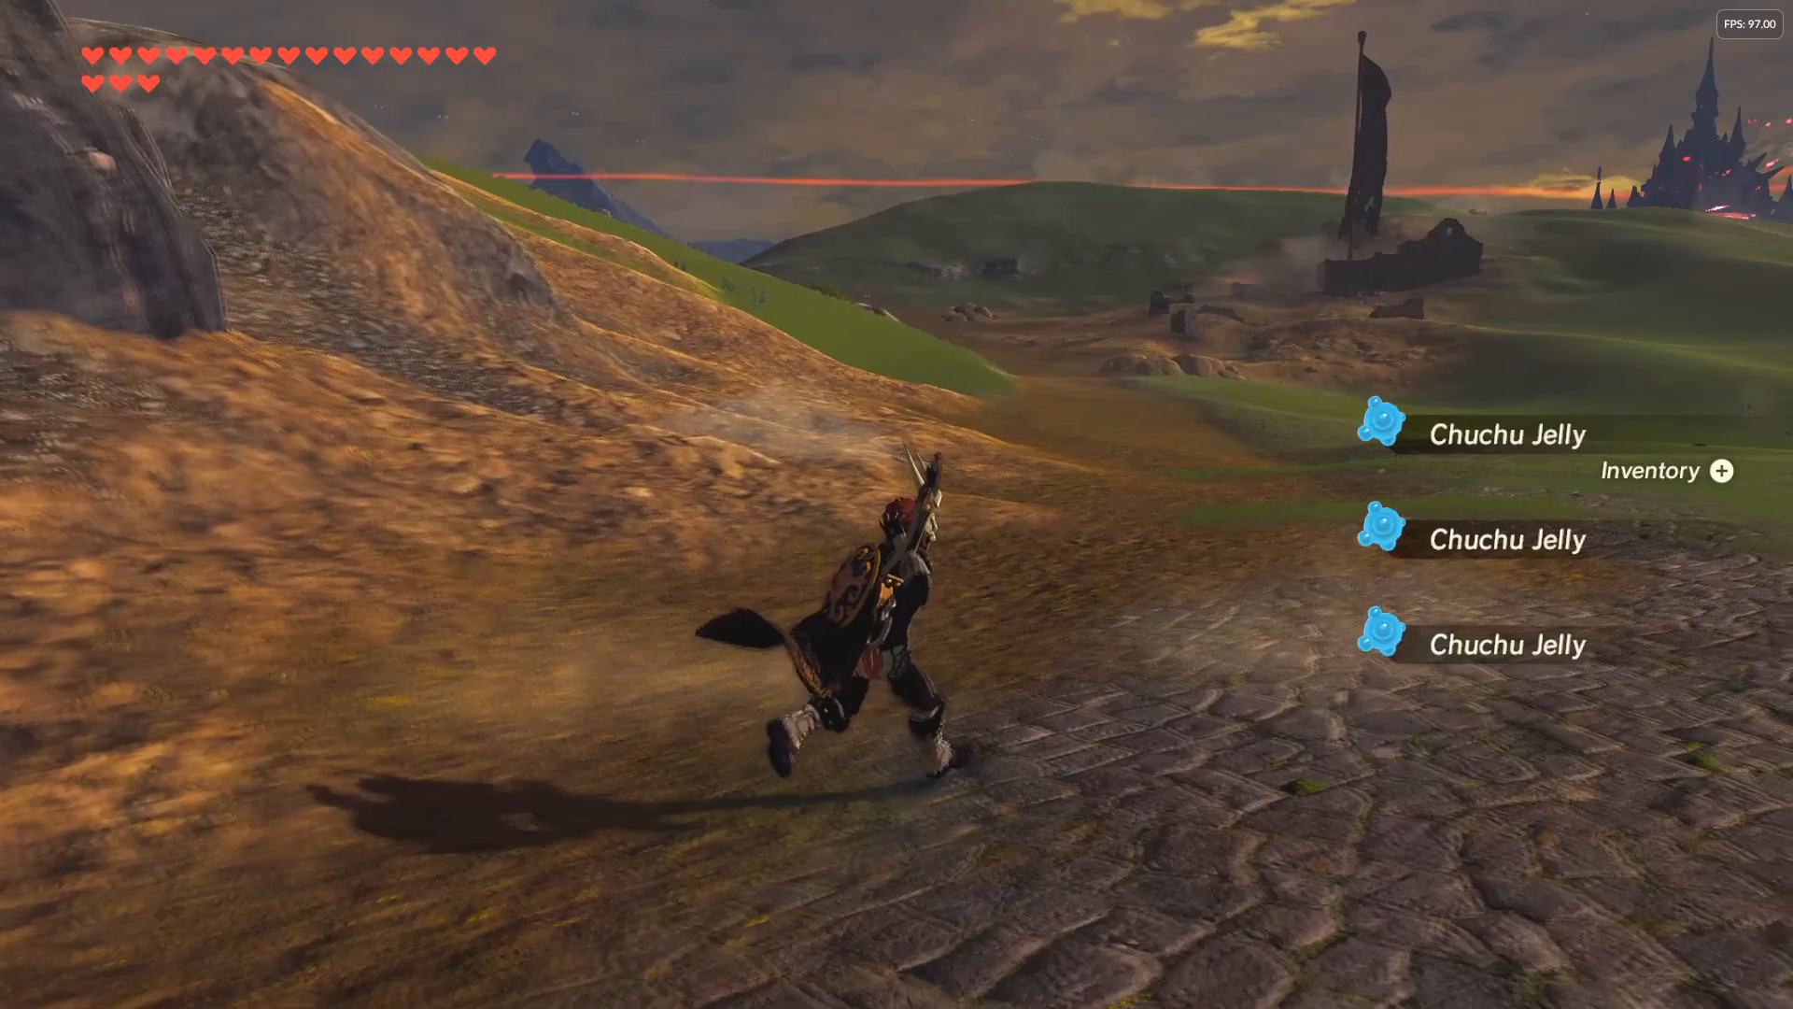